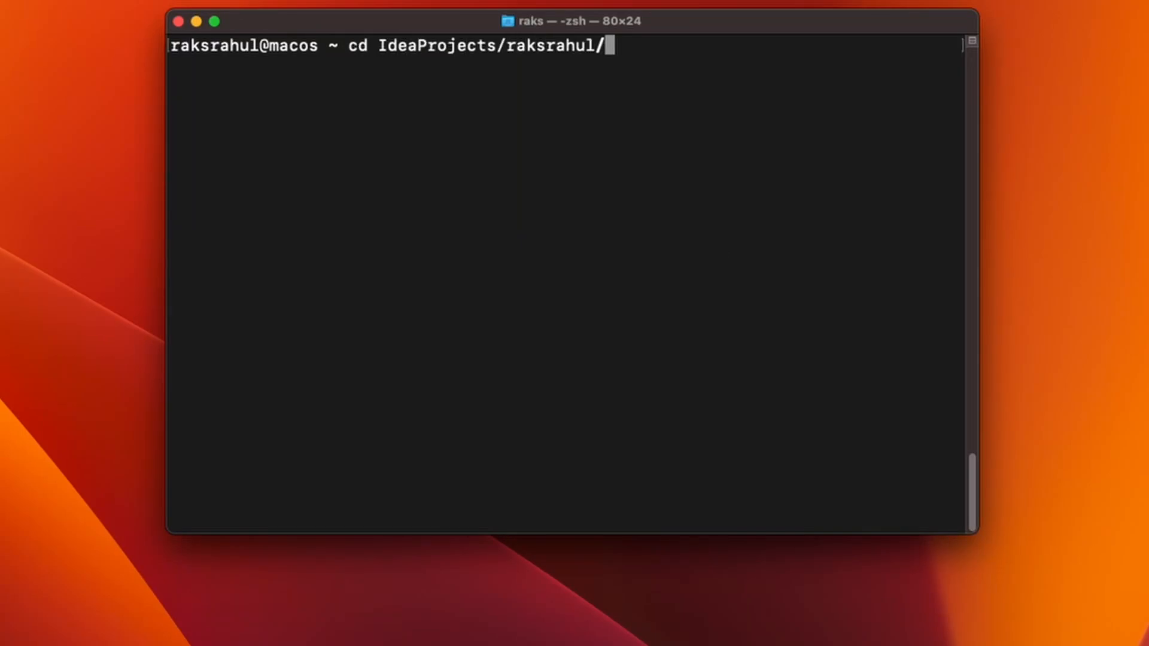
Move into the myproject folder, print its full path with pwd and list its contents.
text(cd myproject)
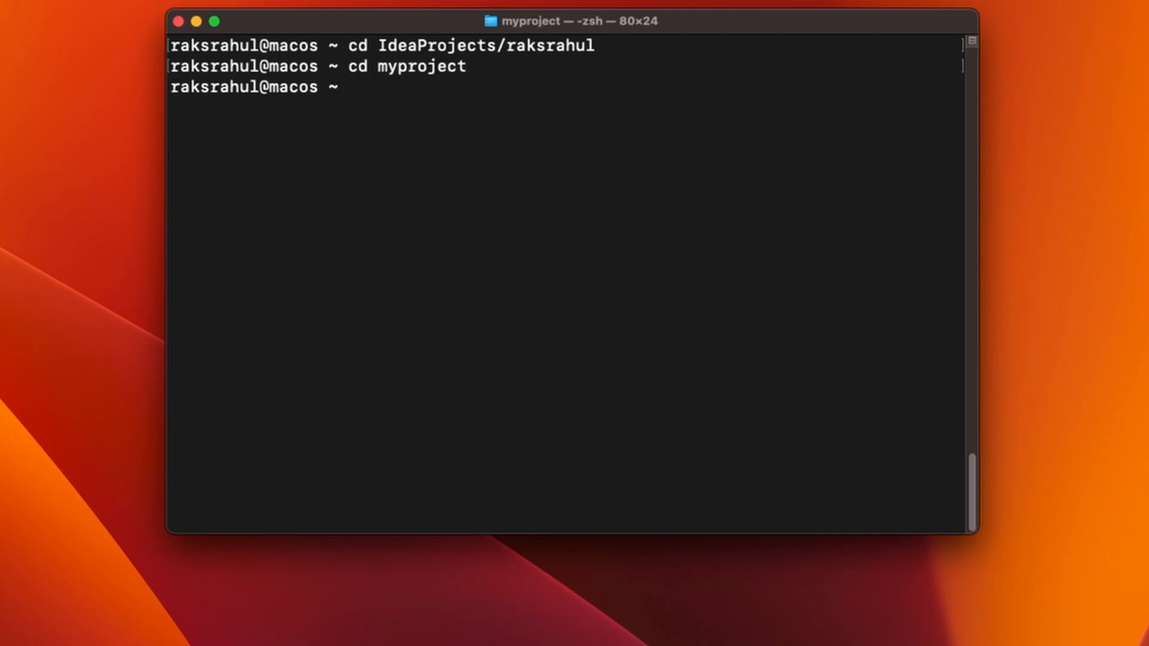
text(pwd)
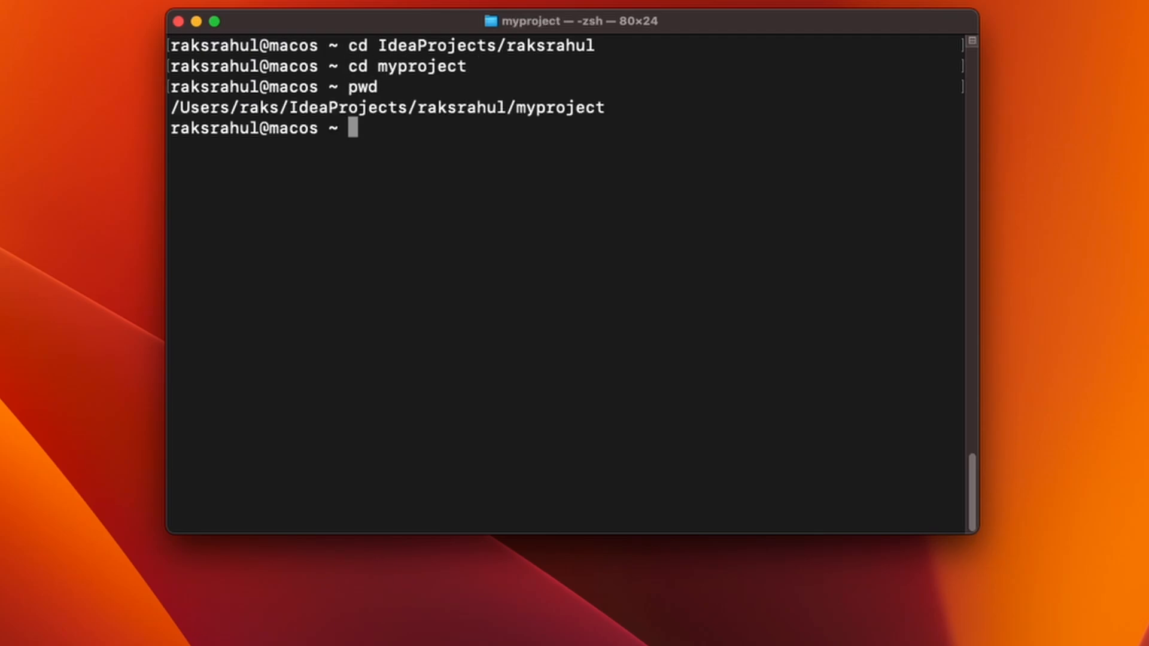
text(ls)
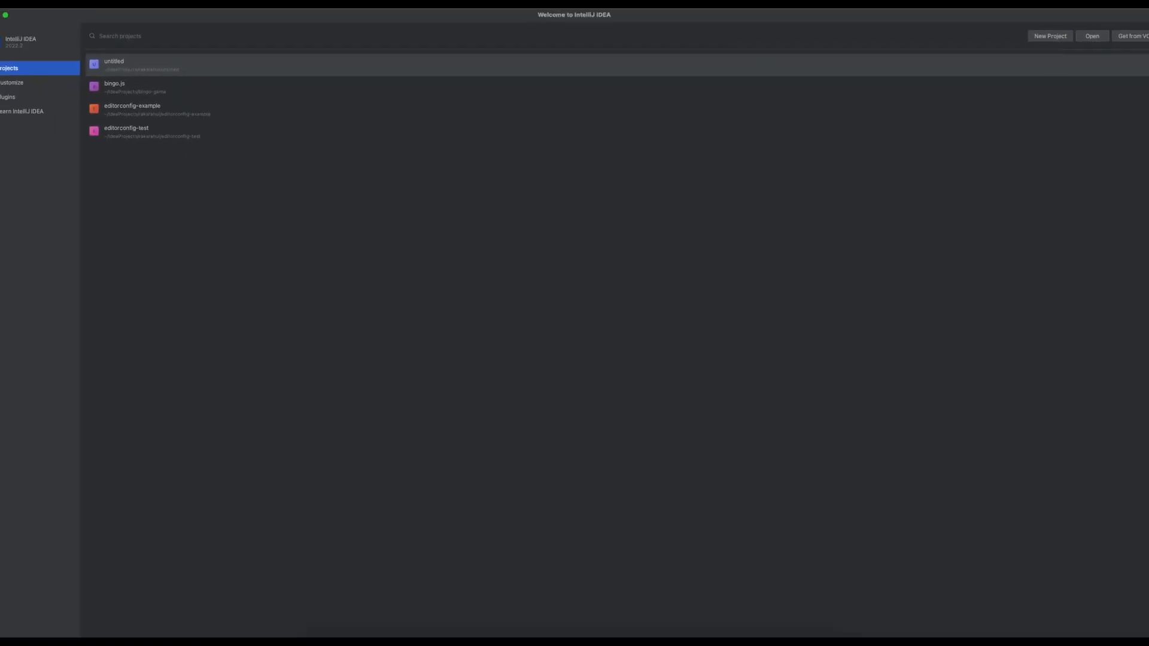
Open the myproject folder from IdeaProjects/raksrahul so Main.java shows in IntelliJ IDEA.
click(1091, 36)
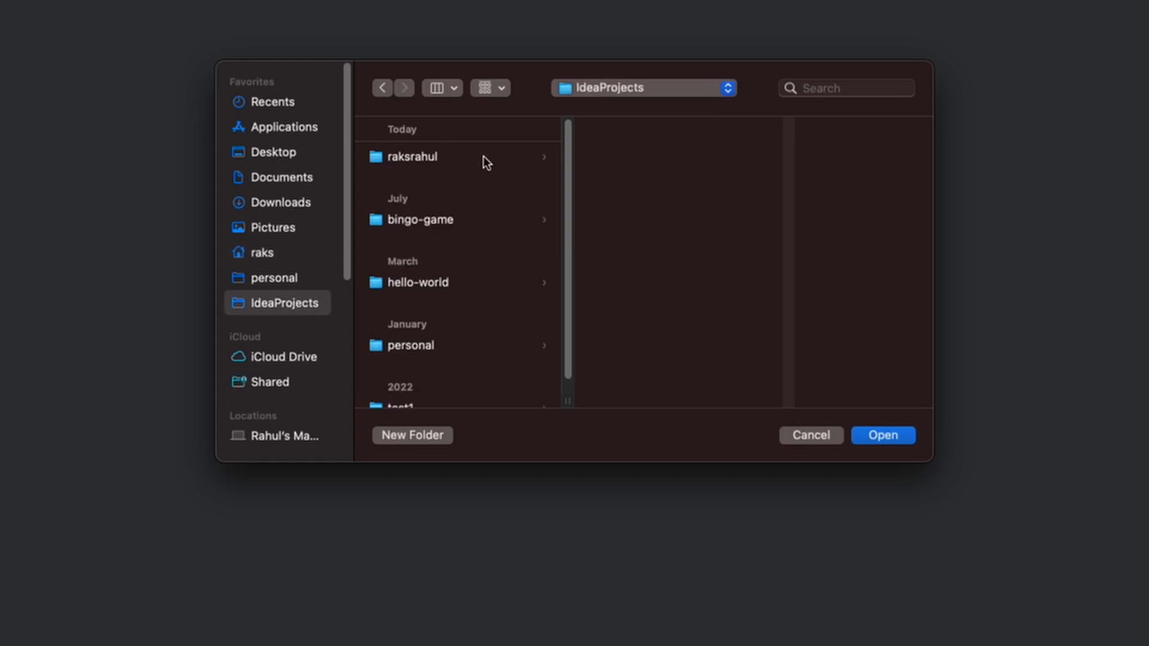
click(411, 155)
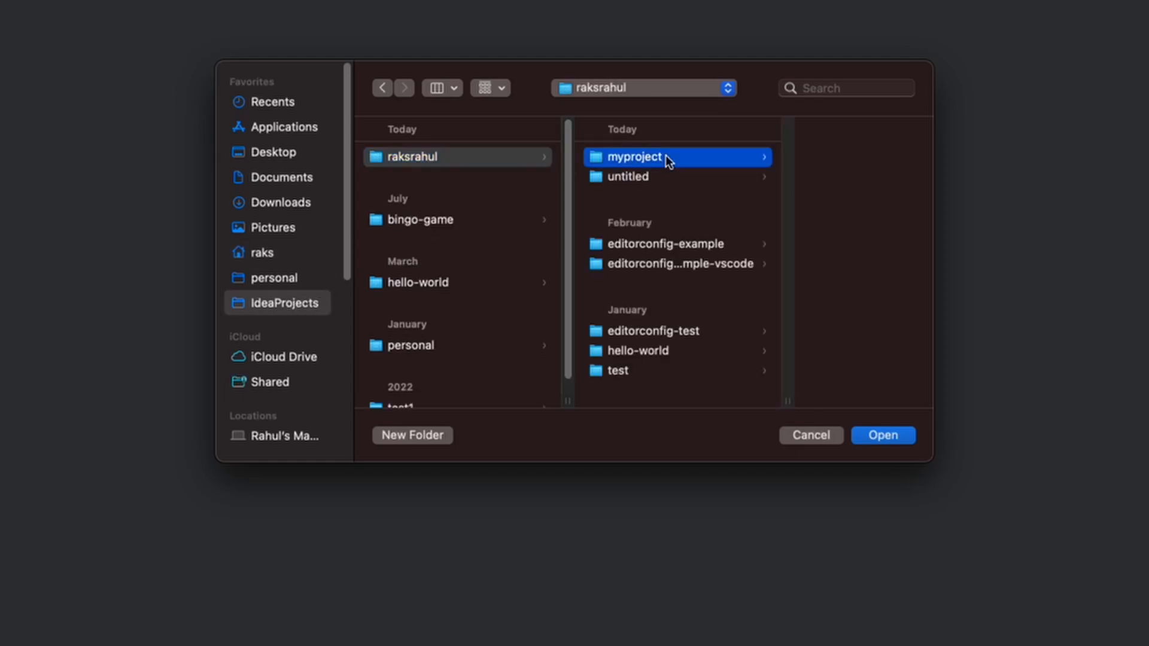
click(882, 436)
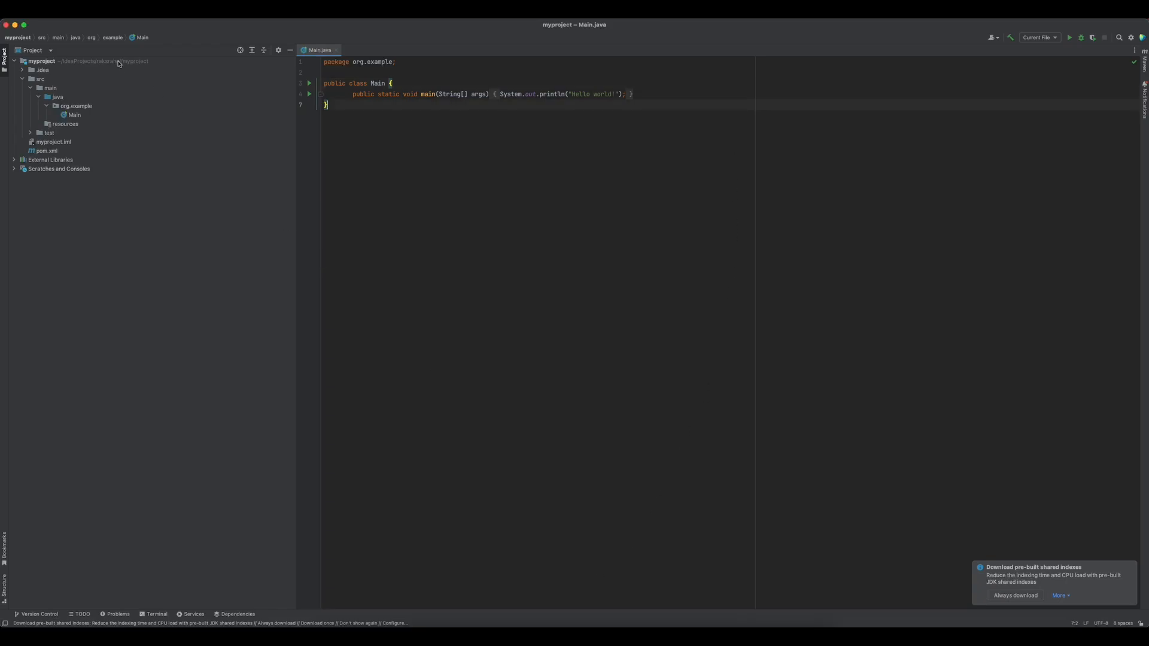
click(13, 24)
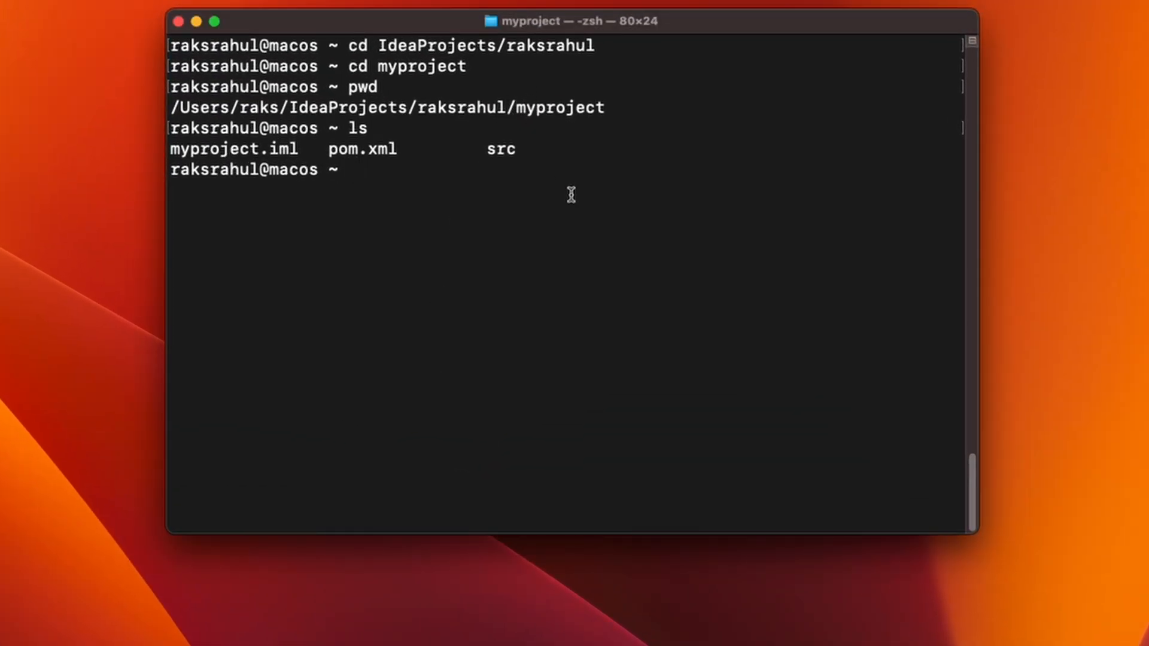
List the myproject contents (myproject.iml, pom.xml, src) and bring Terminal back in front.
text(ls)
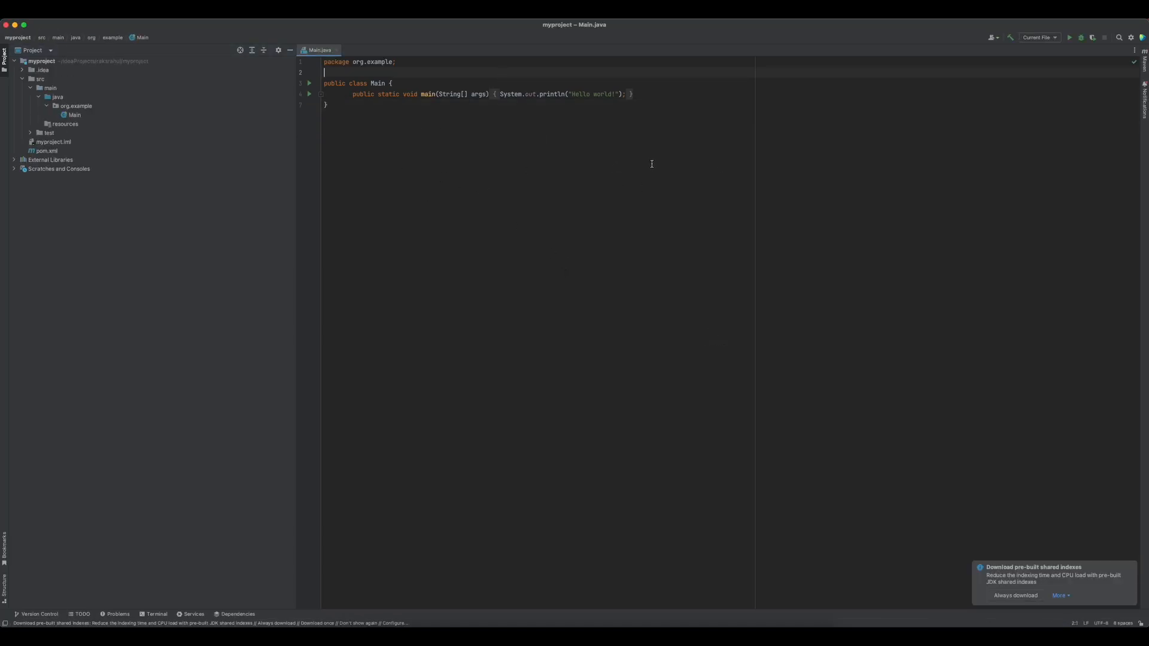
click(13, 24)
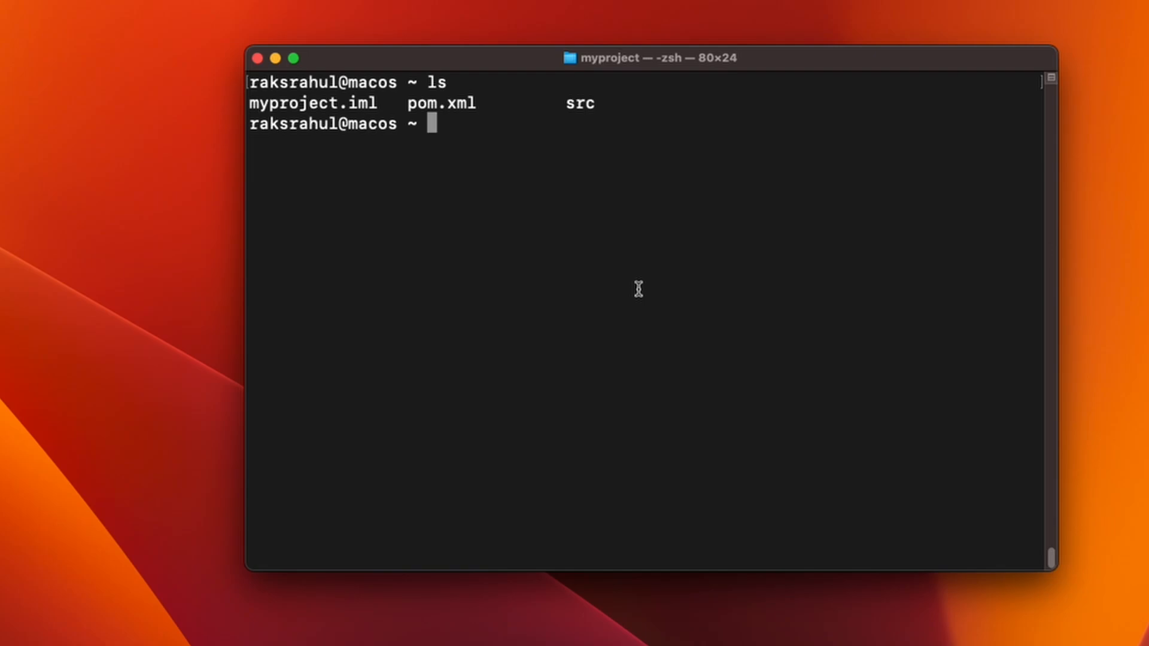
Run idea . to get 'command not found', then change into /usr/local/bin to inspect installed programs.
text(idea .)
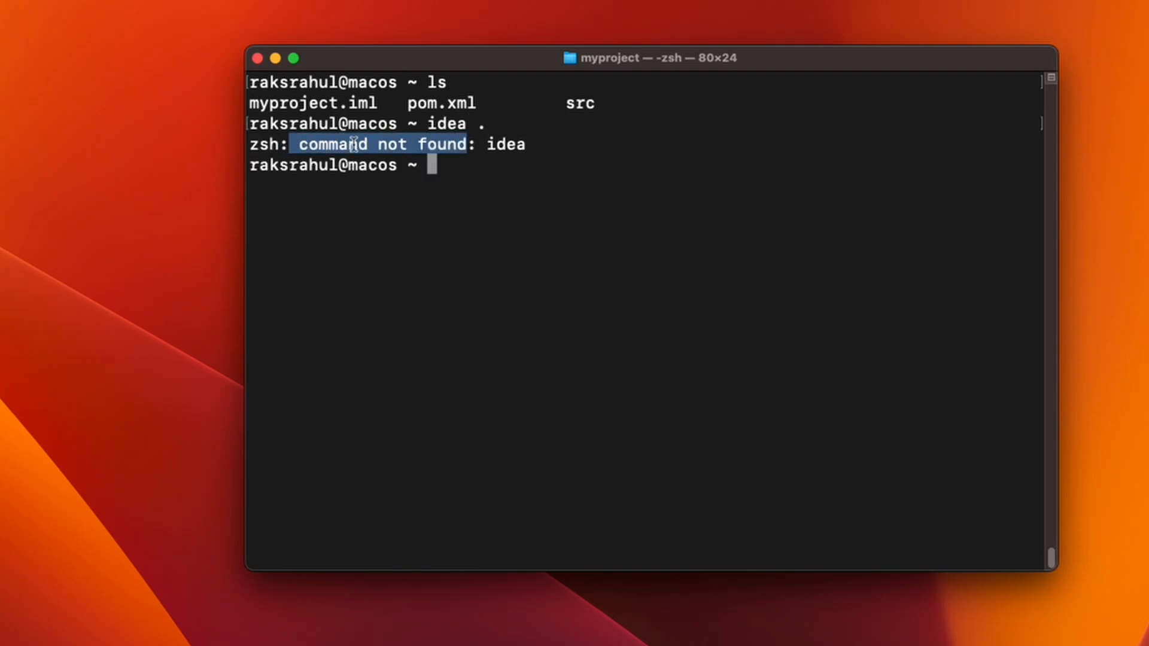
click(583, 285)
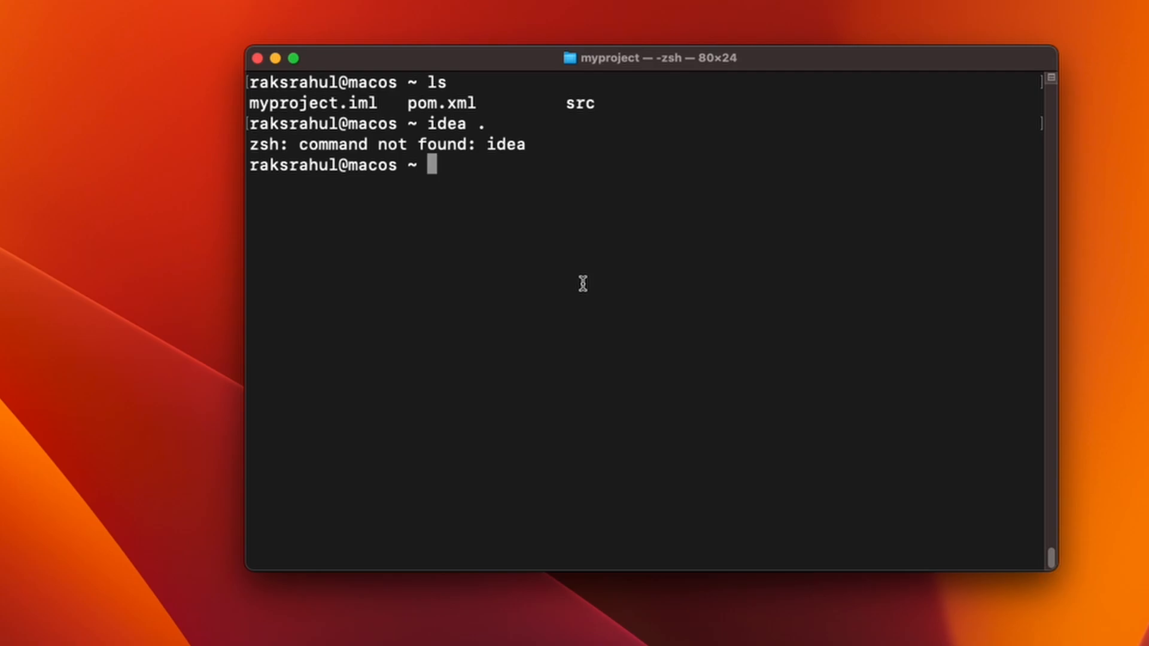
text(cd /u)
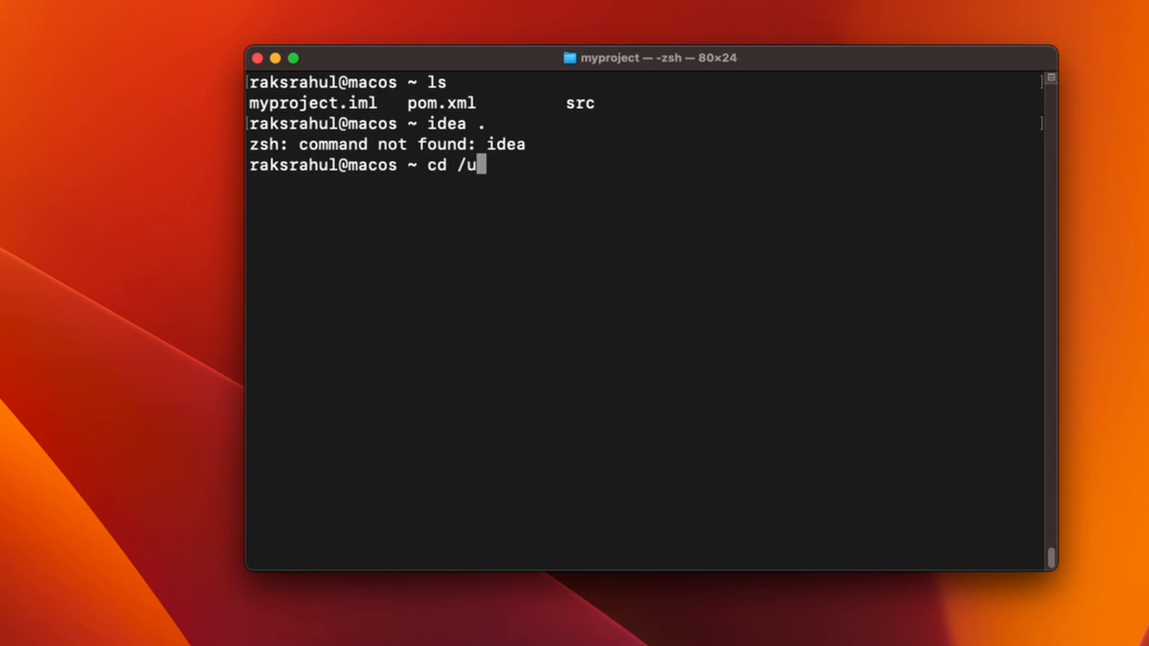
text(sr/l)
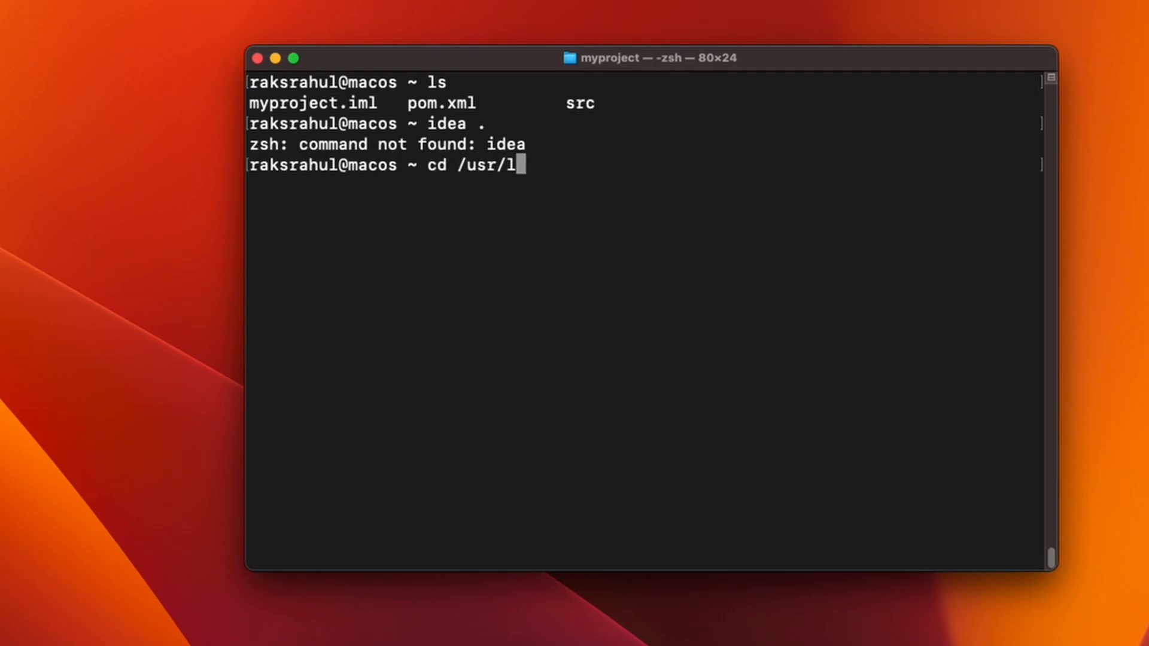
text(ocal/bin/)
text(ls)
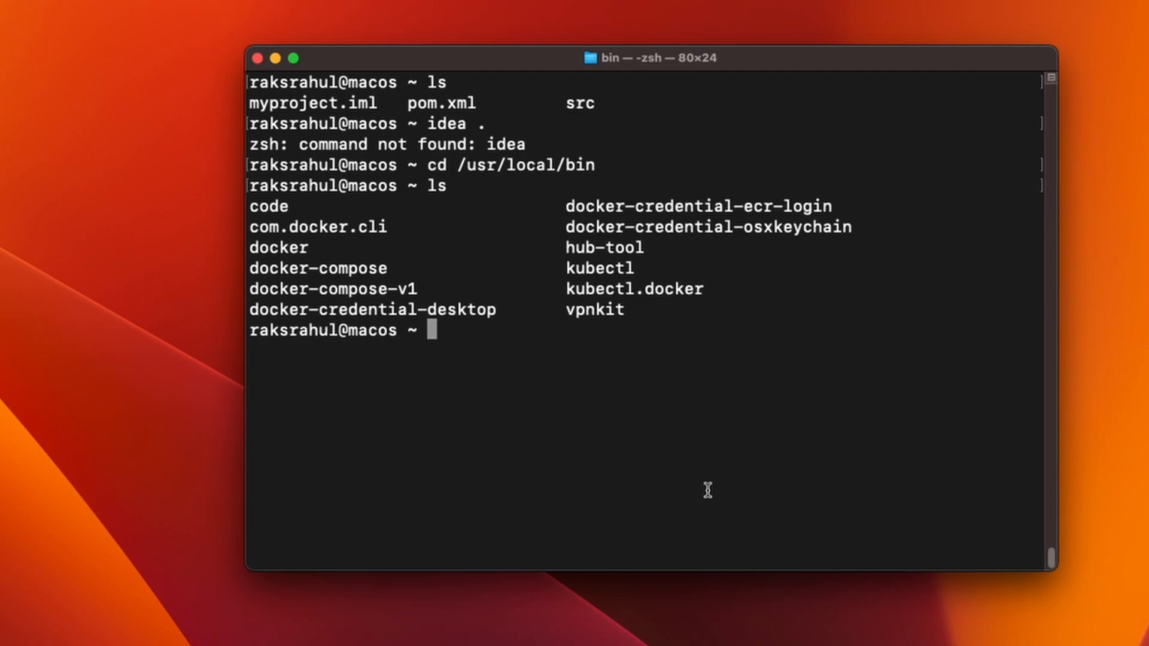
Create an empty idea file in /usr/local/bin using sudo touch after plain touch is denied, then list it.
text(t)
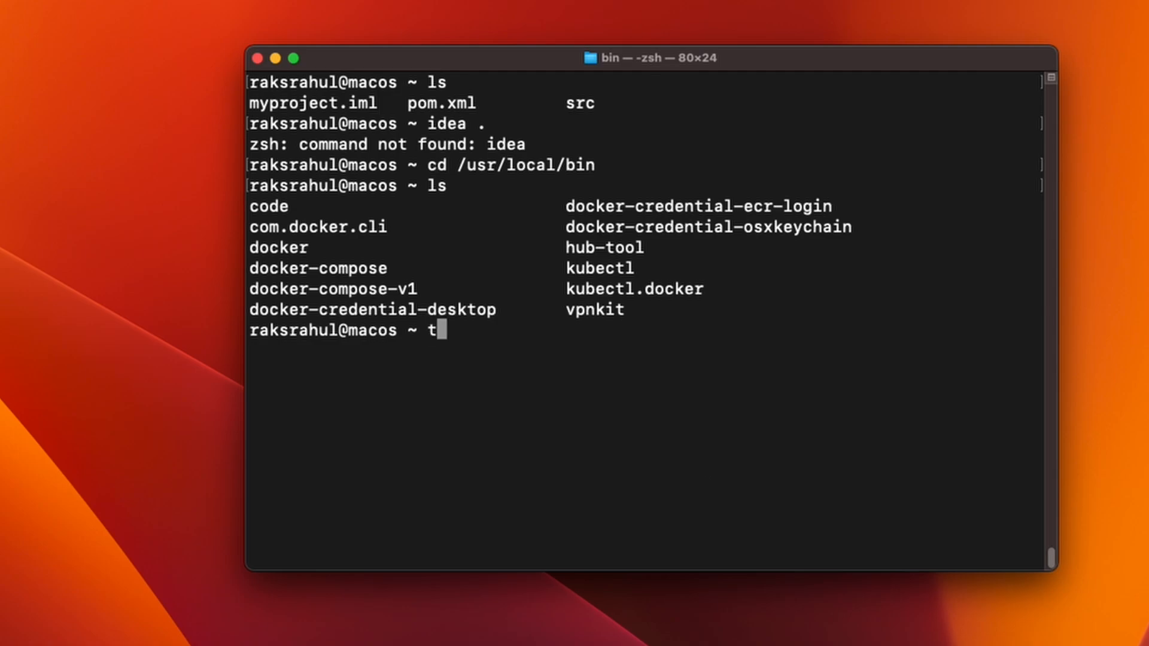
text(ouch idea)
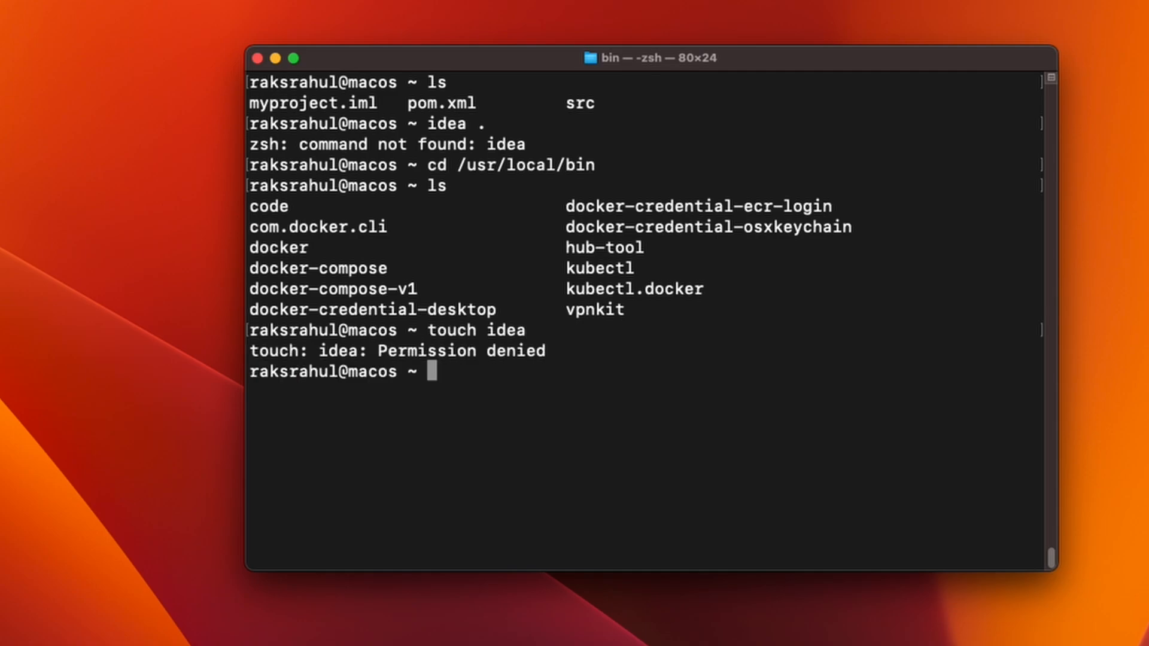
mouse_move(611, 393)
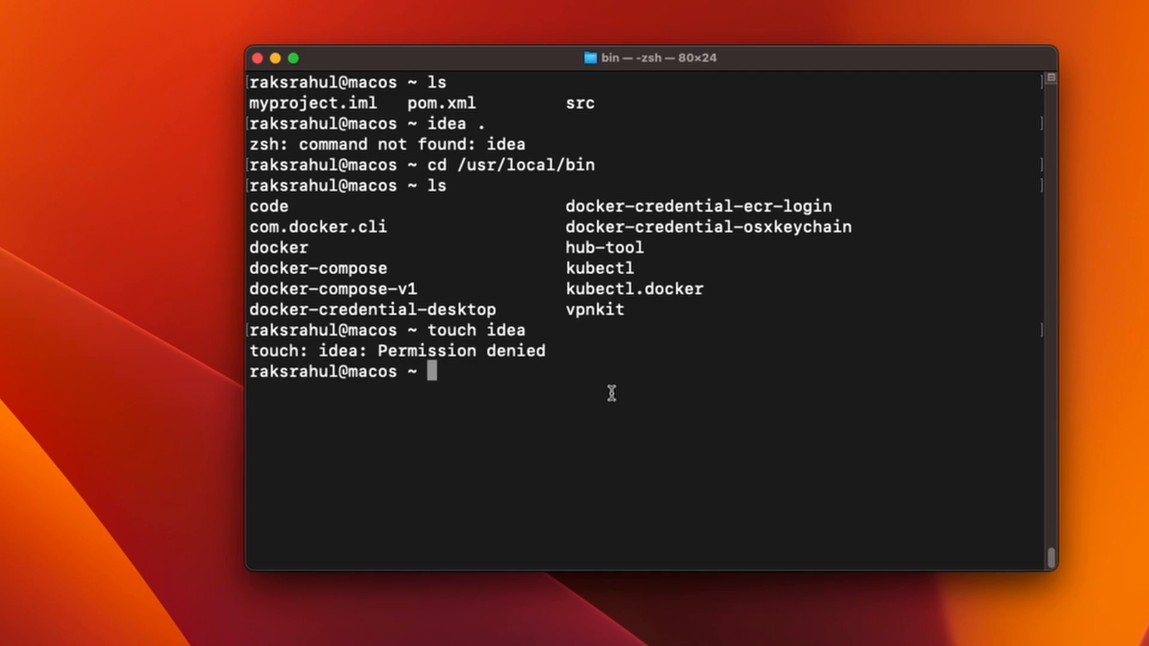
text(sudo touch idea)
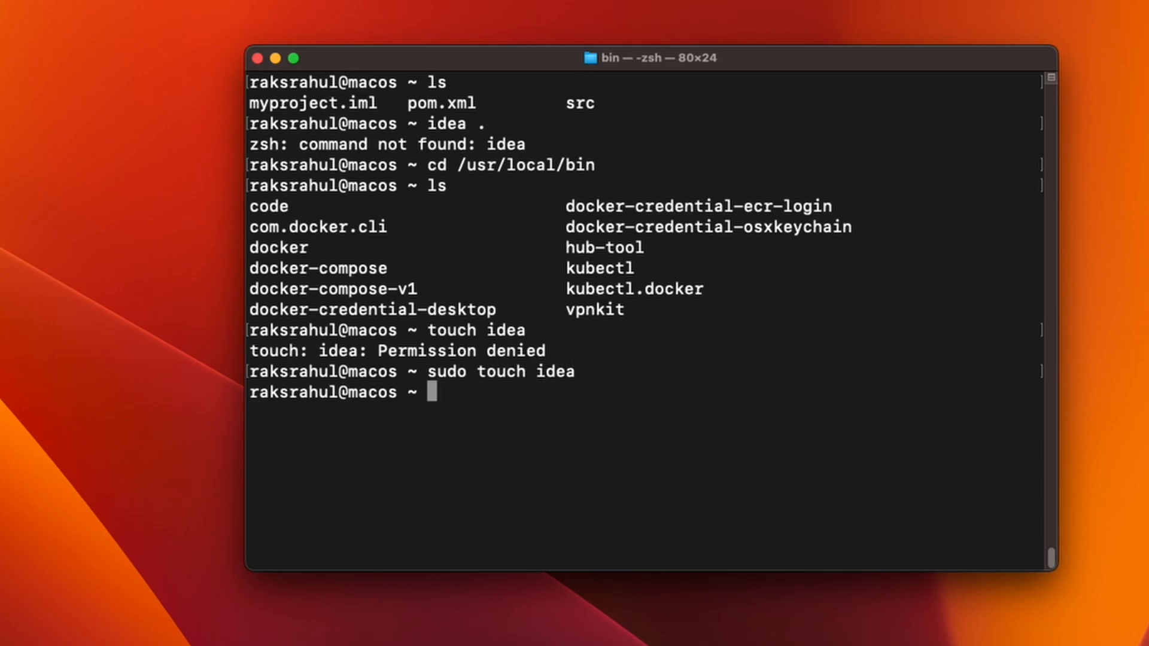
text(ls)
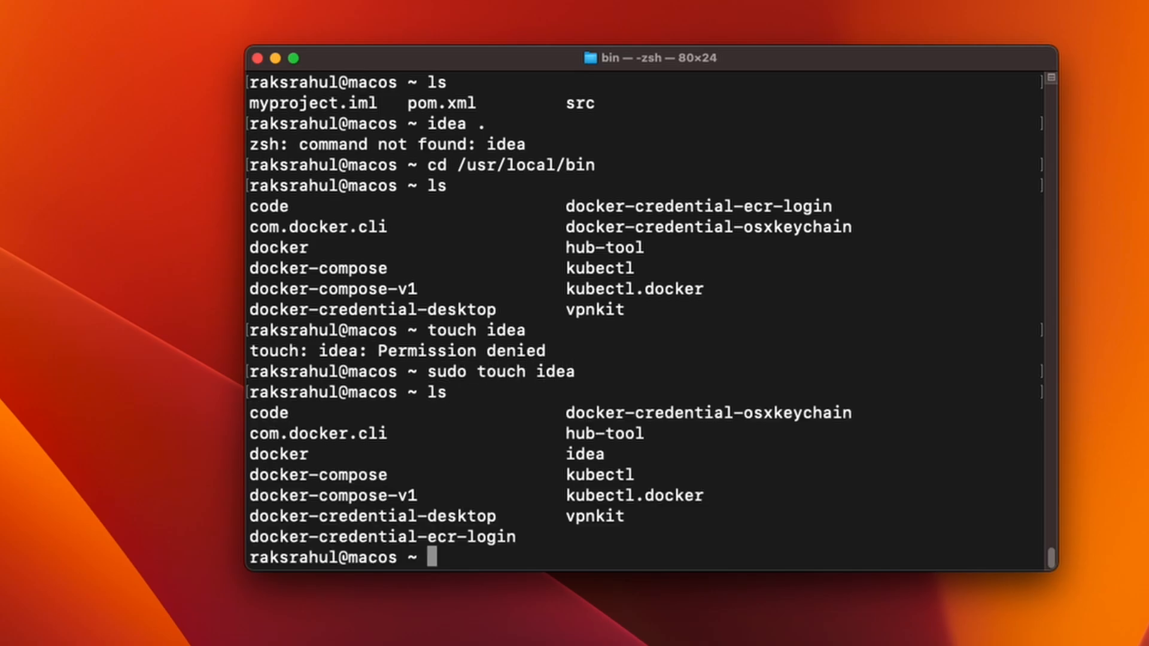
double_click(585, 453)
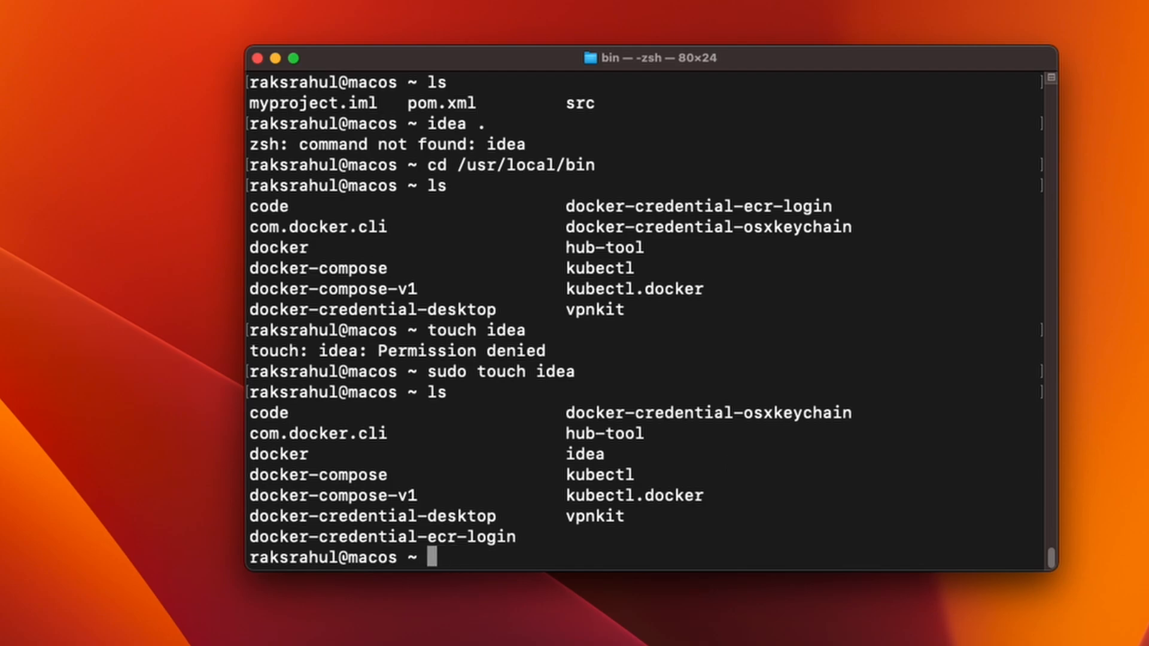
text(s)
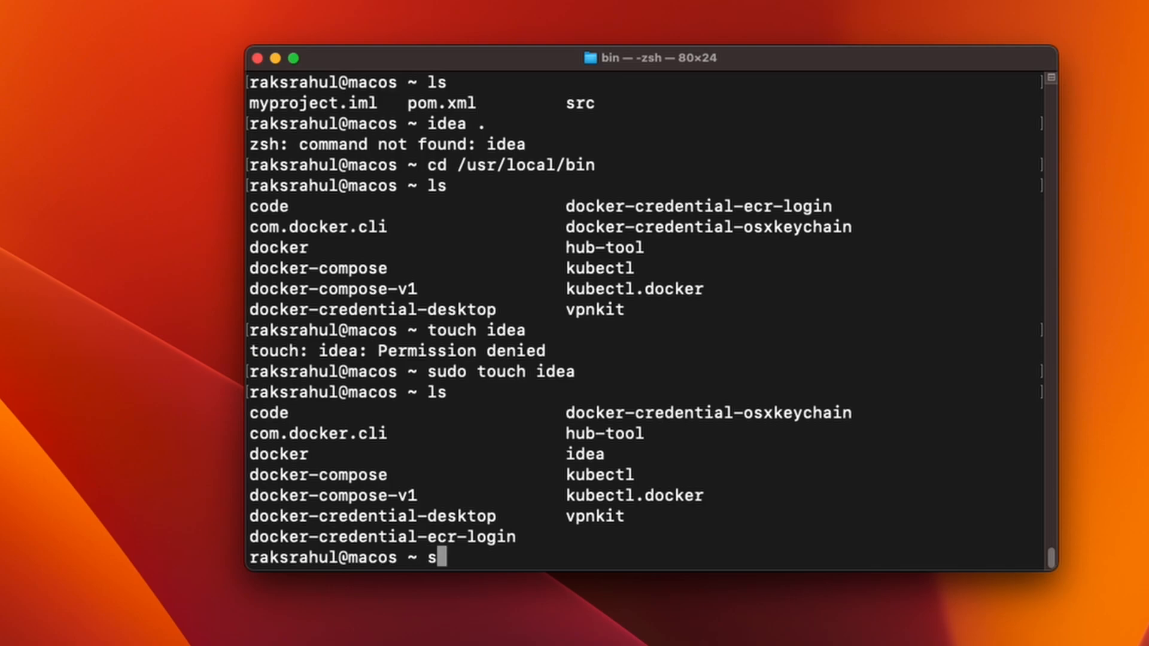
Edit the idea file with sudo vi and enter the script launching IntelliJ IDEA CE.app with "$@" arguments.
text(udo vi)
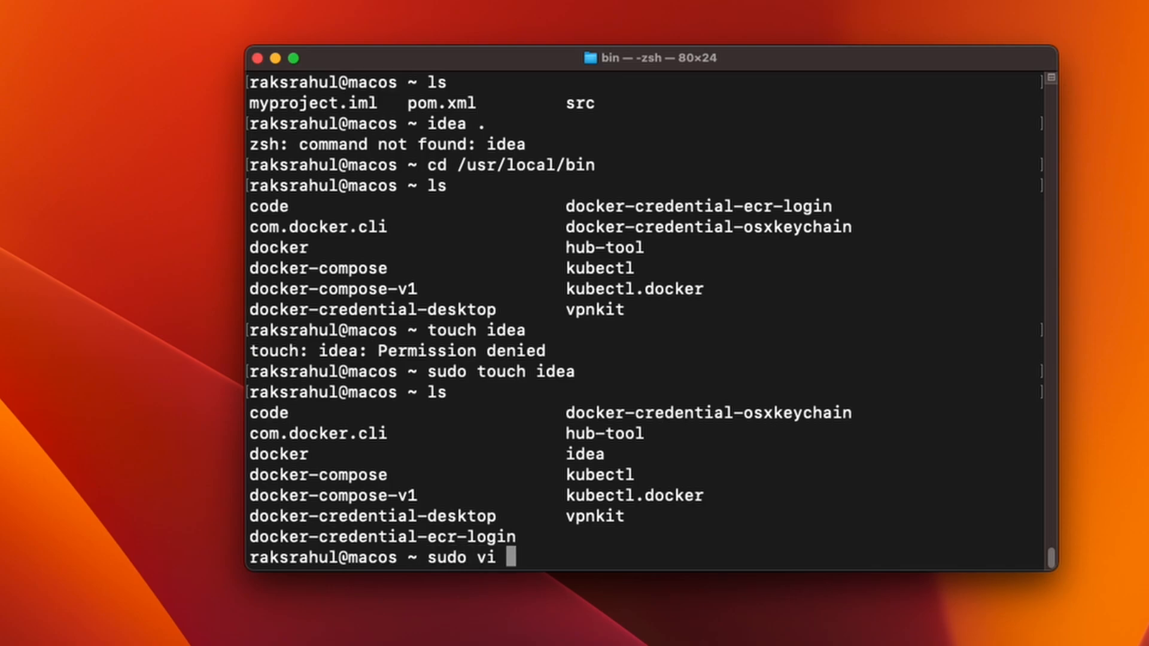
text(idea)
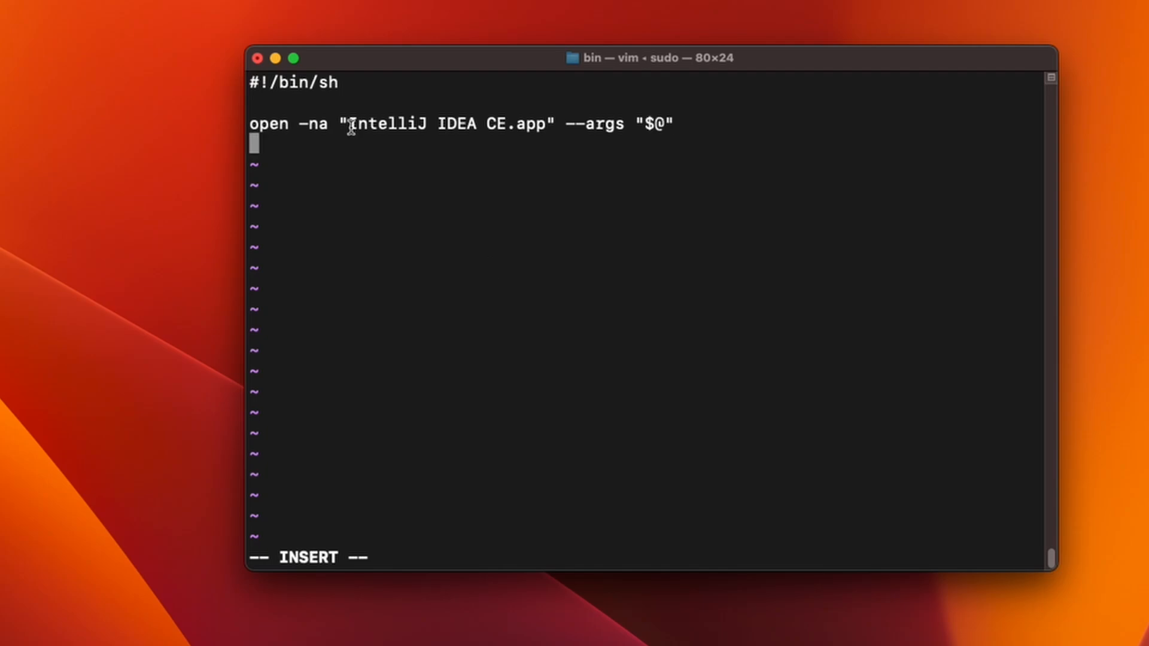
drag(351, 123, 545, 123)
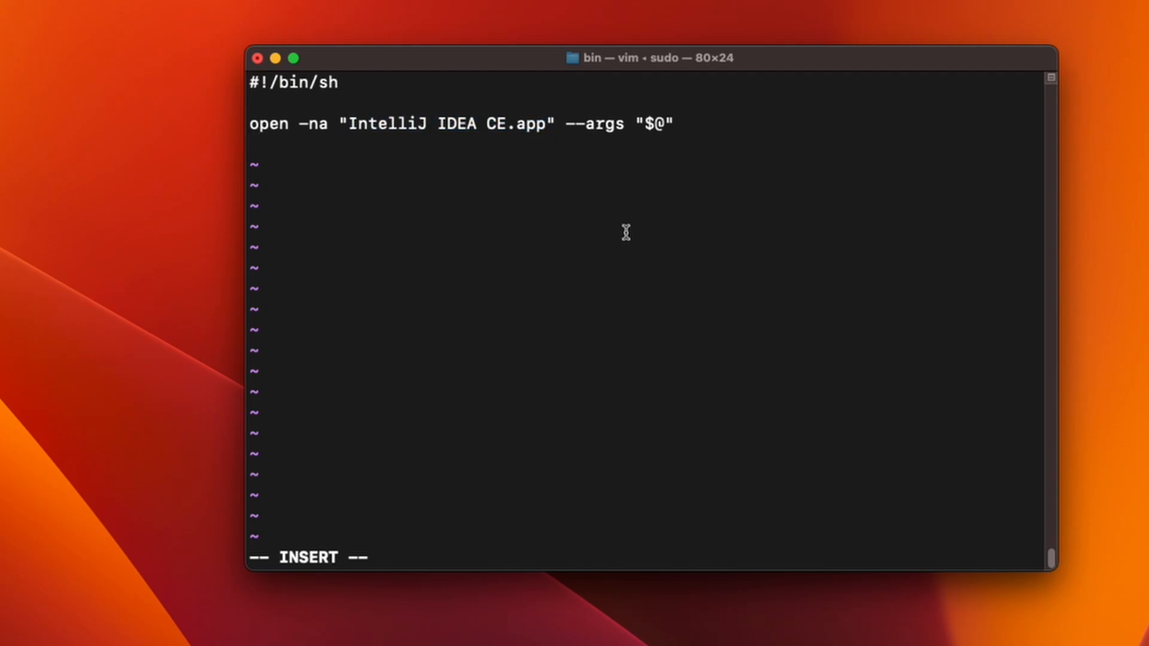
drag(349, 123, 546, 123)
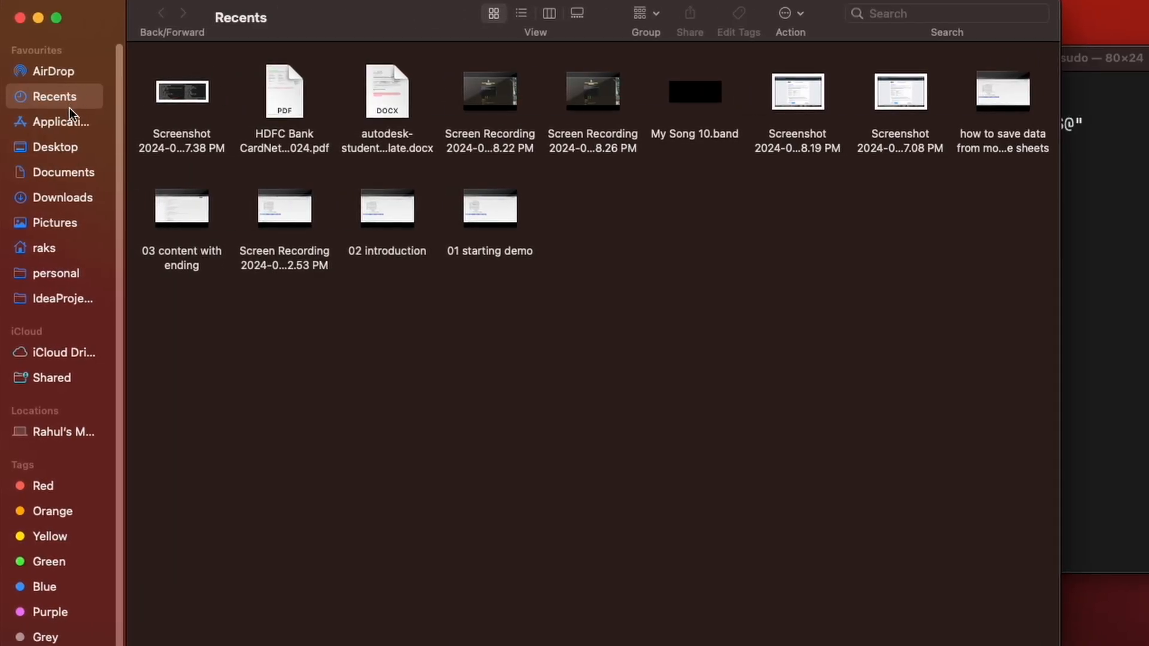
Return focus to the vim session holding the IntelliJ launcher script.
click(66, 122)
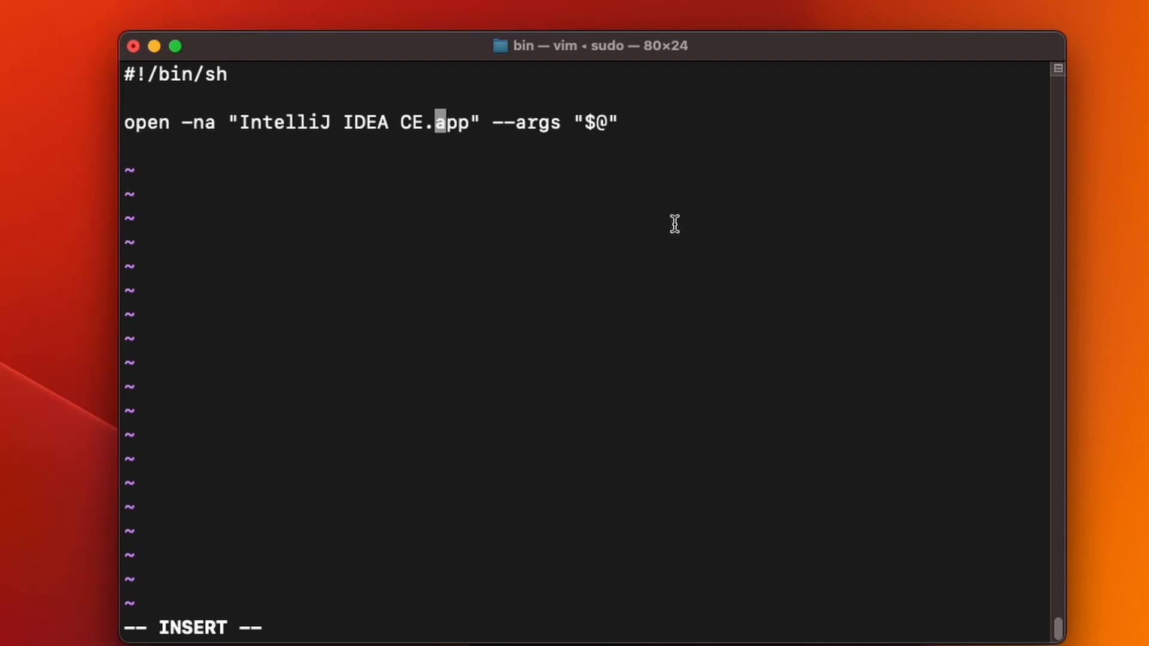
Save the script with :wq, list the folder to confirm idea exists and try idea.
key(Escape)
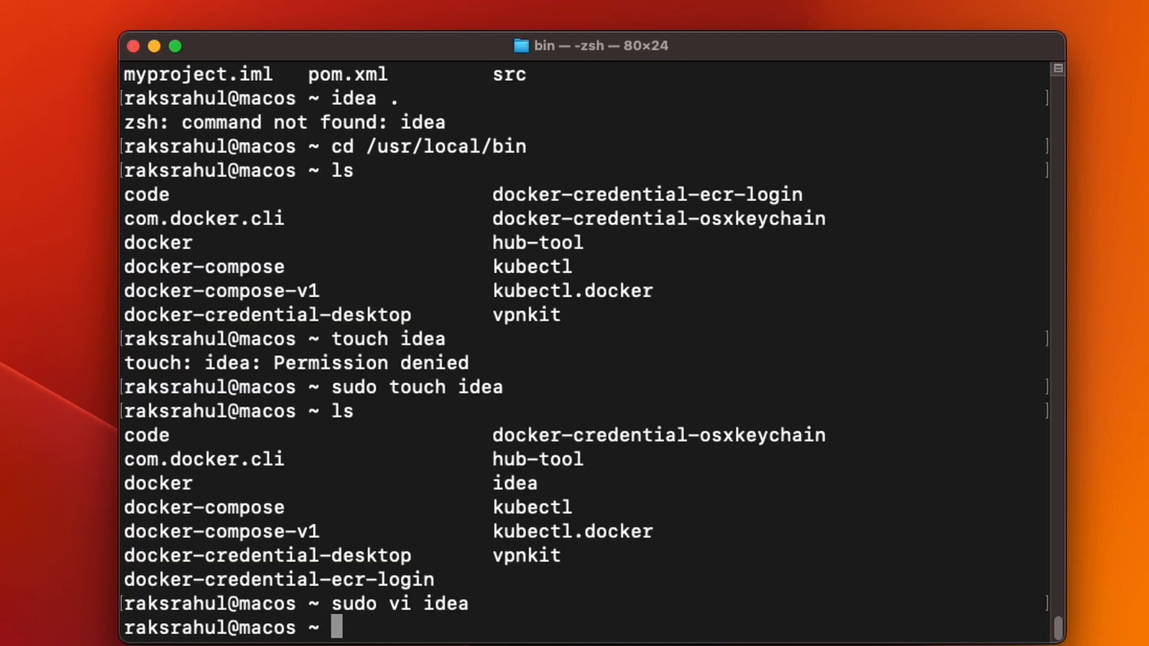
text(ls)
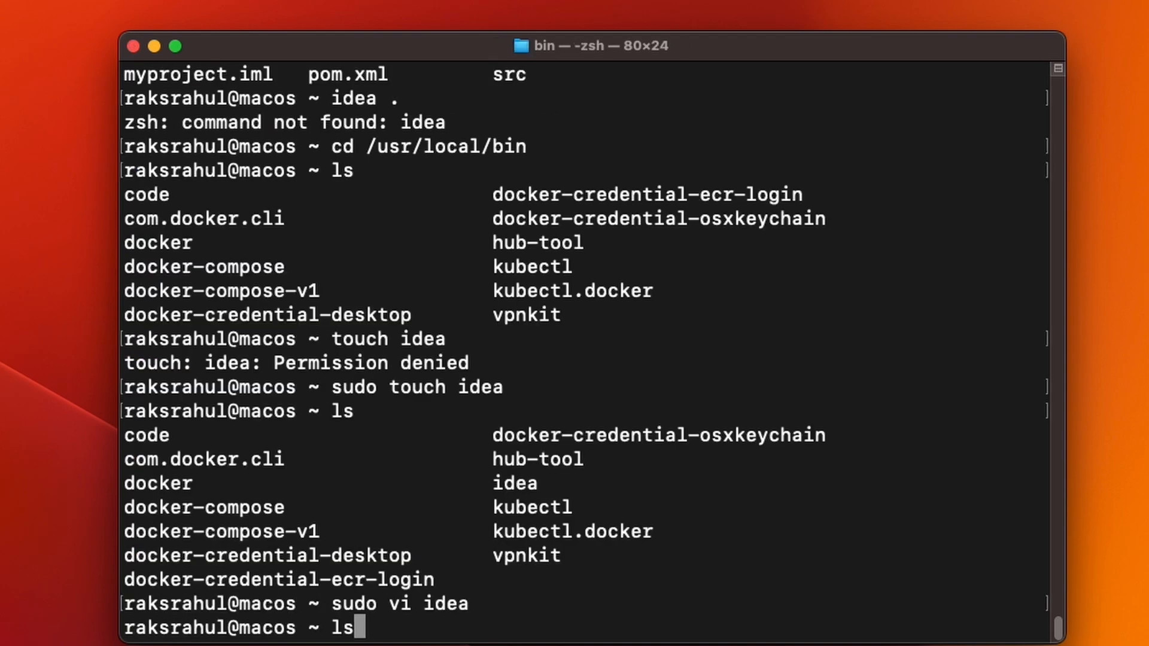
key(enter)
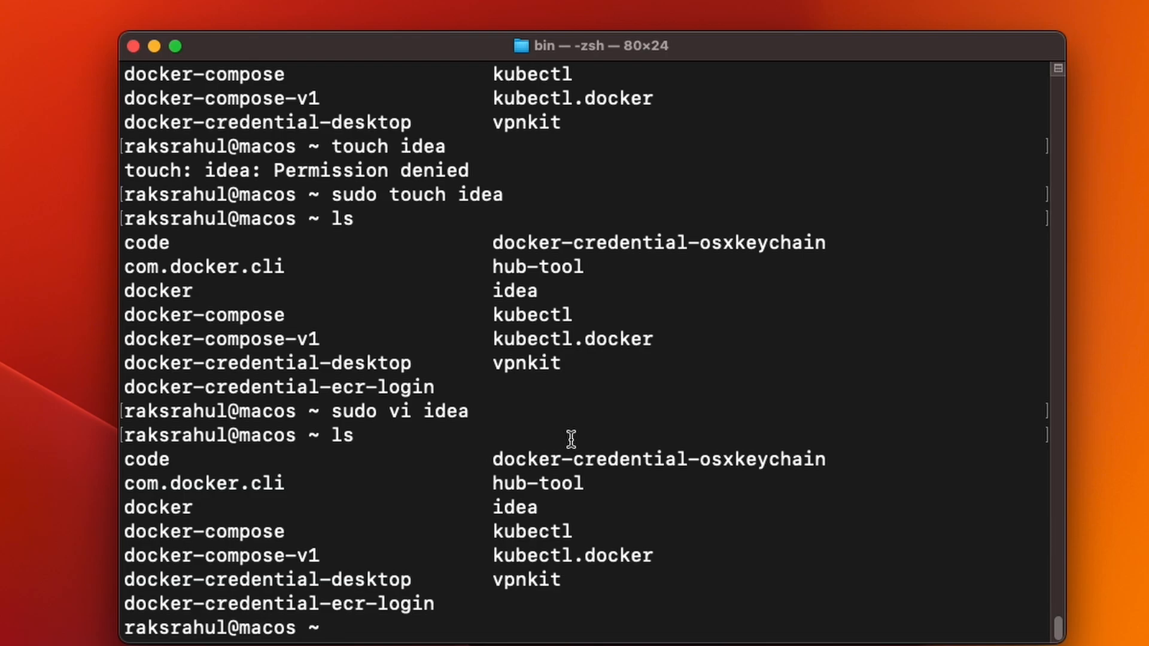
text(idea .)
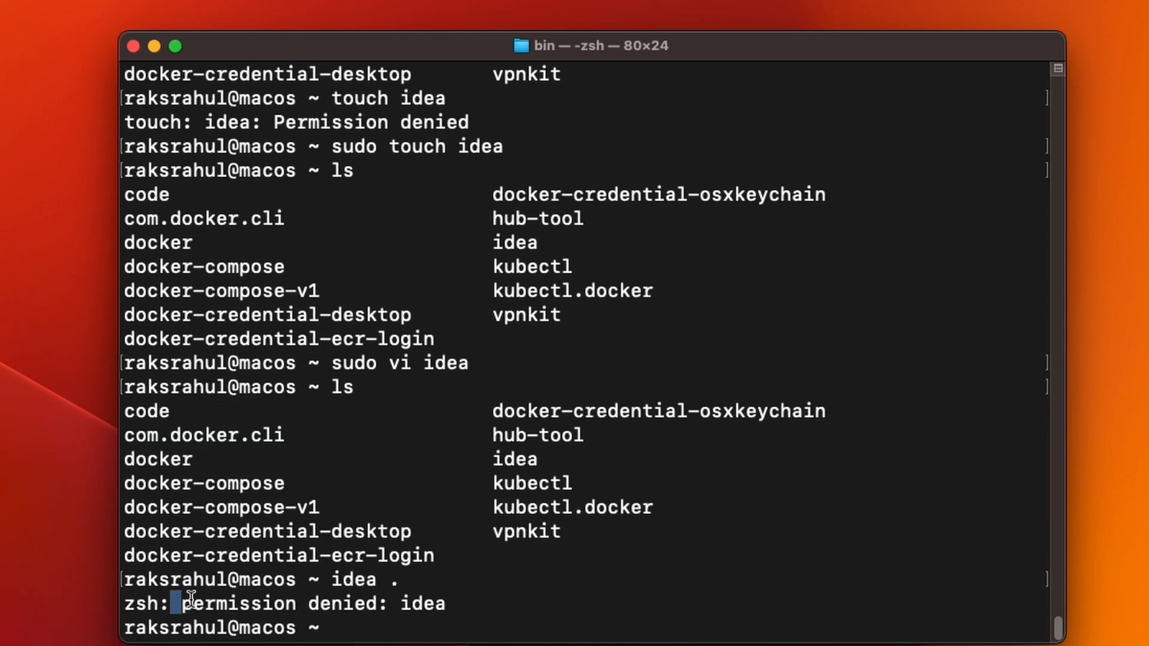
mouse_move(729, 407)
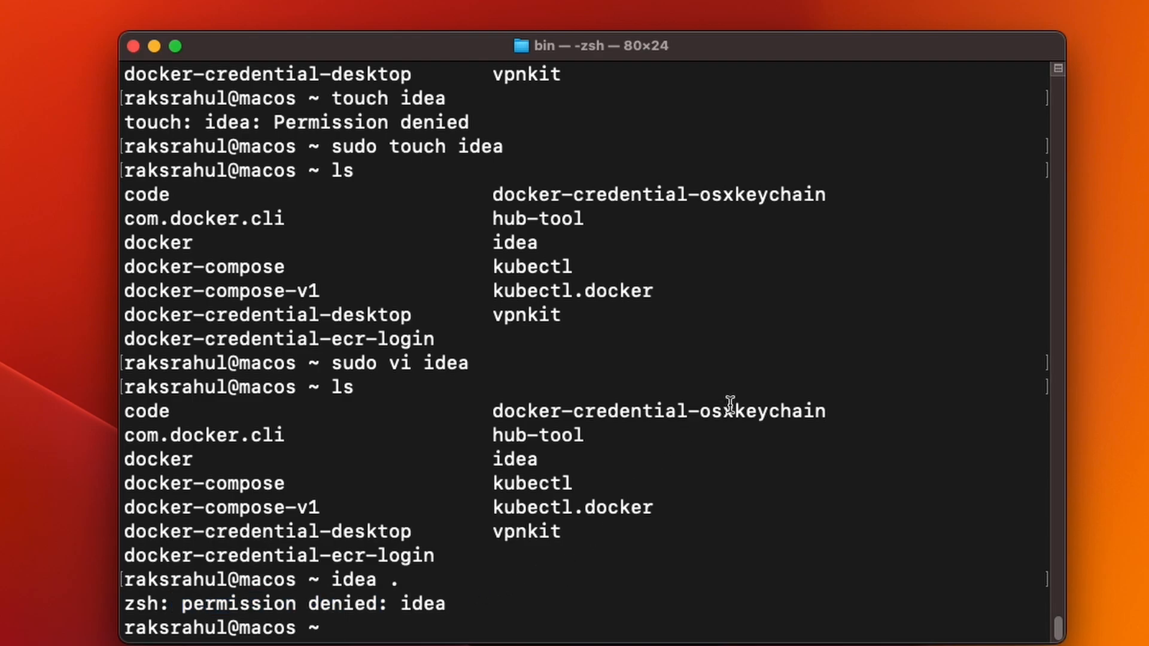
mouse_move(747, 456)
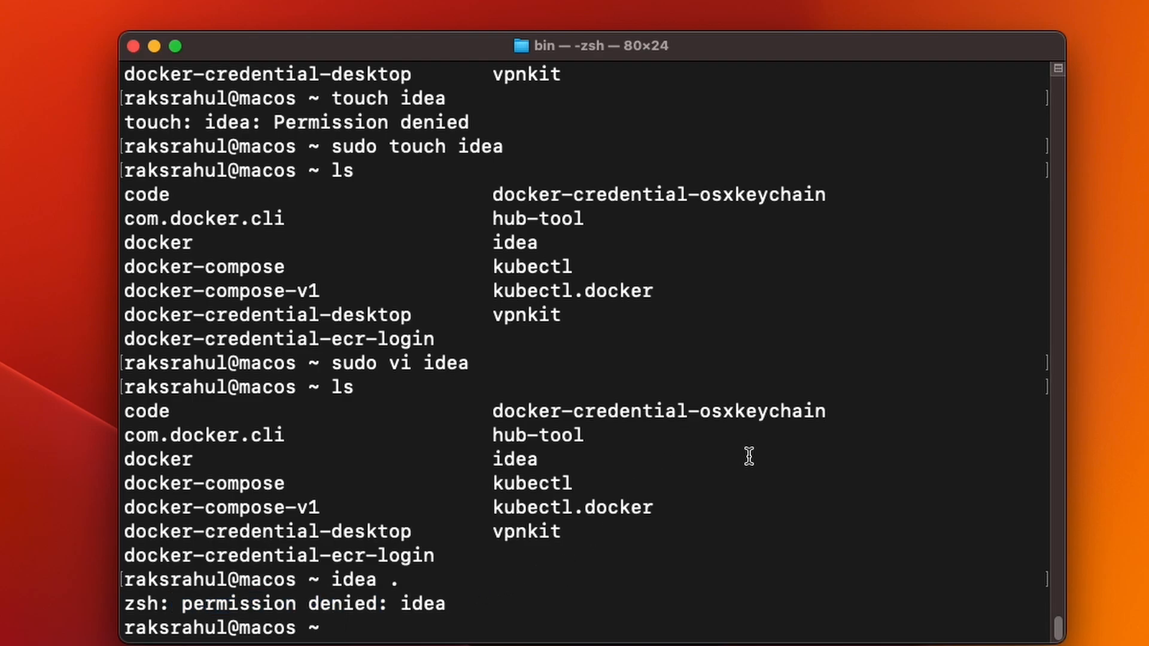
Make the idea script executable with sudo chmod +x idea after plain chmod is refused.
text(chm)
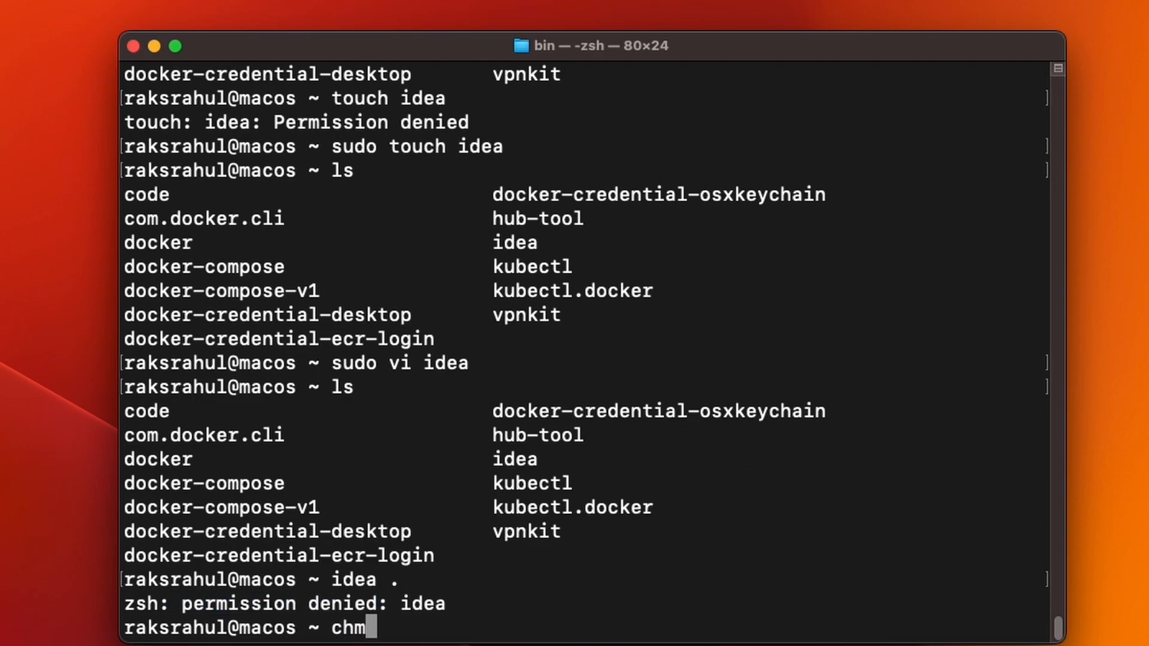
text(od)
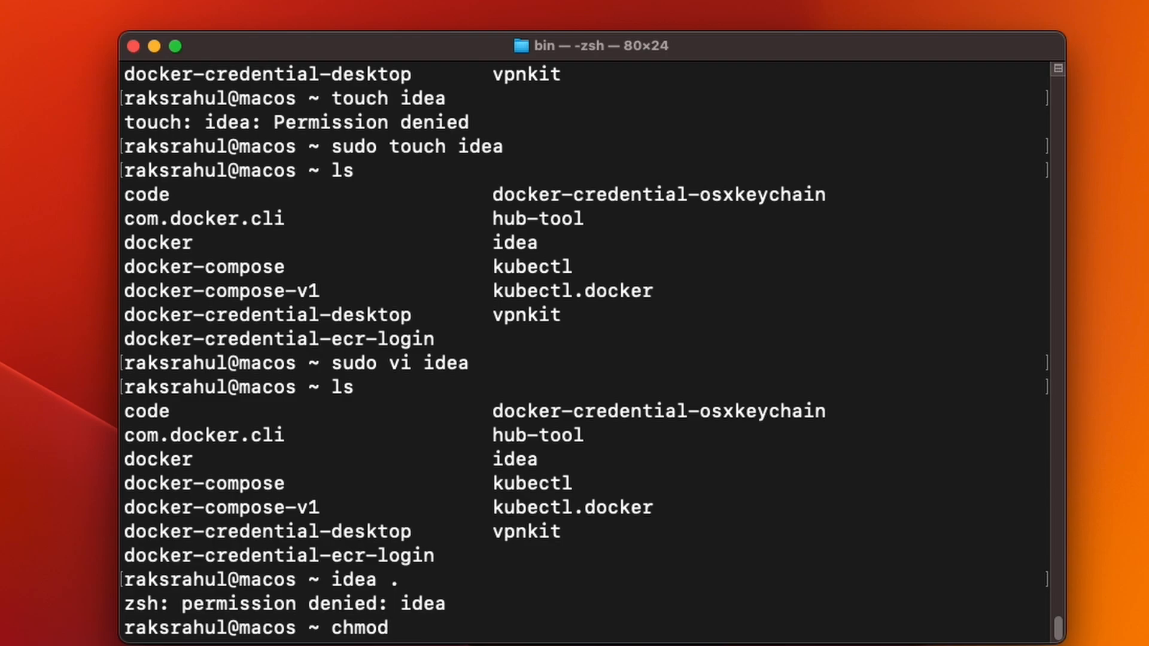
text(+x)
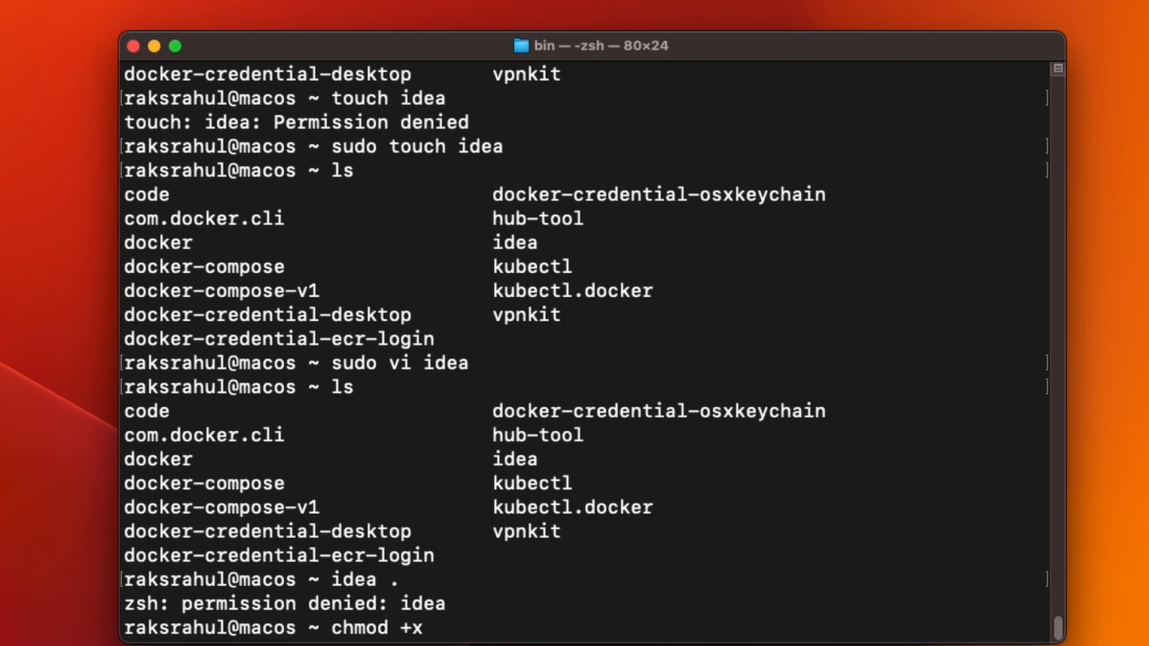
text(idea)
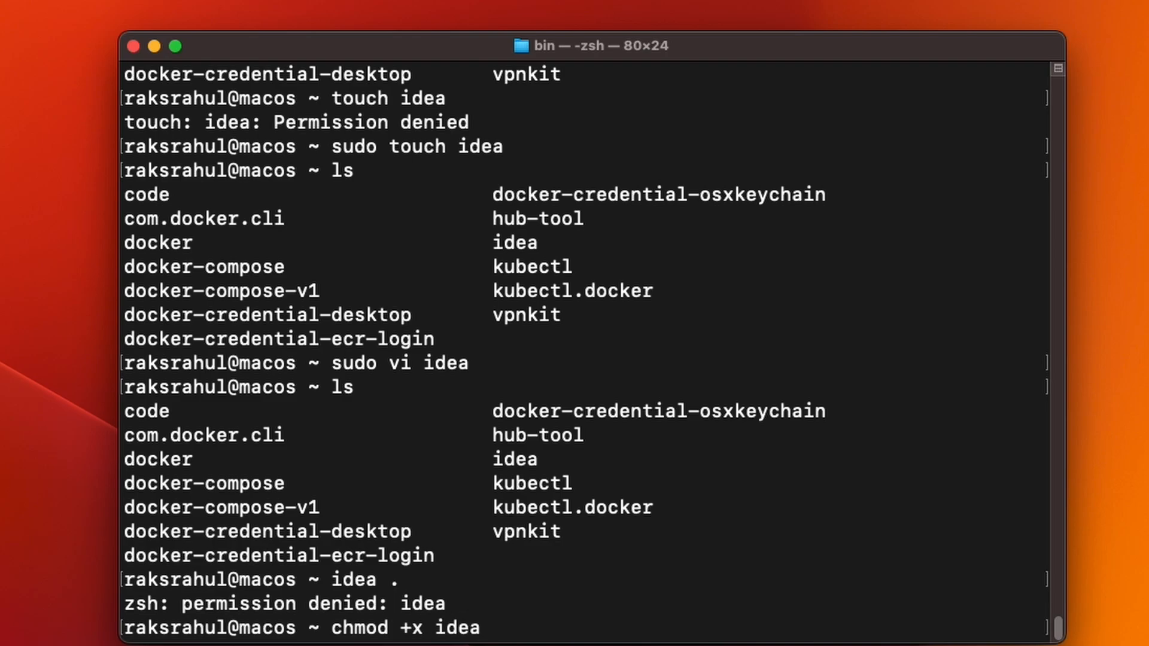
key(Return)
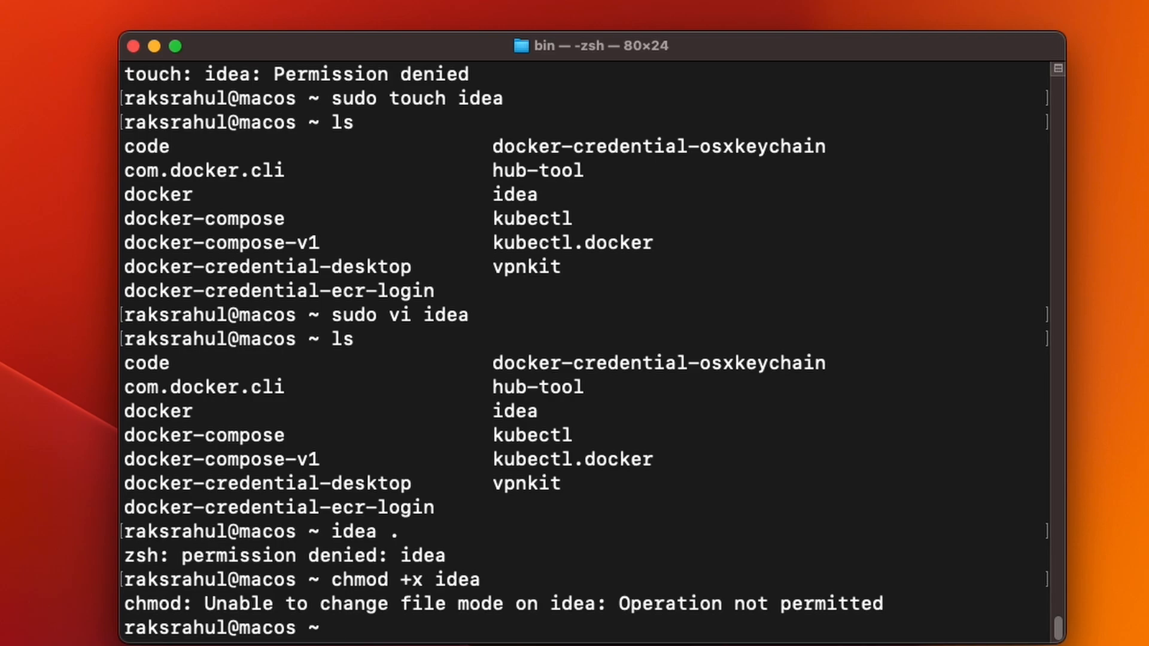
text(chmod +x idea)
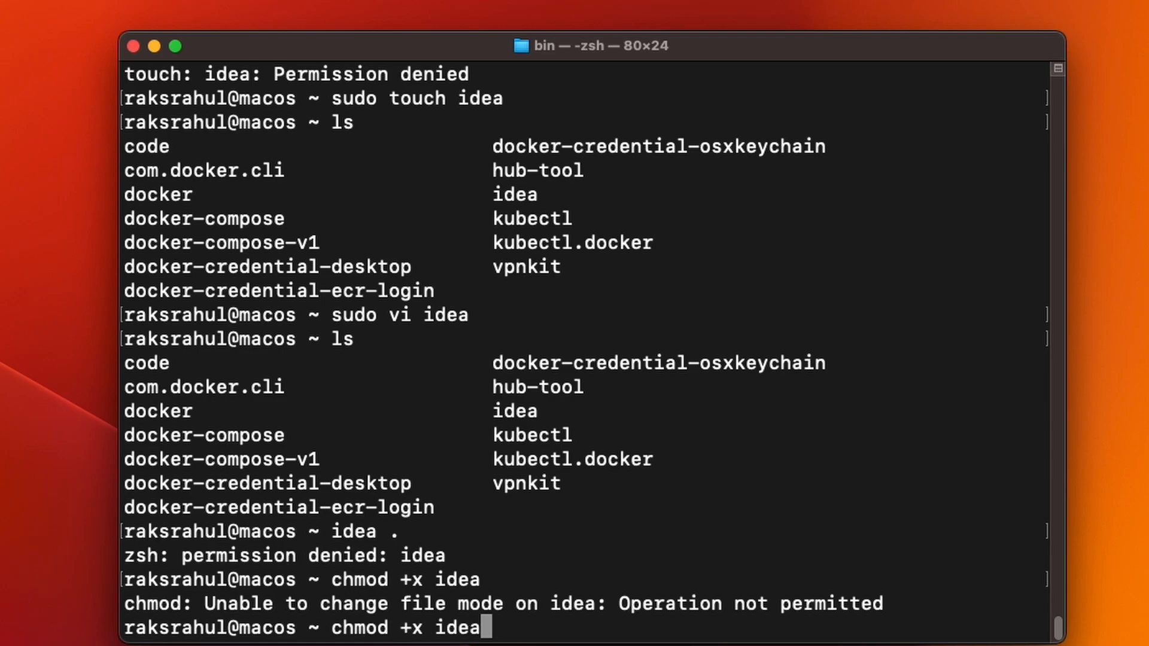
text(sudo)
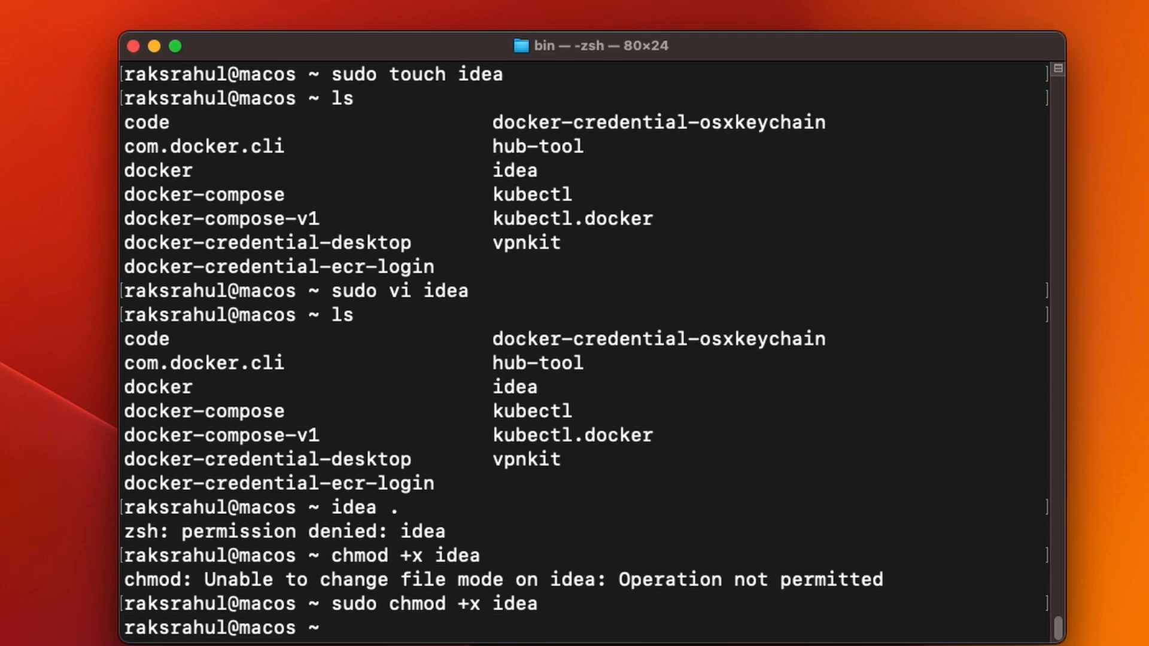
text(cd)
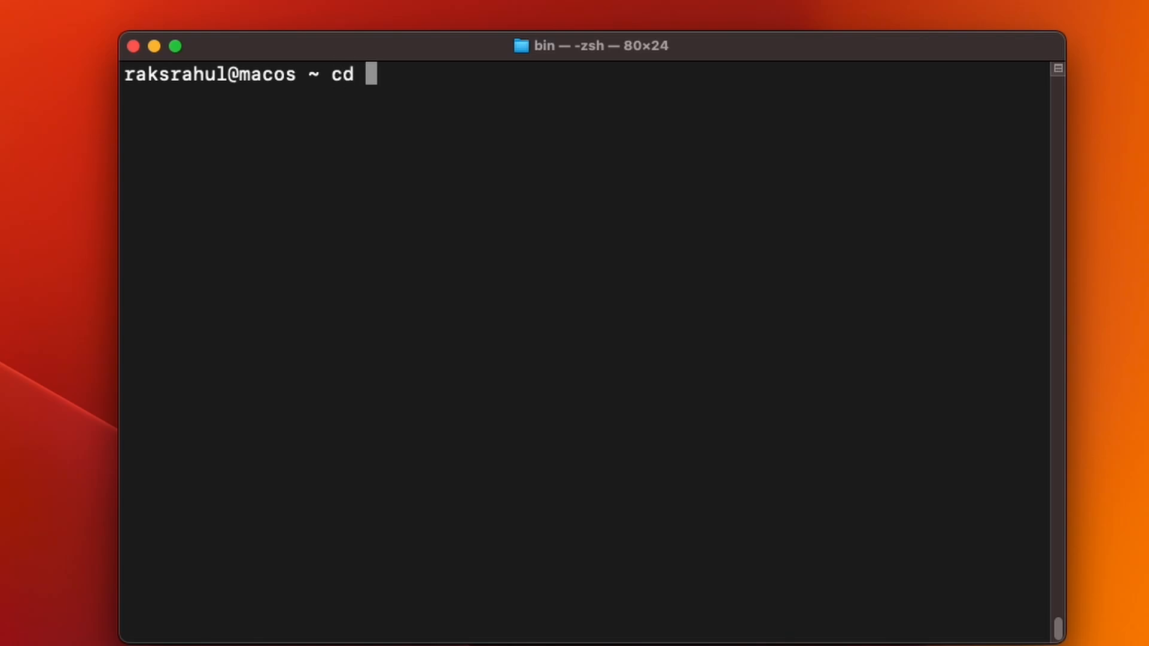
Return to the myproject folder with cd - and launch IntelliJ on it with idea.
key(Return)
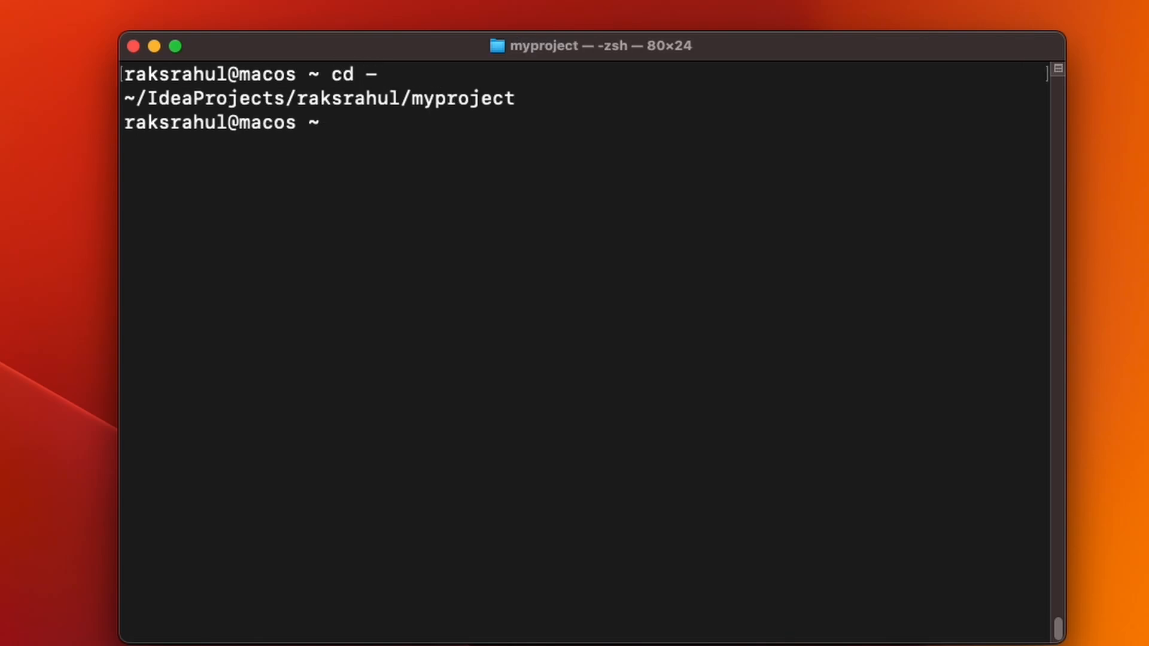
triple_click(319, 97)
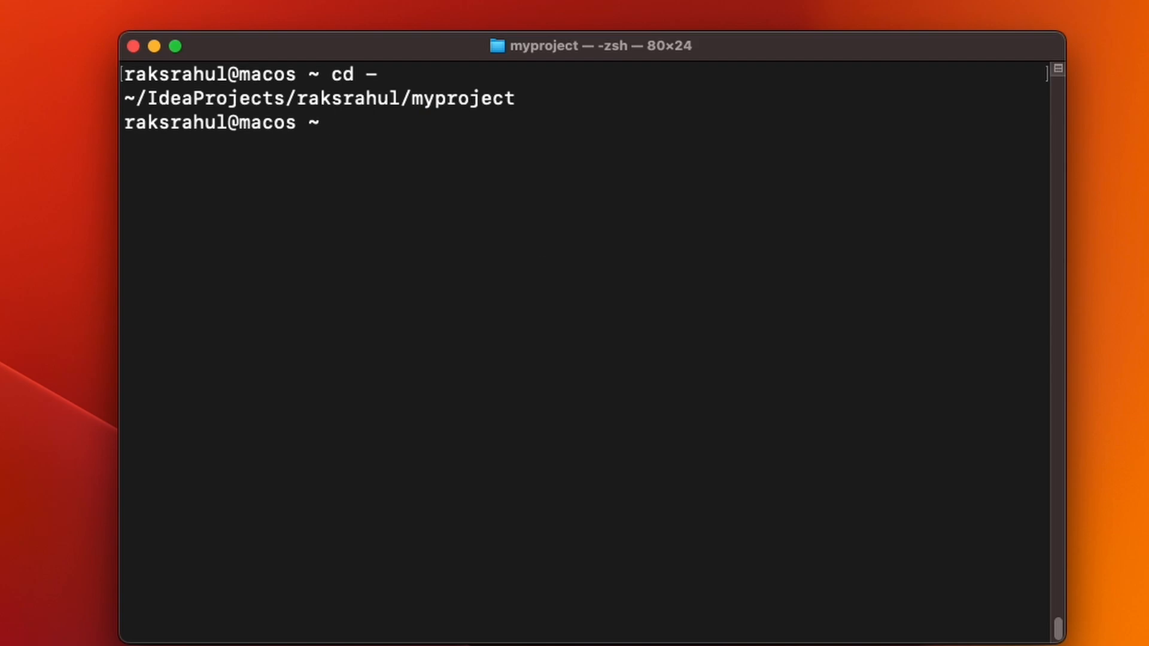
text(idea .)
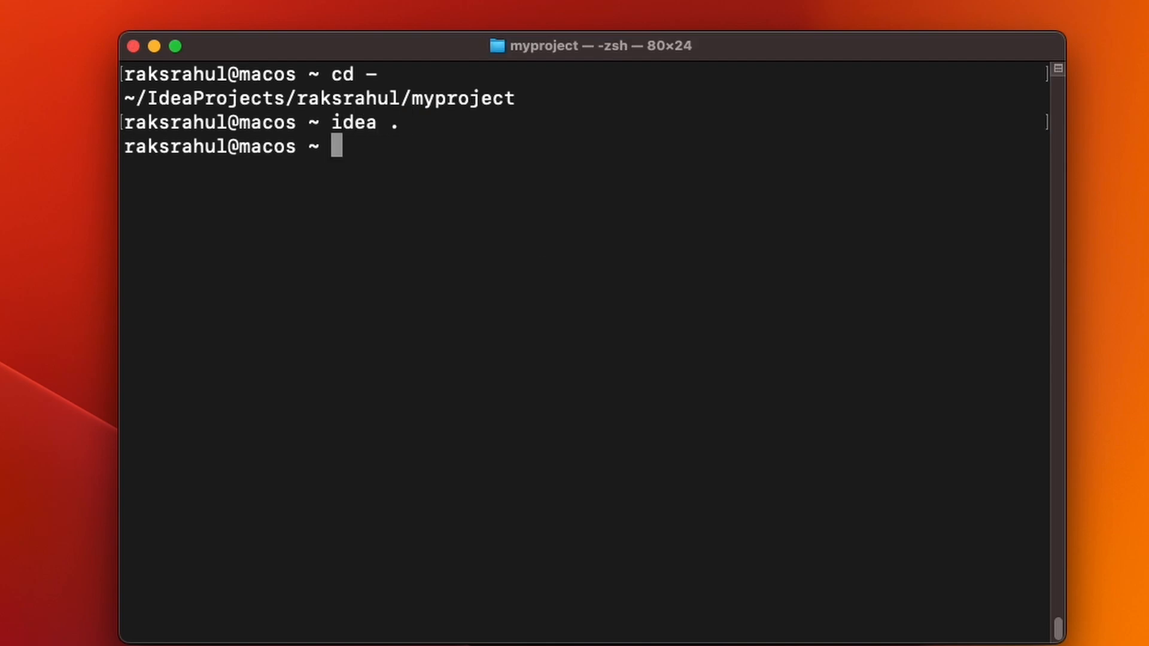
key(Return)
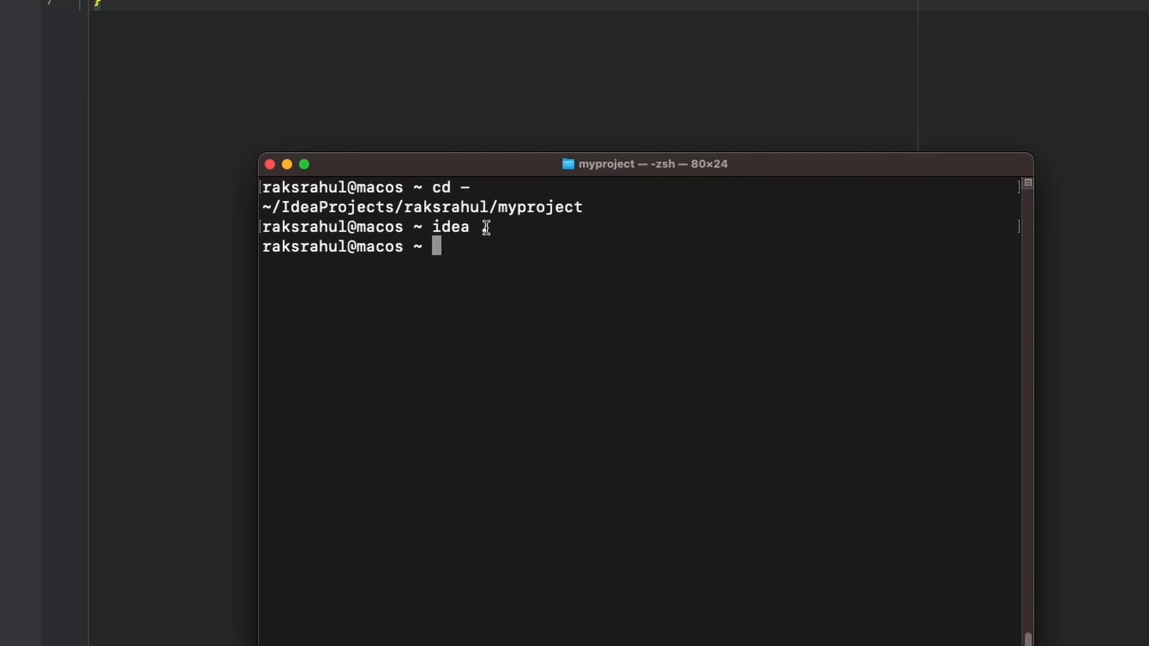
text(.com)
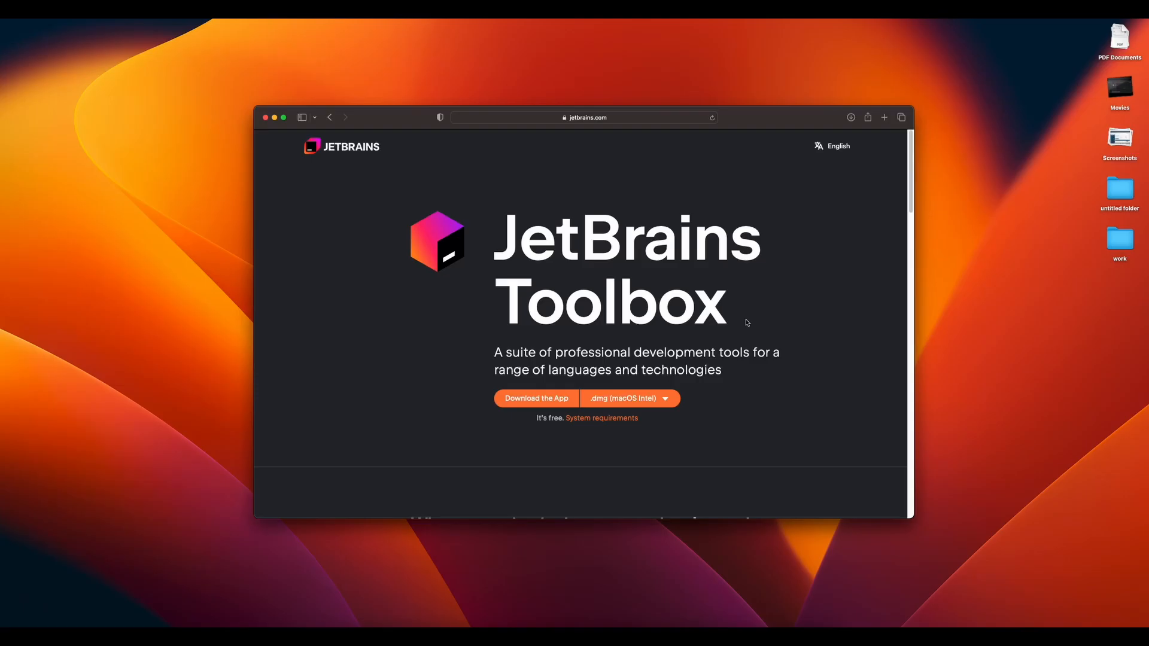
mouse_move(738, 321)
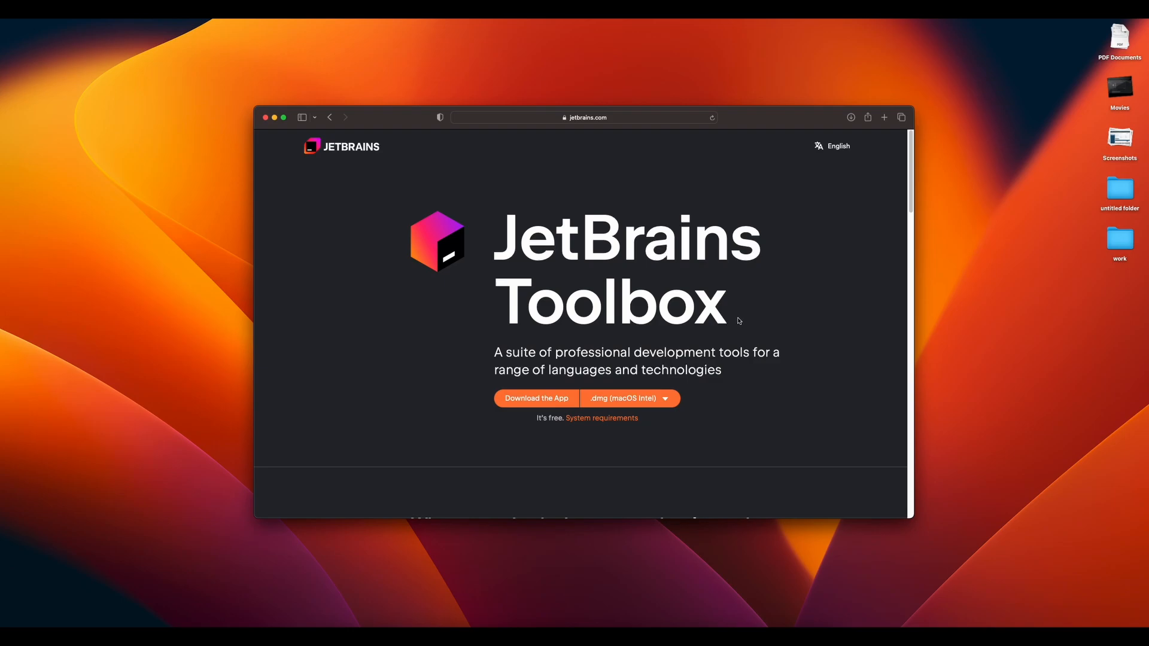
mouse_move(769, 320)
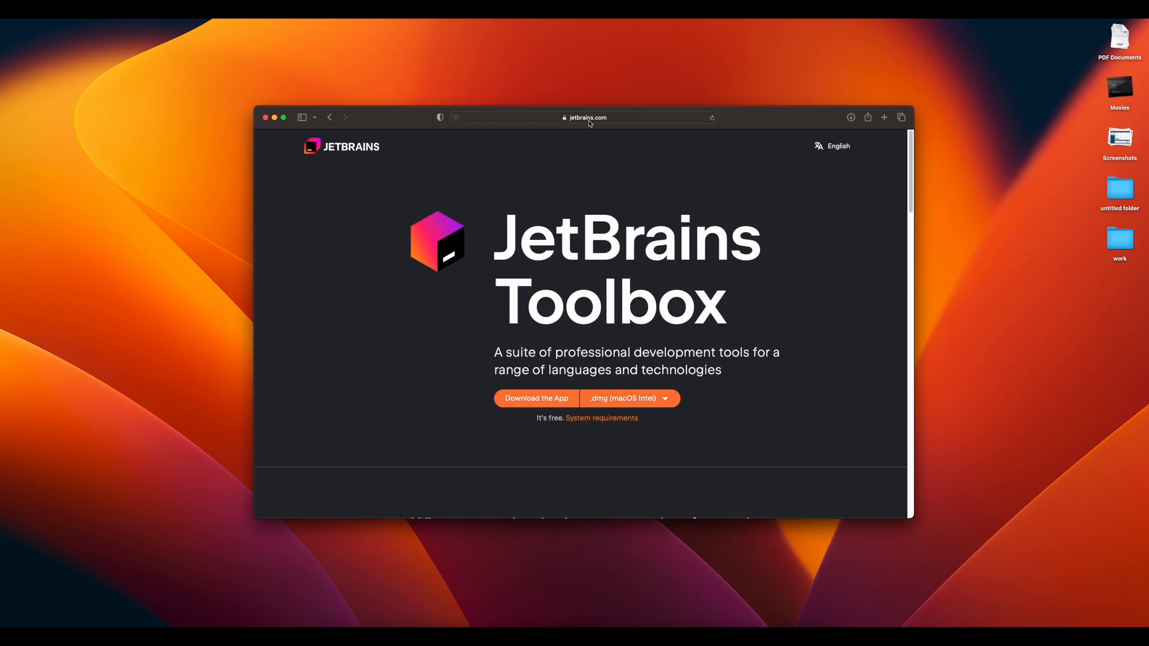
mouse_move(683, 310)
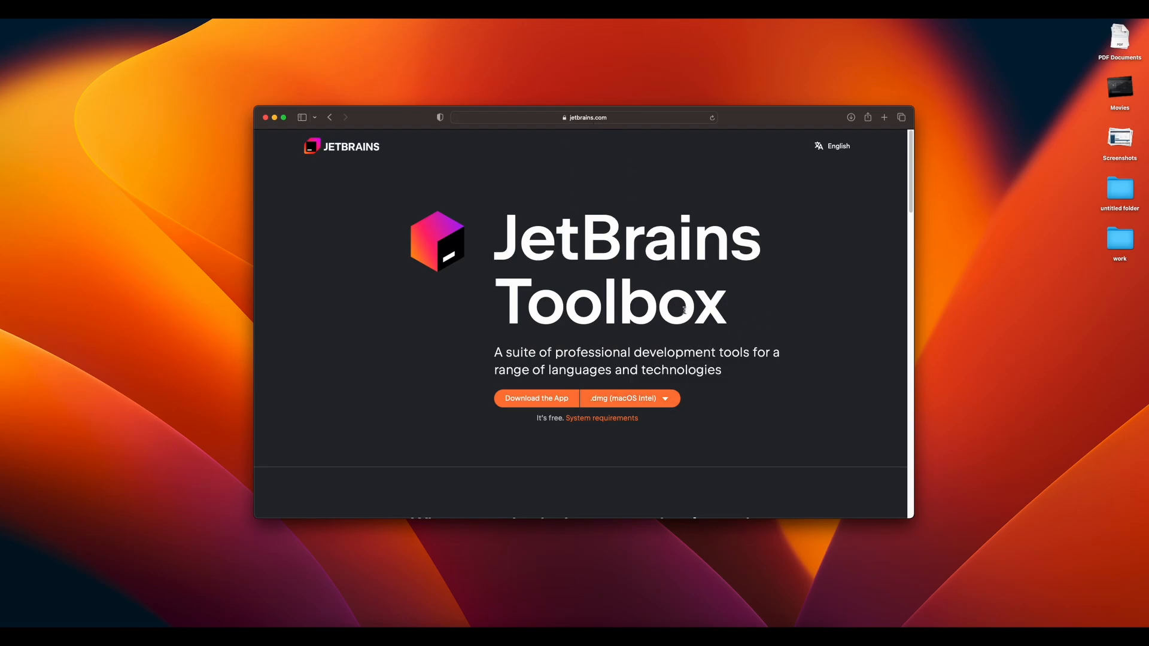
Download the JetBrains Toolbox .dmg for macOS Apple Silicon.
click(663, 397)
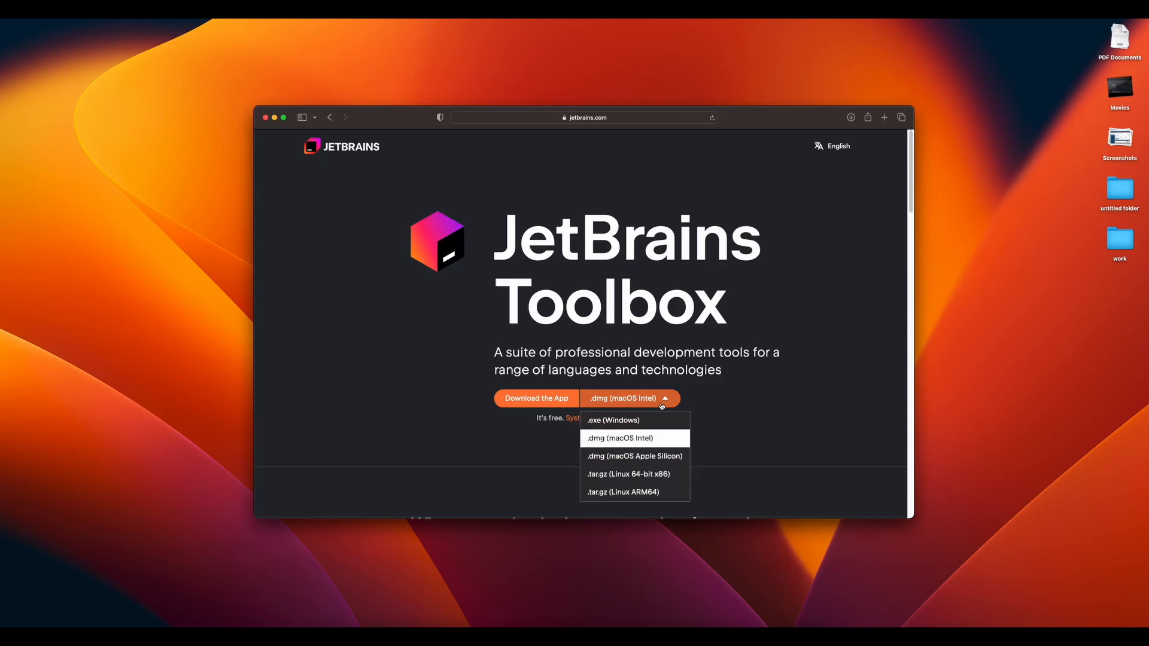
click(621, 438)
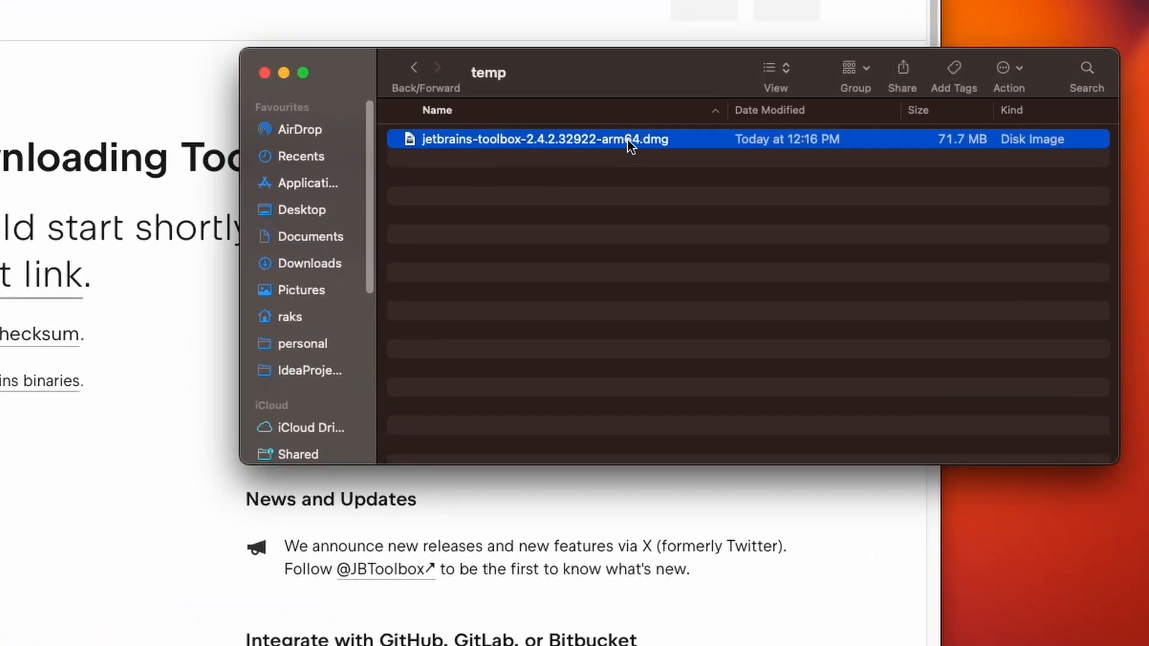
Mount the Toolbox disk image, find JetBrains Toolbox via Spotlight 'tool', and approve opening it.
double_click(543, 139)
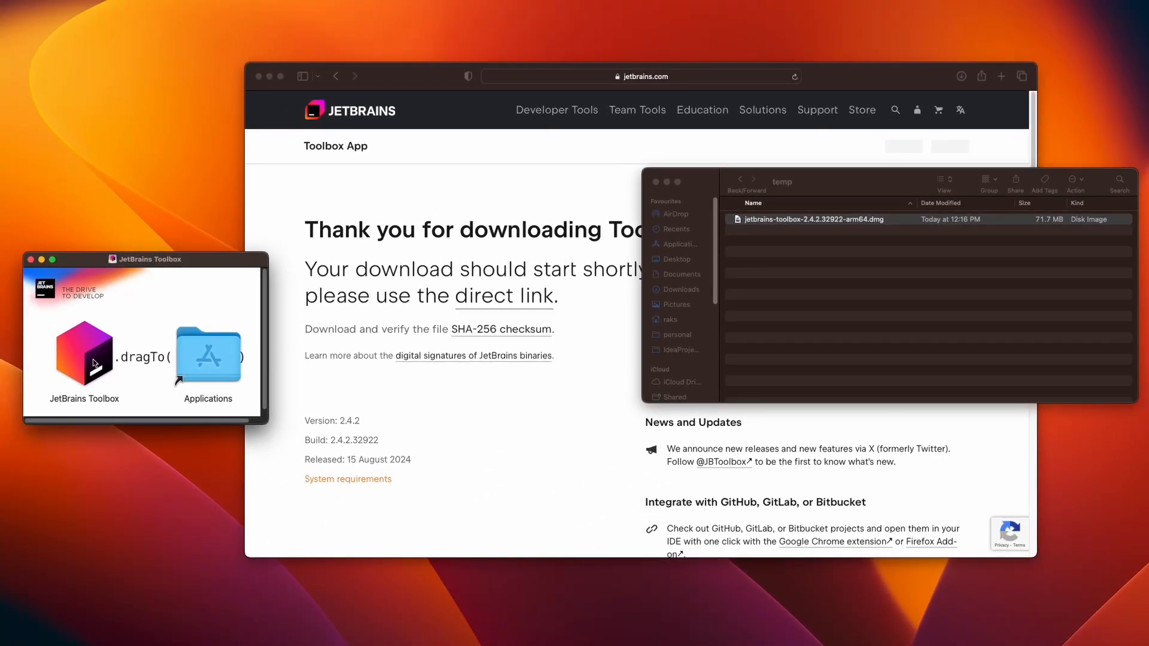
click(84, 354)
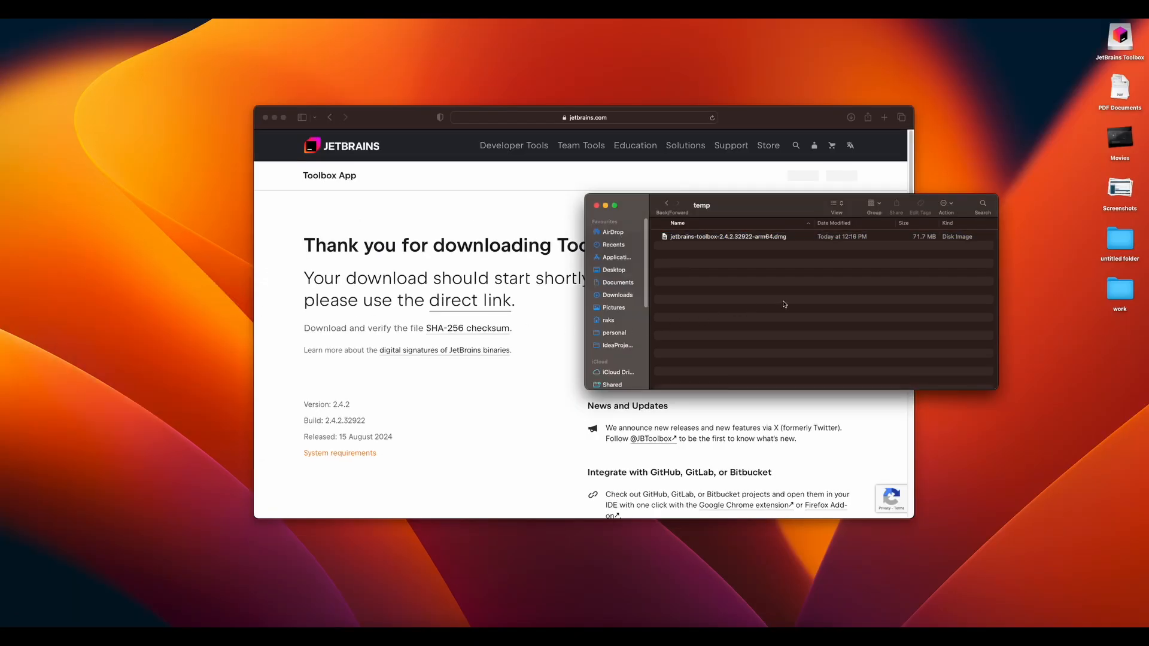
key(cmd+space)
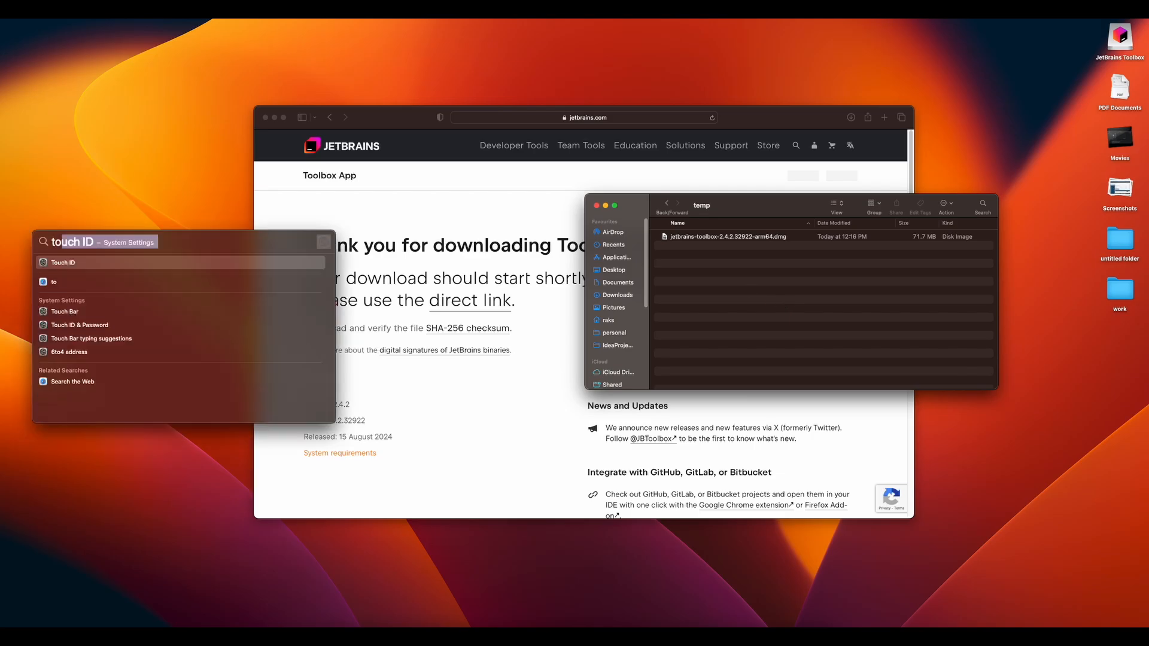
text(tool)
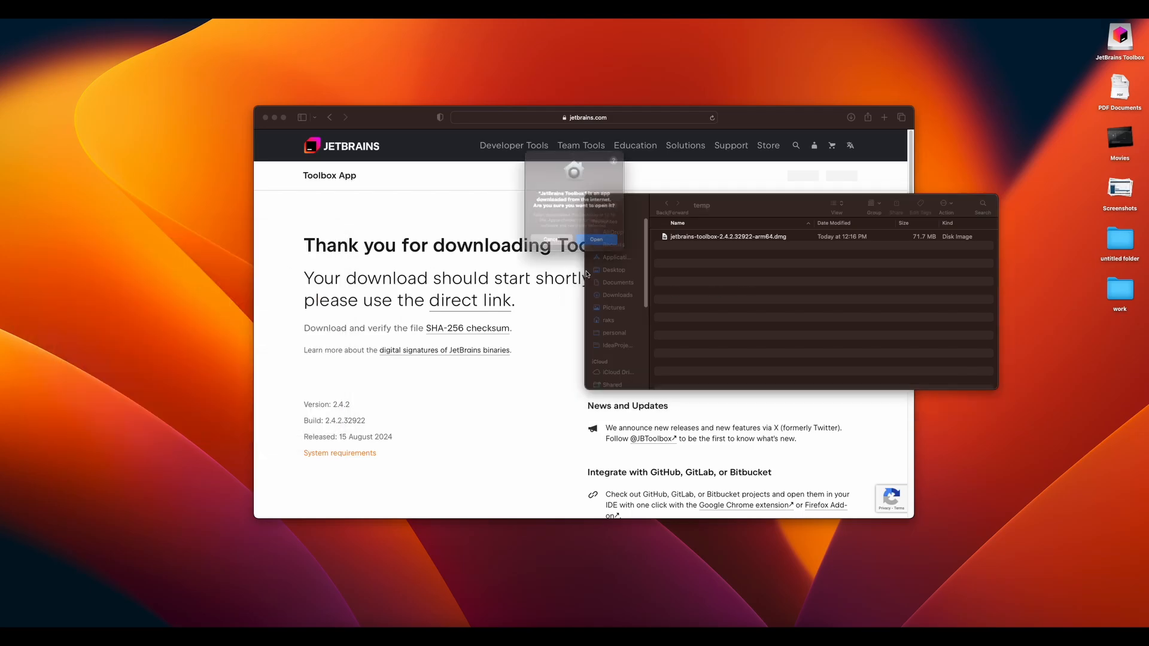
click(596, 240)
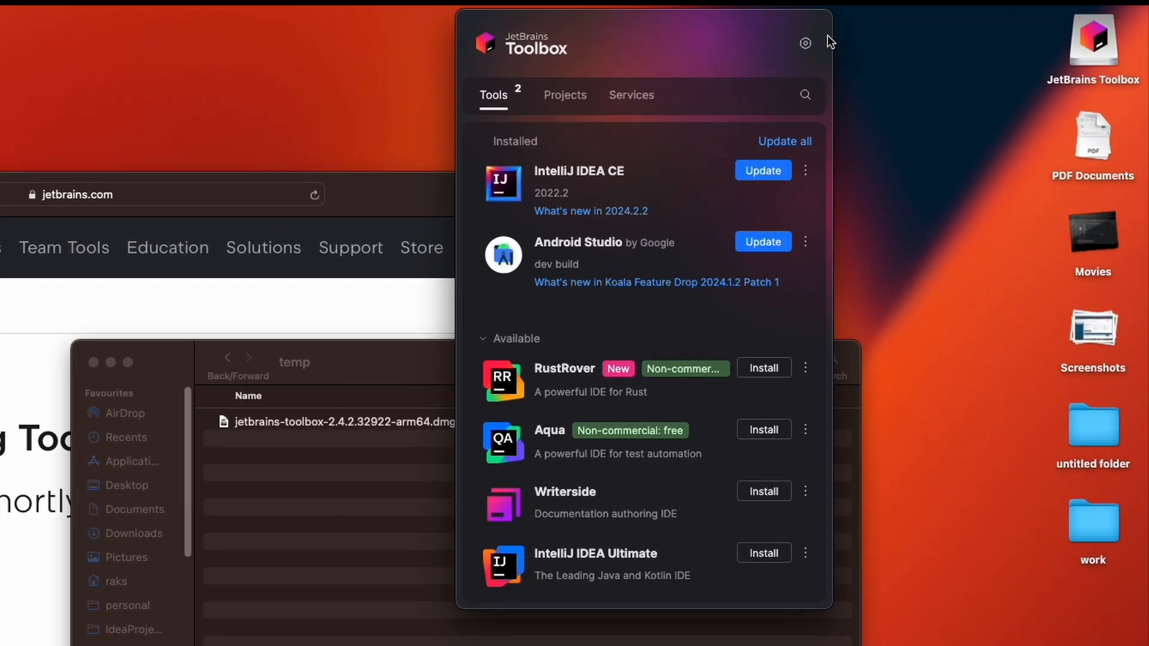
mouse_move(644, 13)
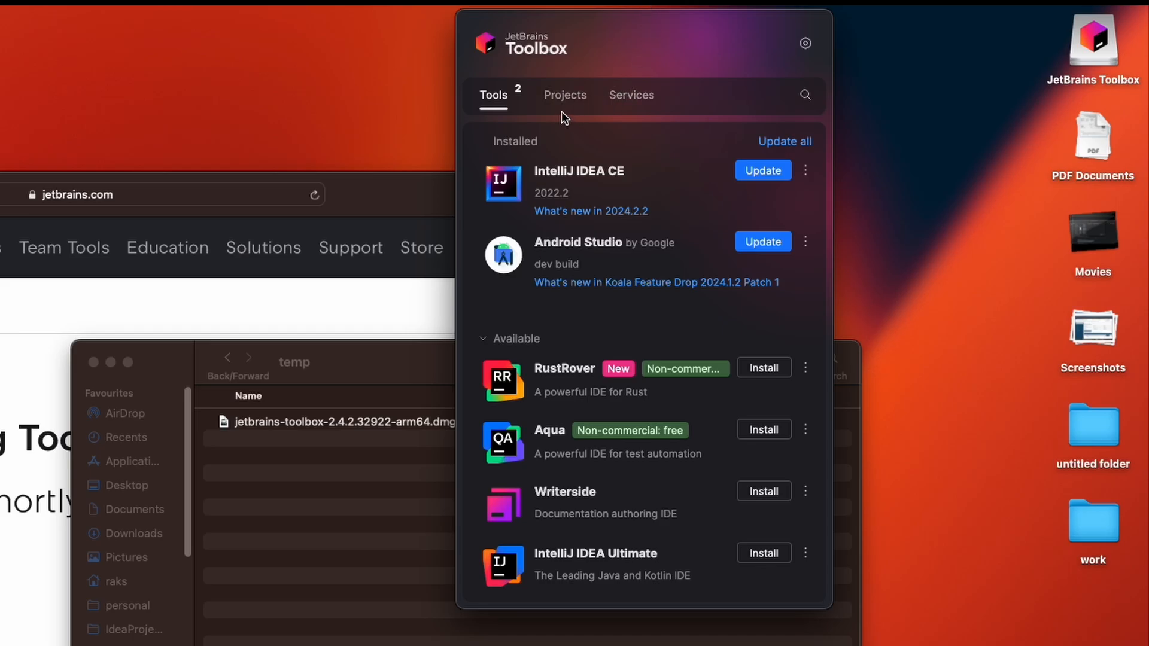
Enable 'Generate shell scripts' under the Tools section of Toolbox settings.
click(805, 43)
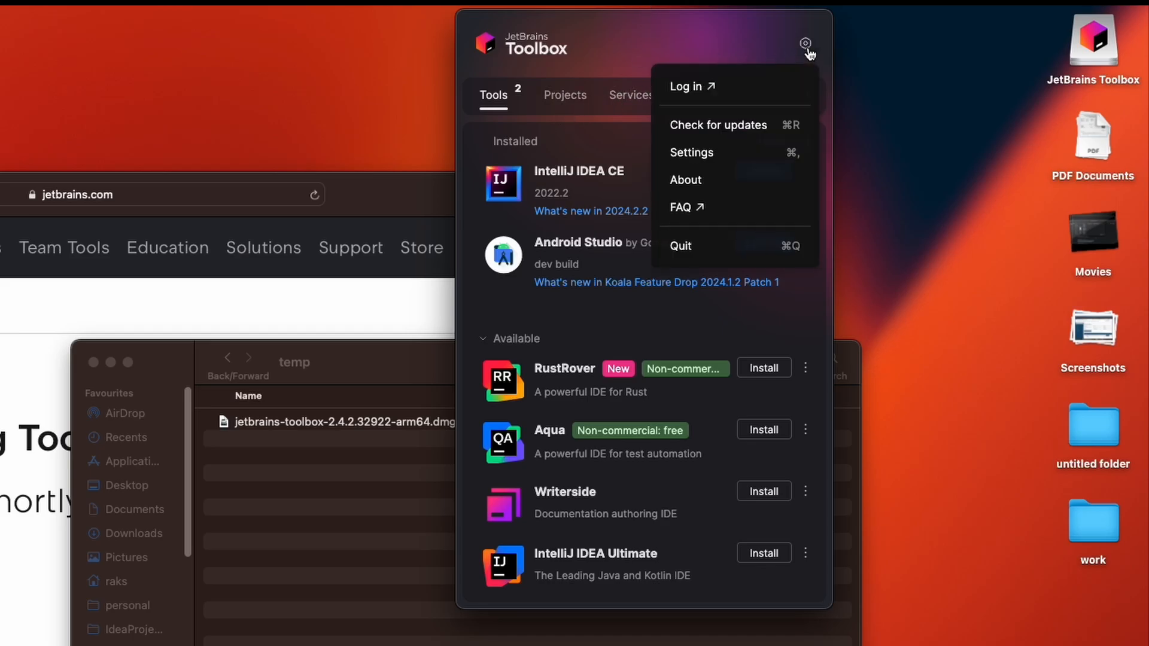
click(691, 152)
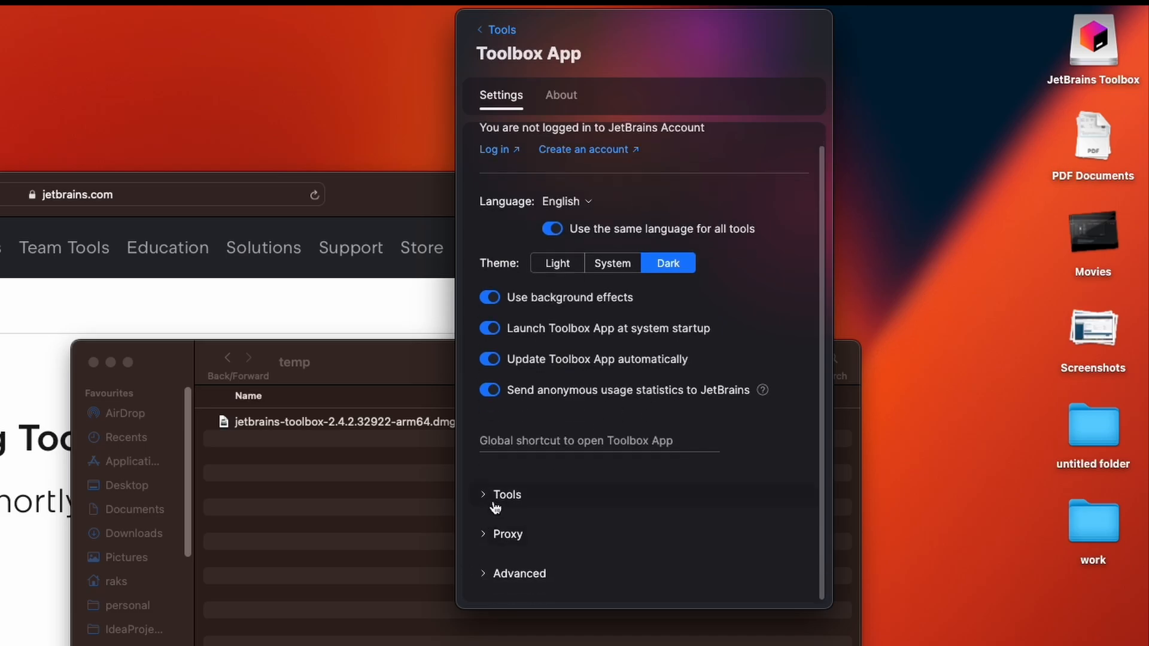
click(505, 494)
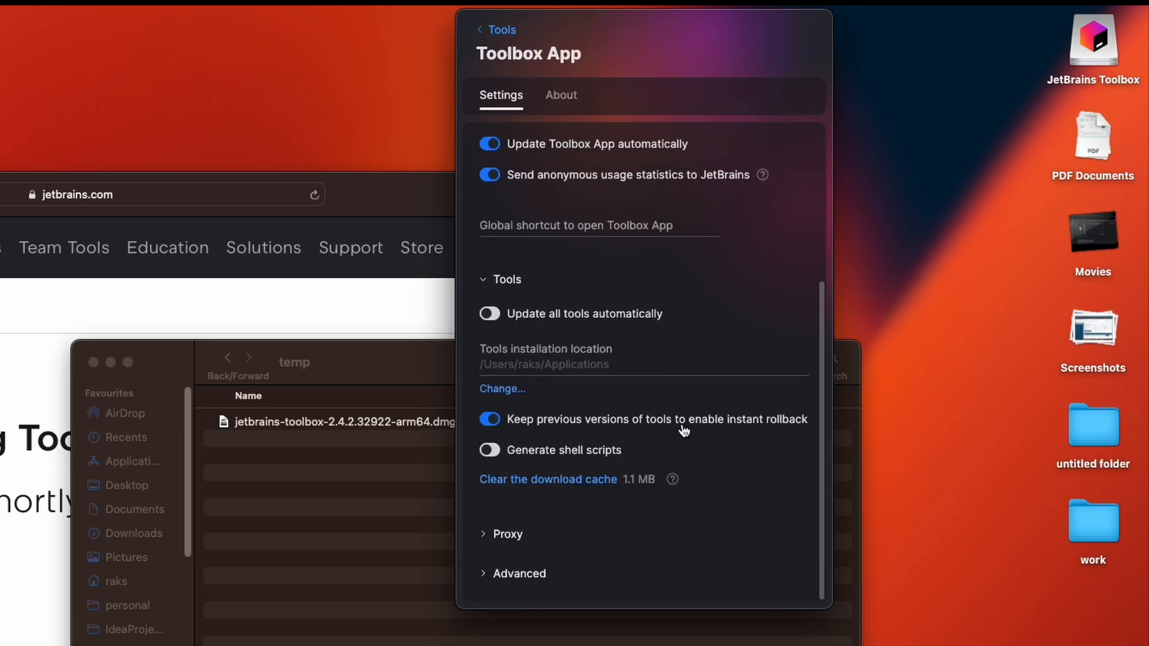
mouse_move(626, 456)
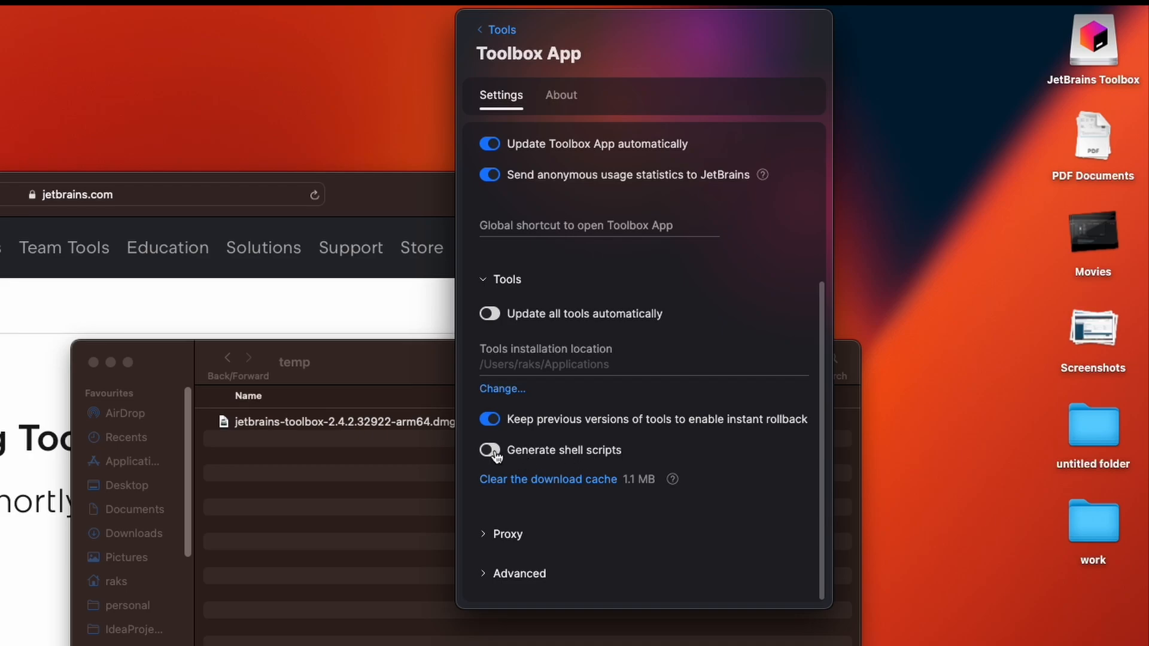
click(489, 450)
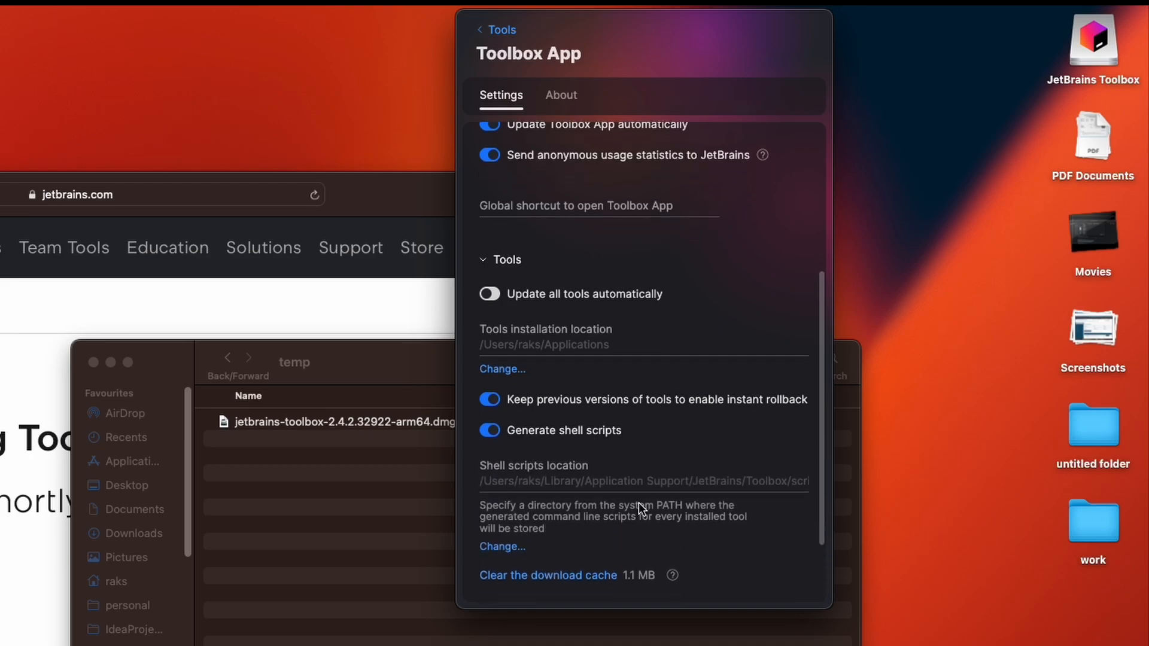
scroll(down, 3)
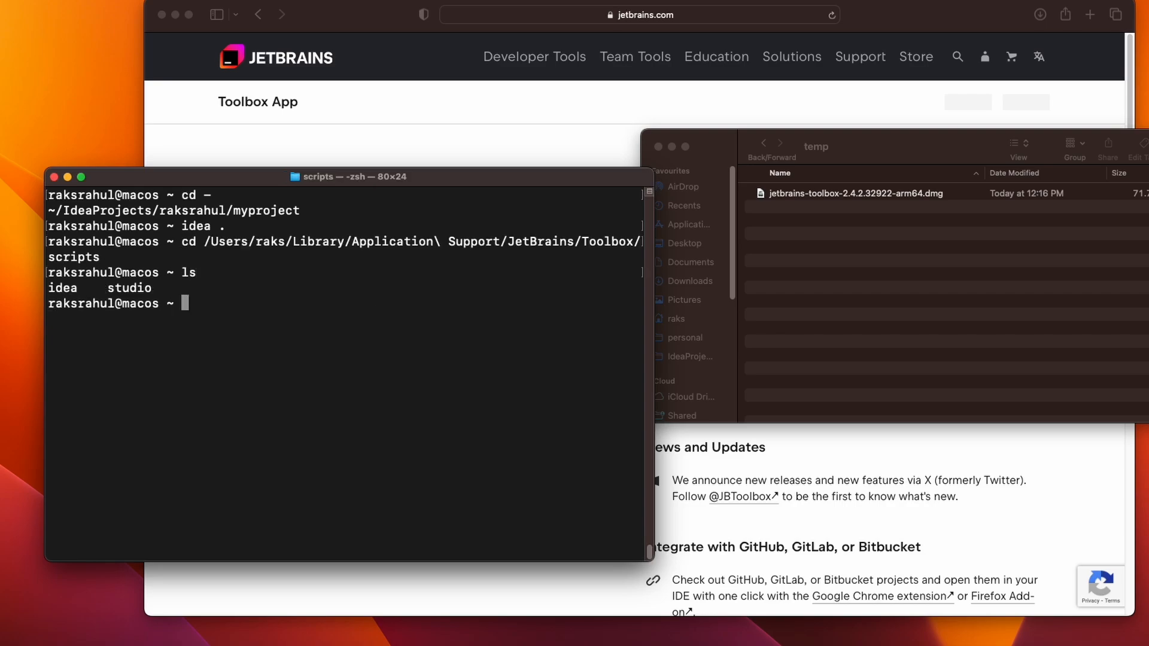
Select the project path in the scripts-folder listing showing idea and studio.
double_click(61, 287)
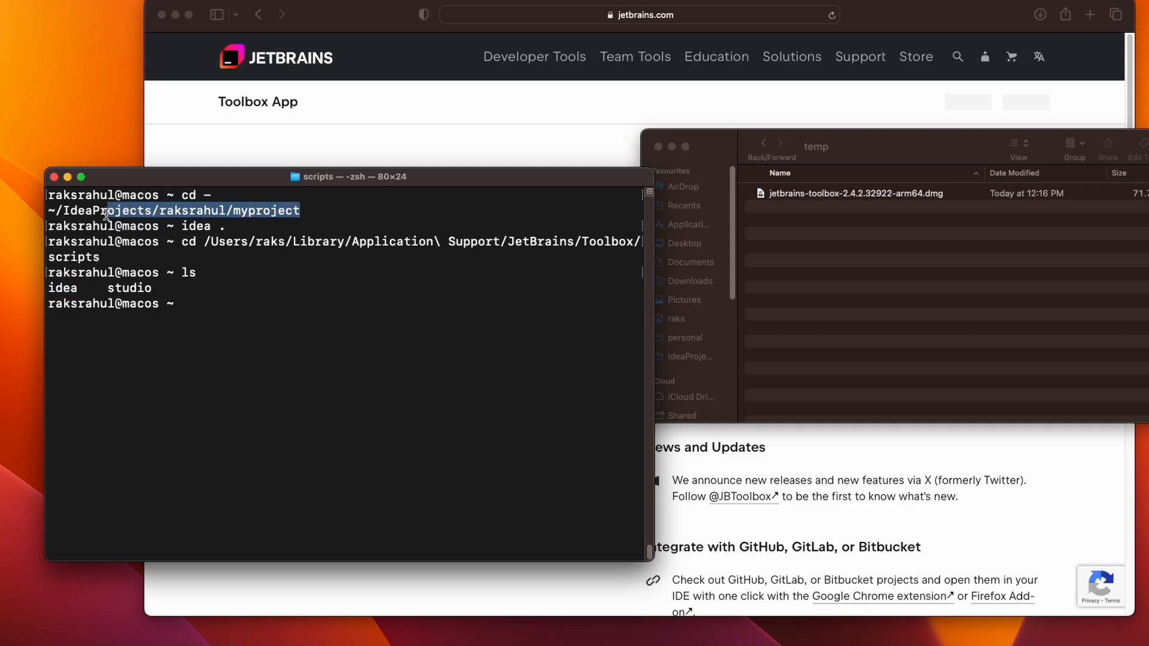
click(253, 311)
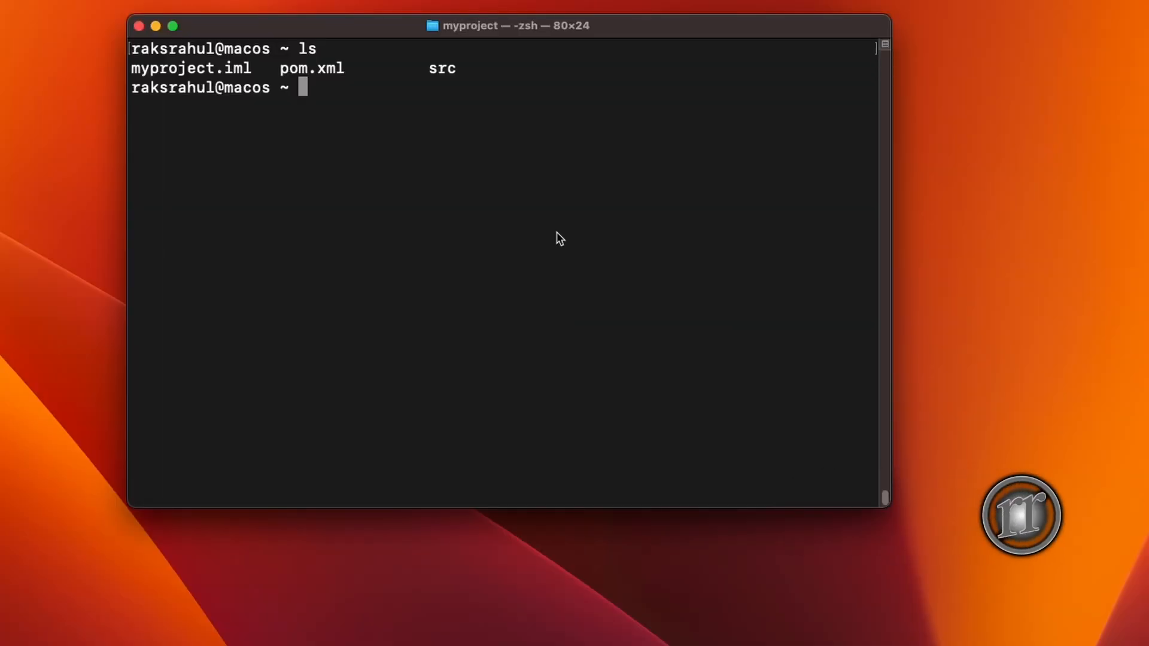
mouse_move(598, 274)
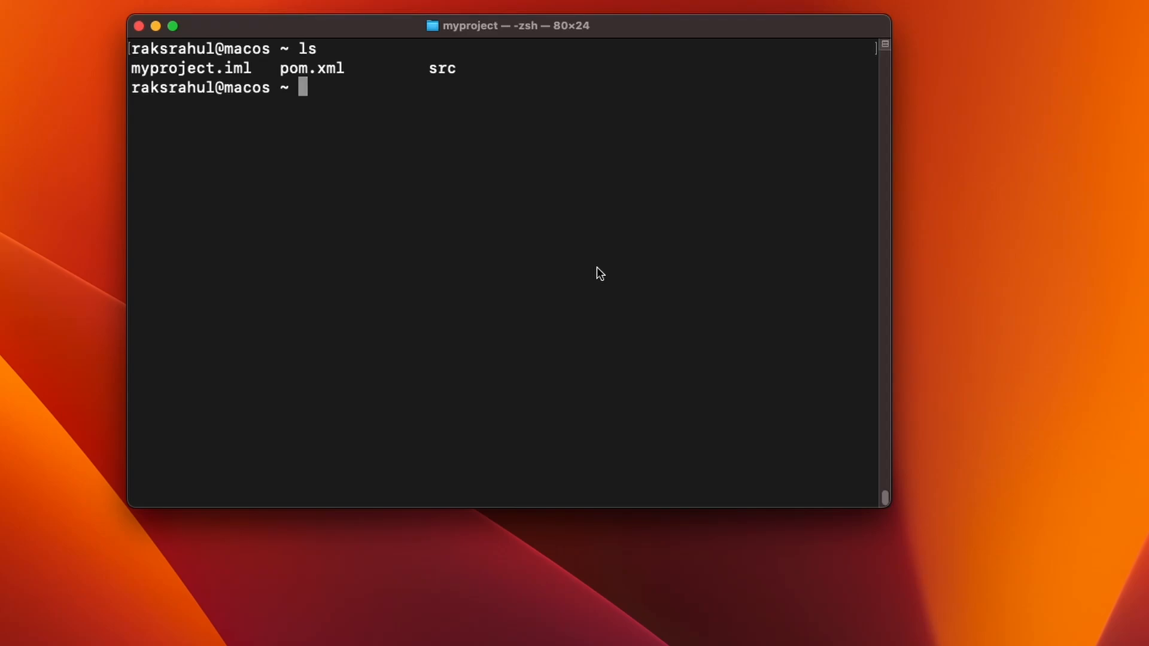
mouse_move(279, 256)
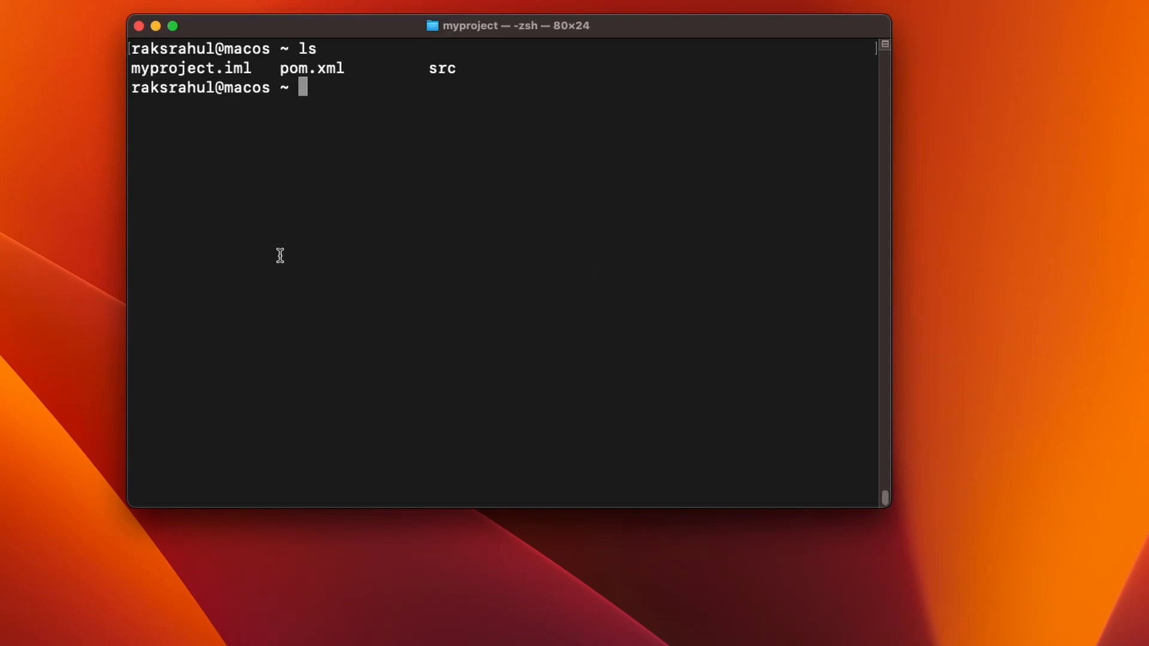
mouse_move(332, 73)
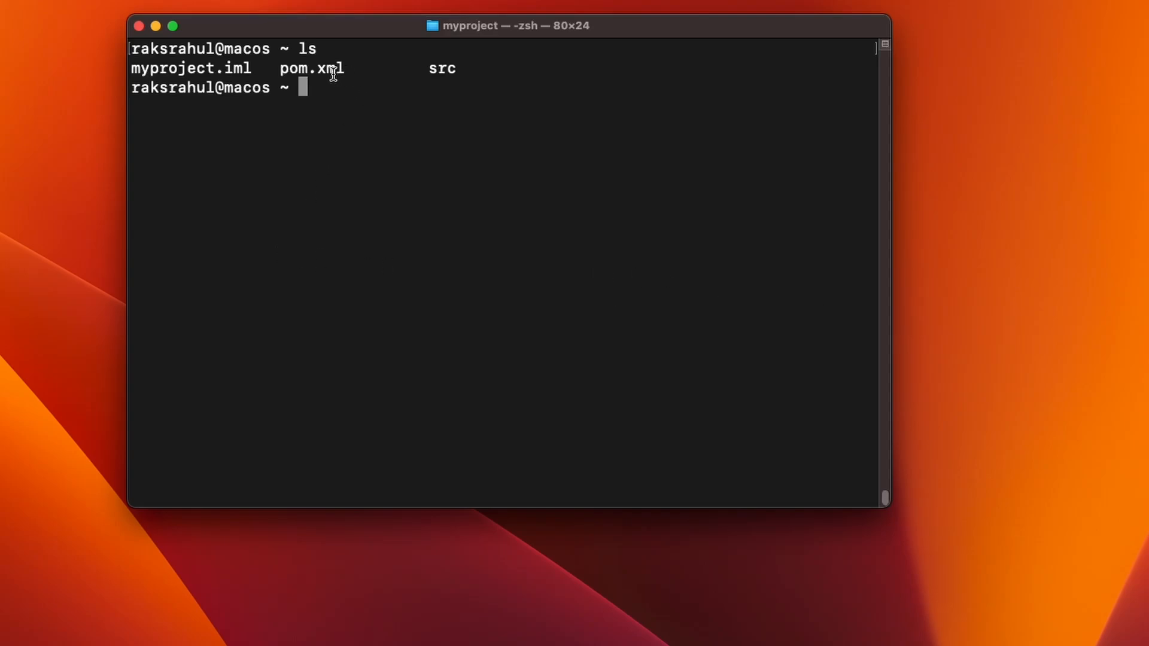
mouse_move(349, 150)
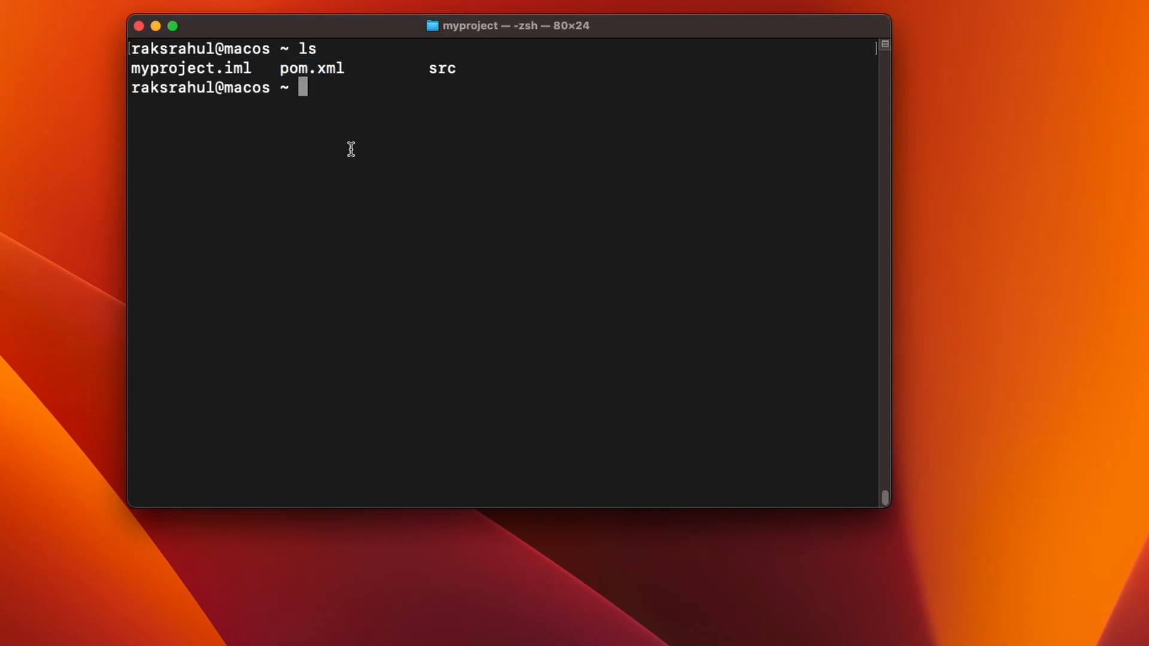
View pom.xml in vi from the myproject folder and quit back to the shell.
text(vi pom.xml)
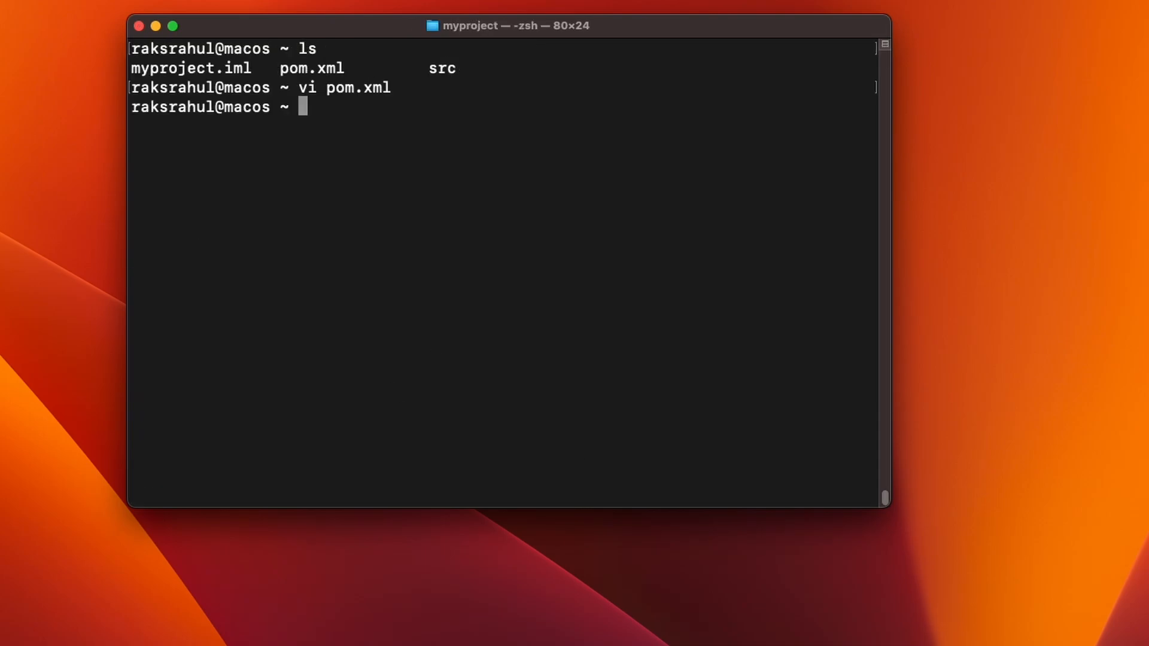
Run 'idea --line 11 pom.xml' to show the file in IntelliJ IDEA at that line.
text(ide)
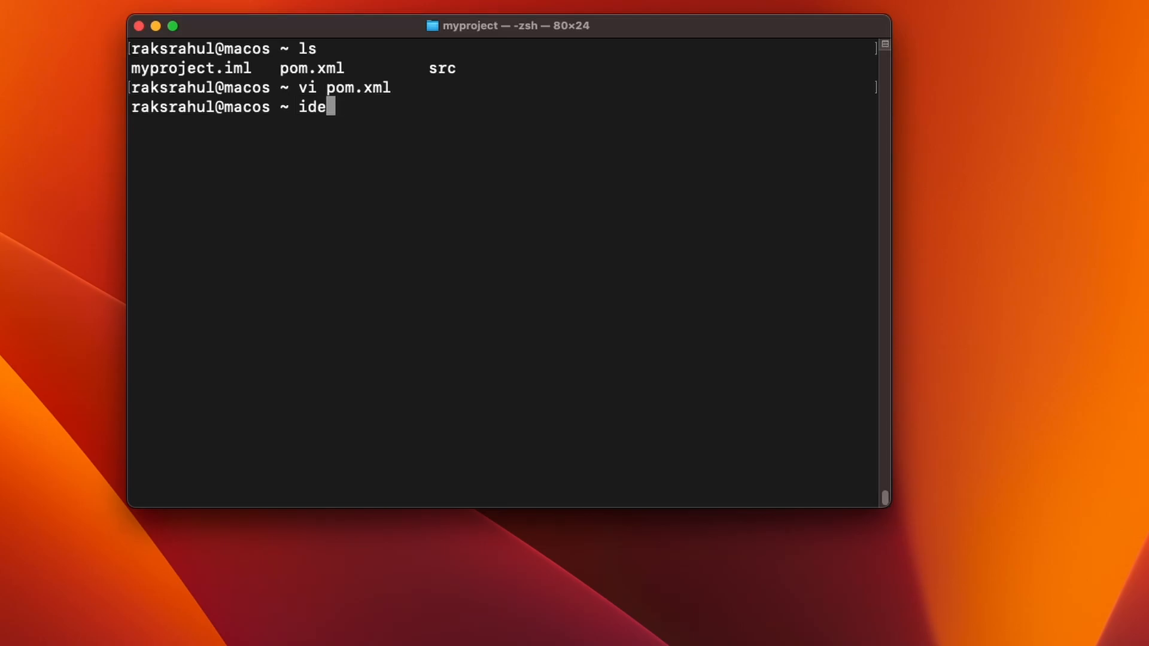
text(a --line)
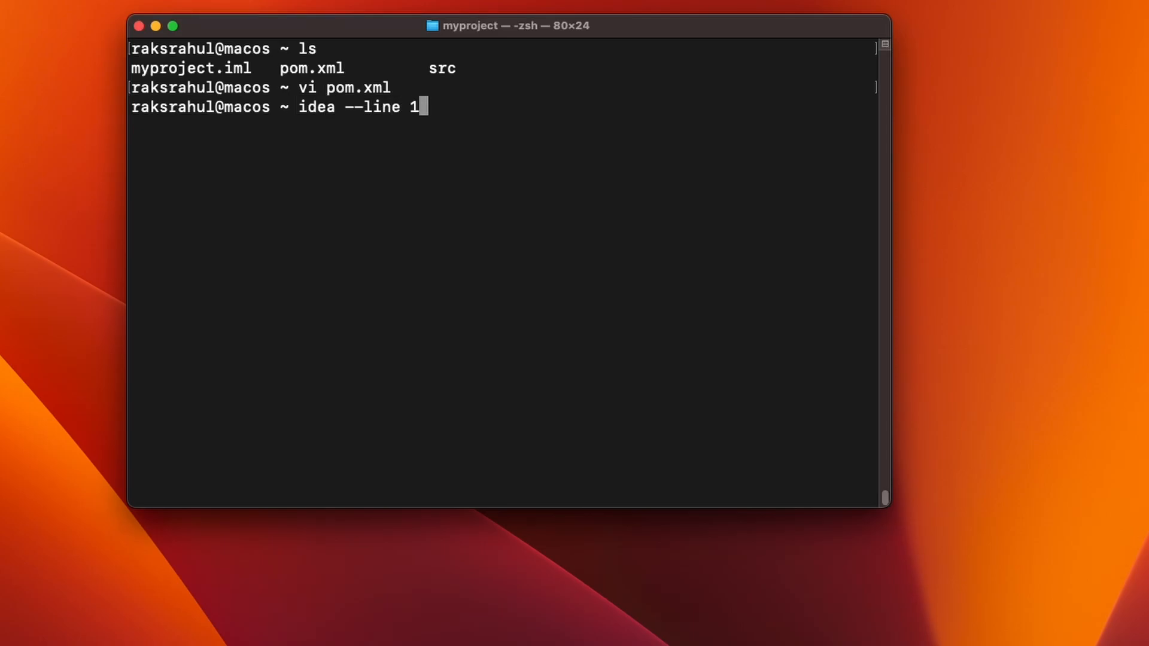
text(1 po)
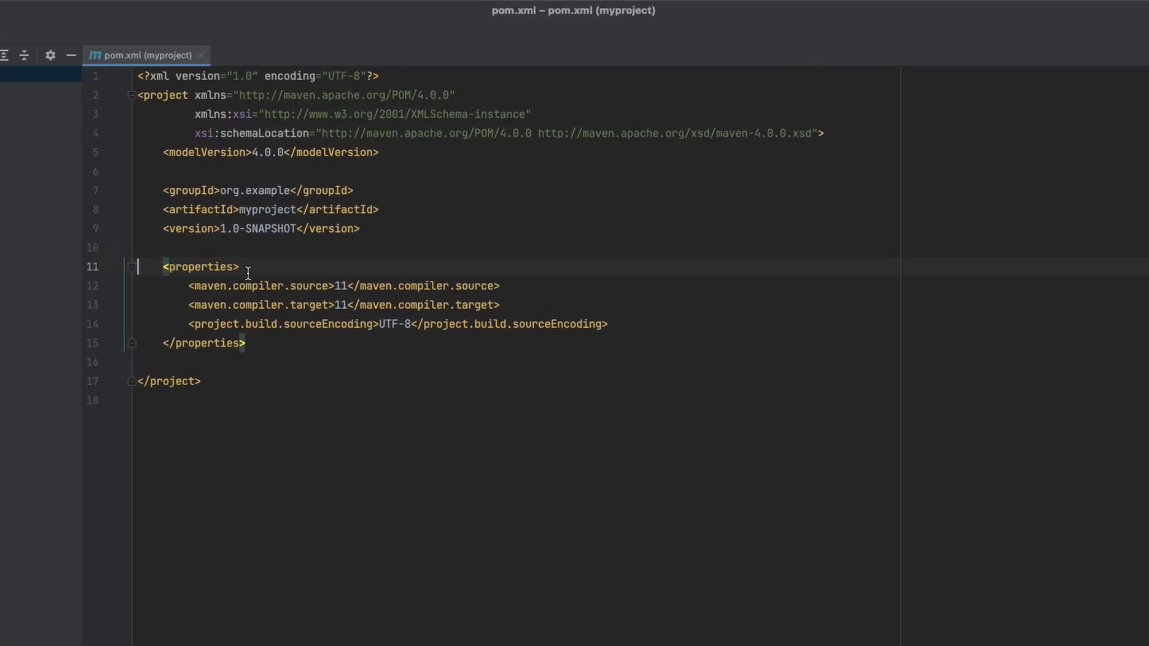
mouse_move(167, 276)
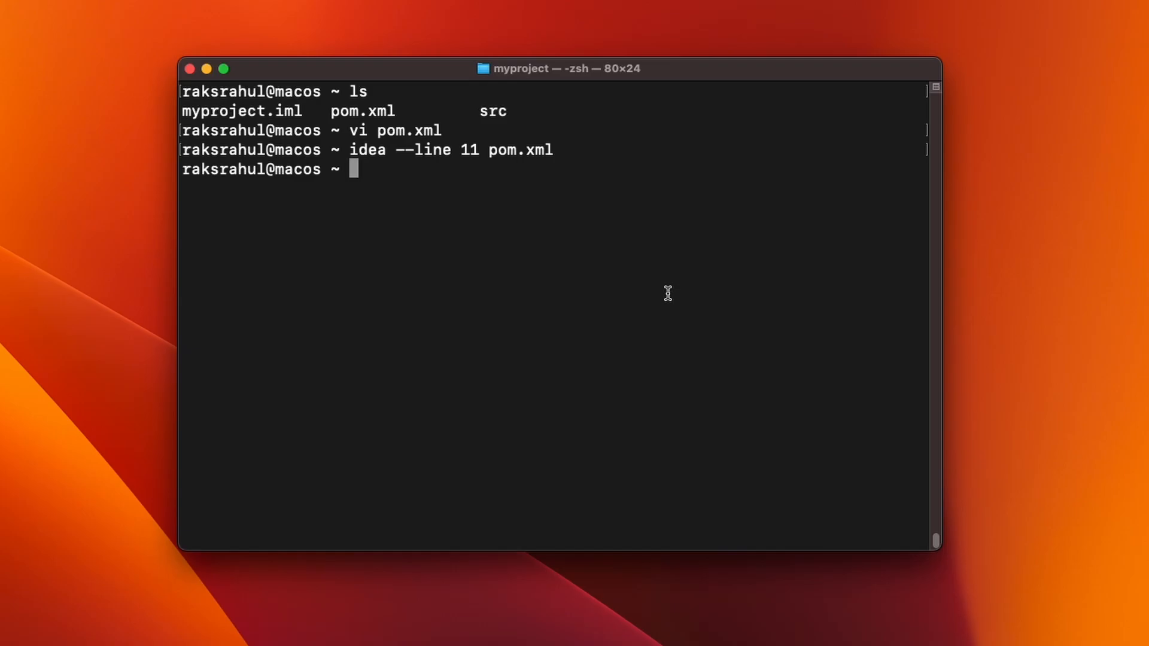
Copy pom.xml to pom-back.xml with cp in the myproject folder.
text(ls)
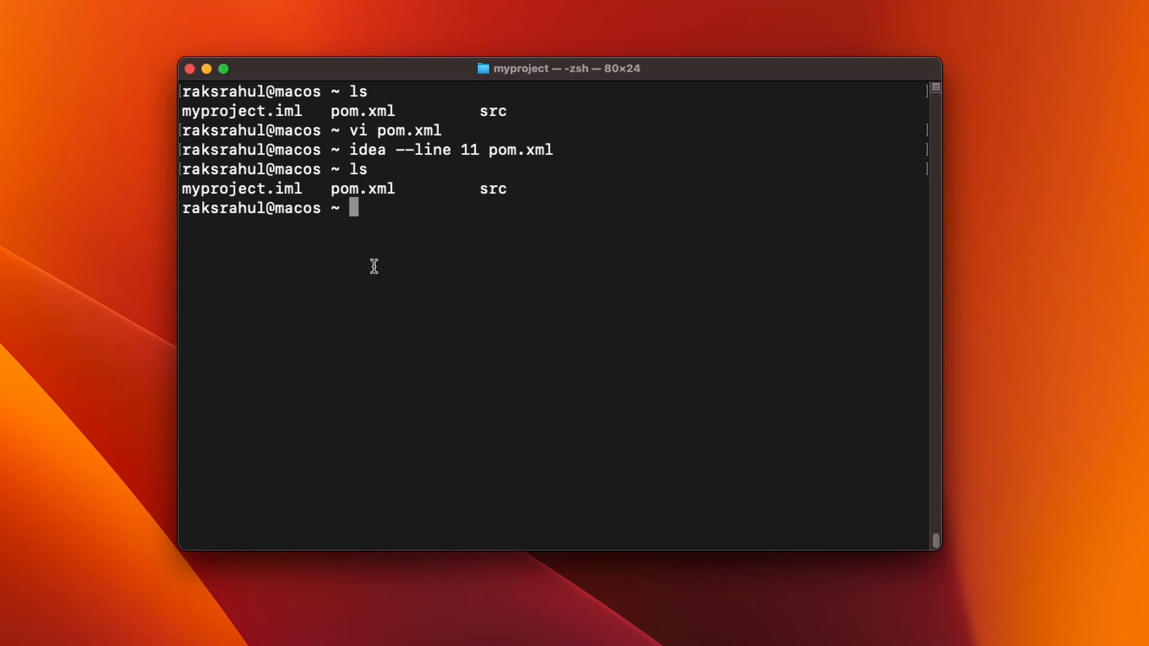
double_click(361, 188)
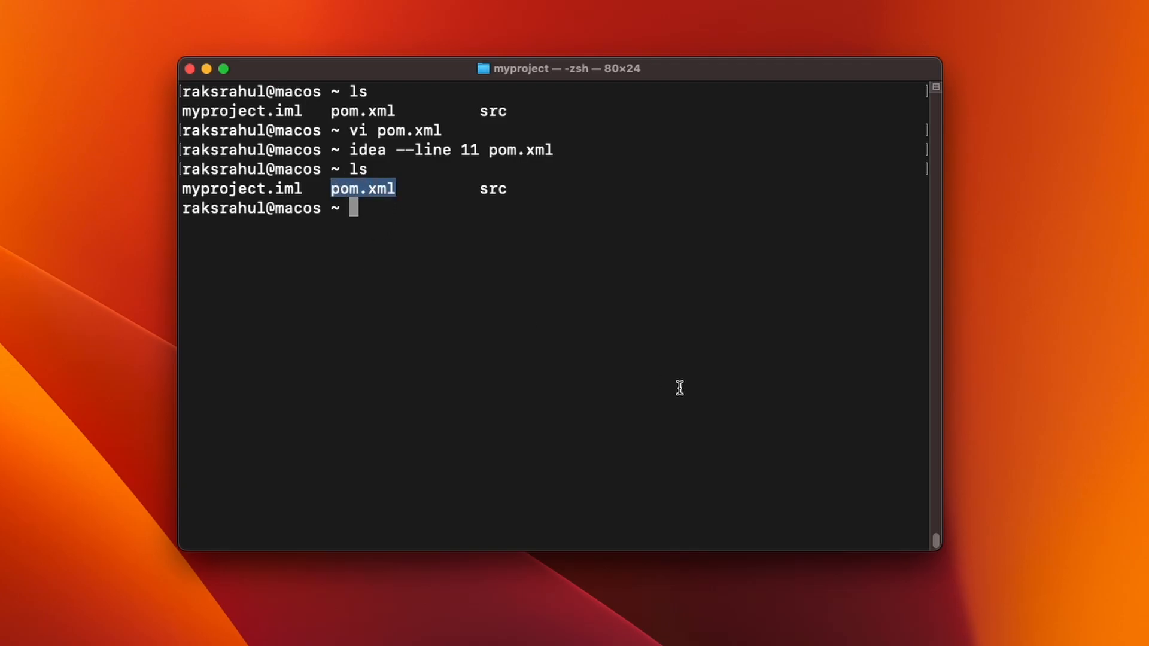
text(cp)
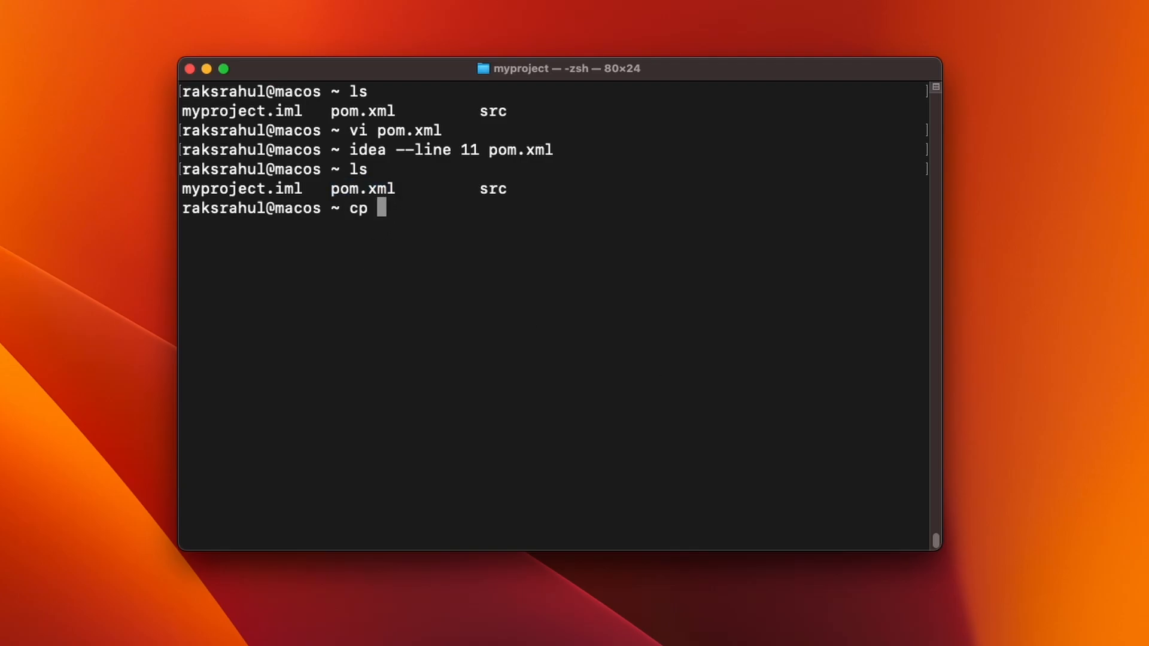
text(pom.xml)
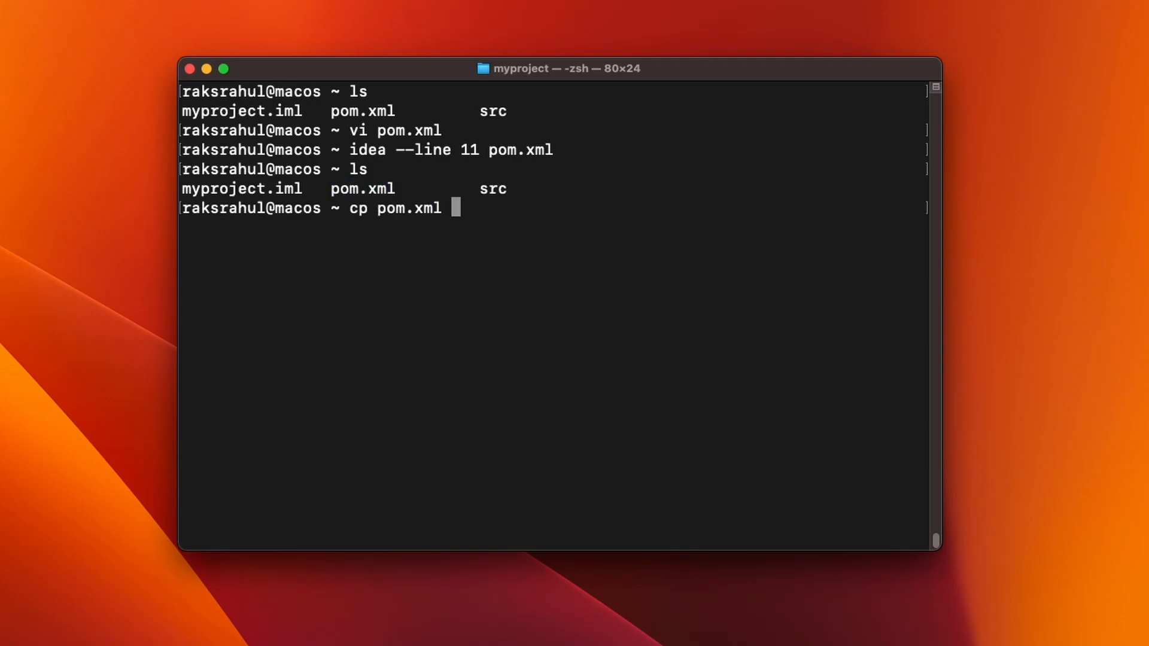
text(pom.xml)
text(vi)
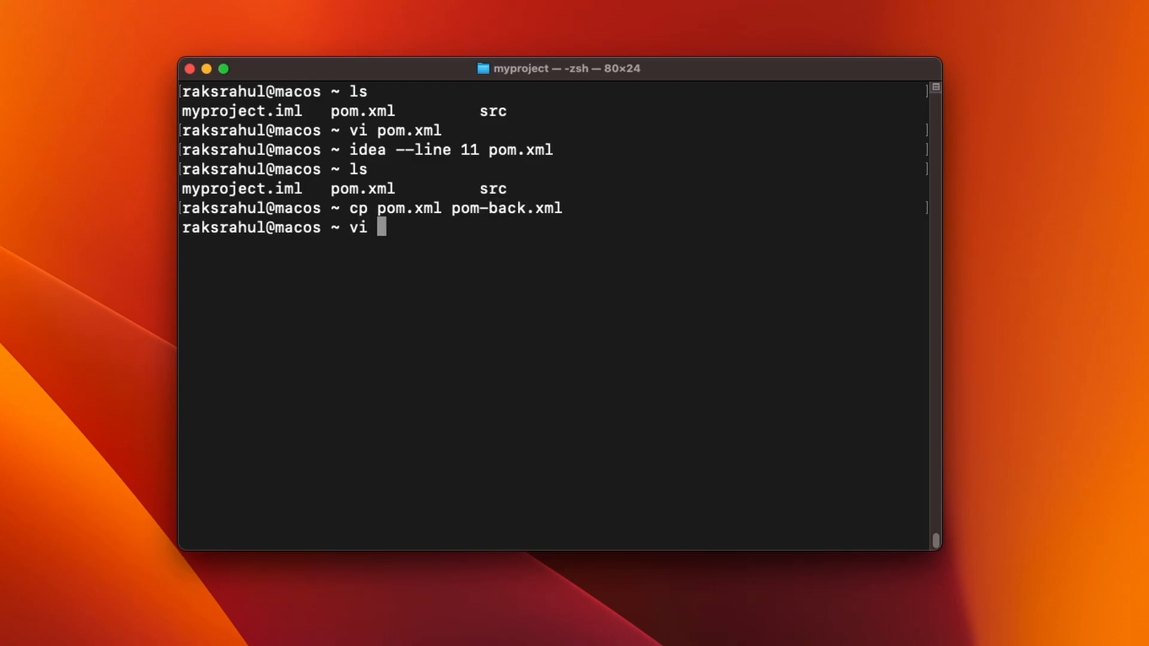
text(pom-back.xml)
text(:w)
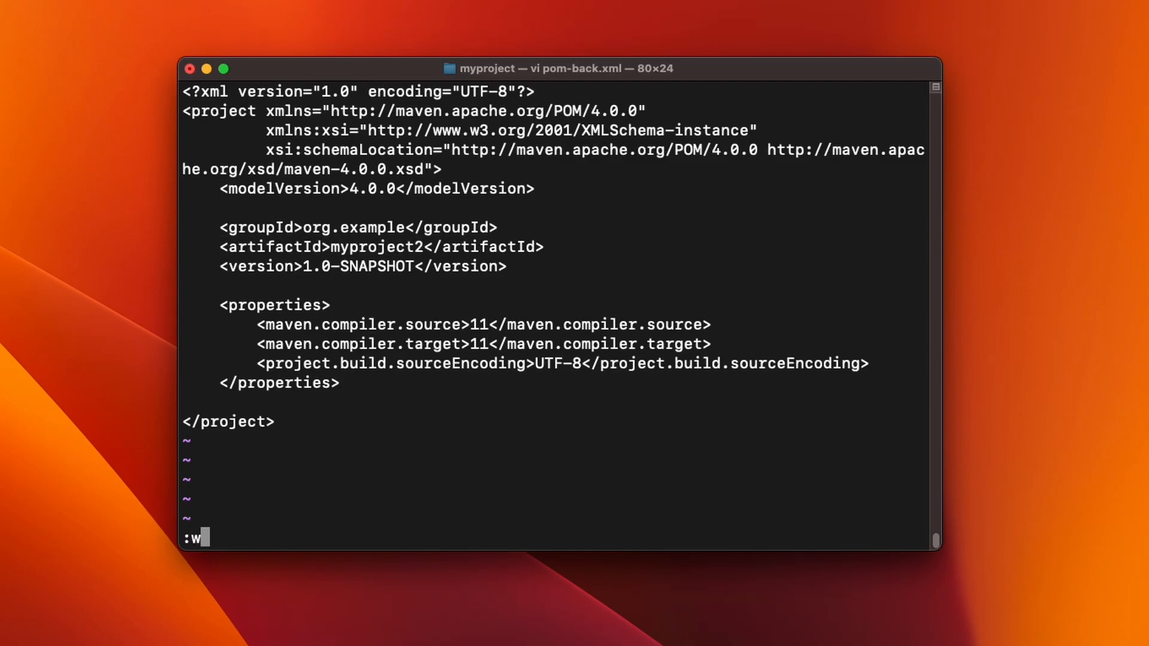
Save pom-back.xml from vi and list the folder showing it beside pom.xml.
text(q)
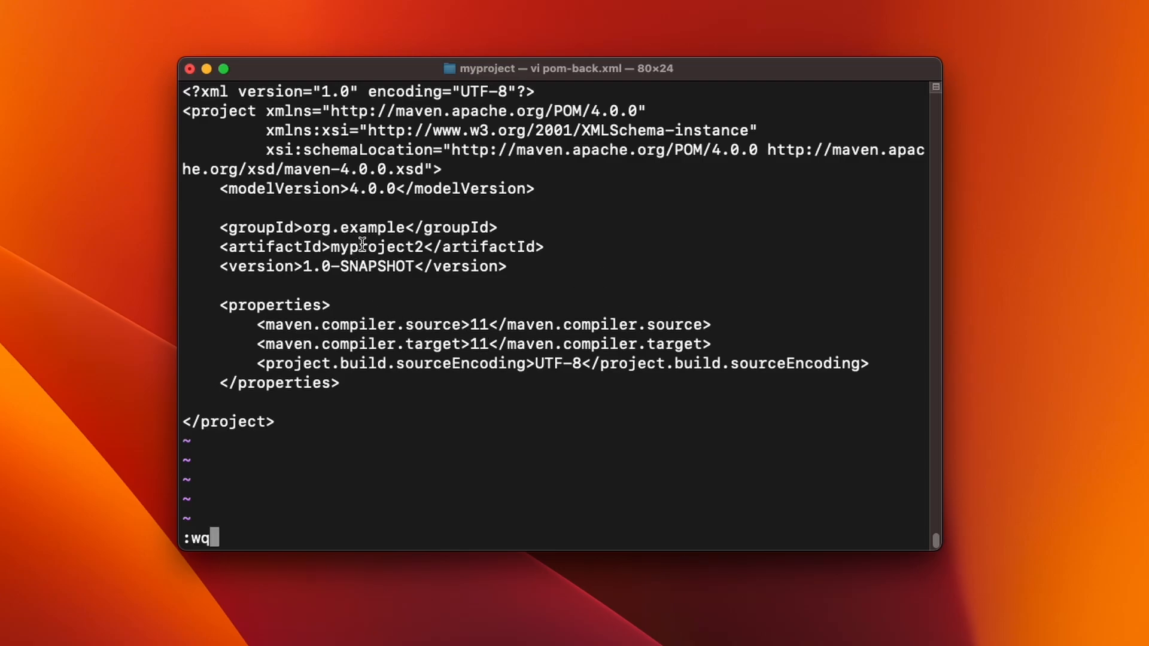
double_click(374, 246)
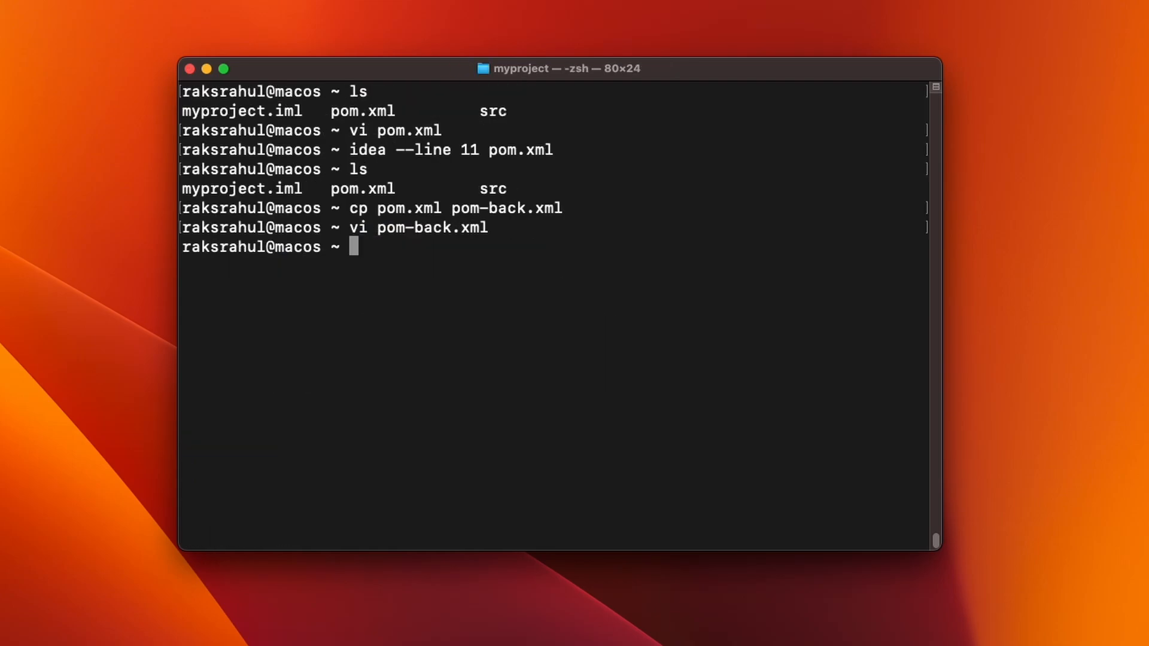
text(ls)
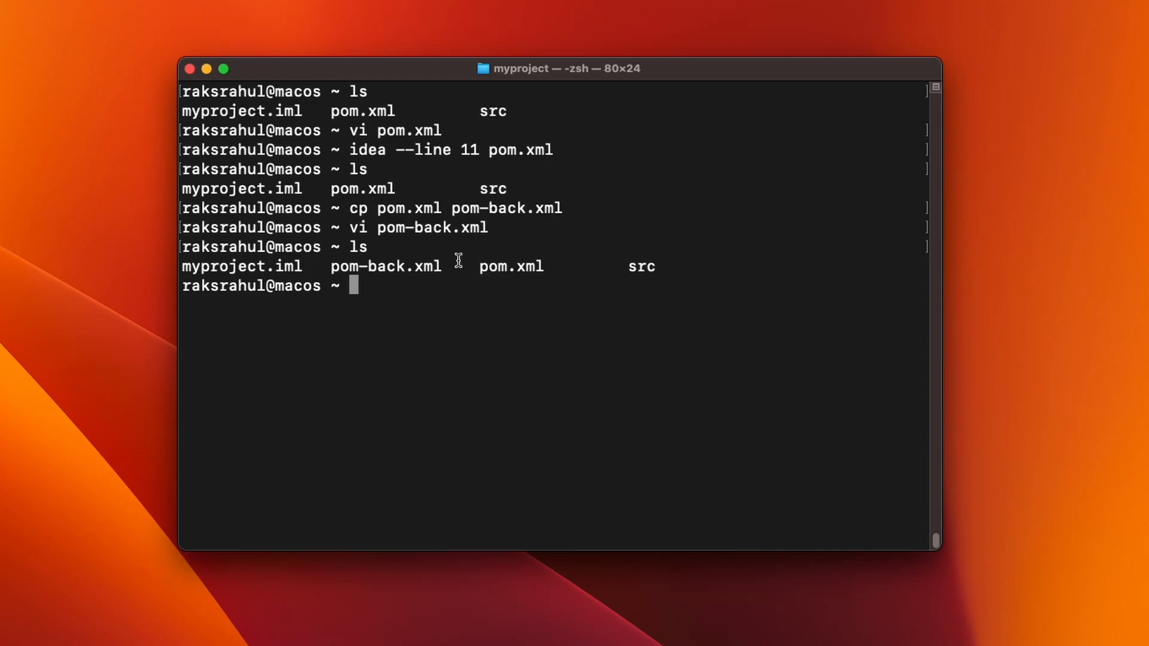
double_click(384, 266)
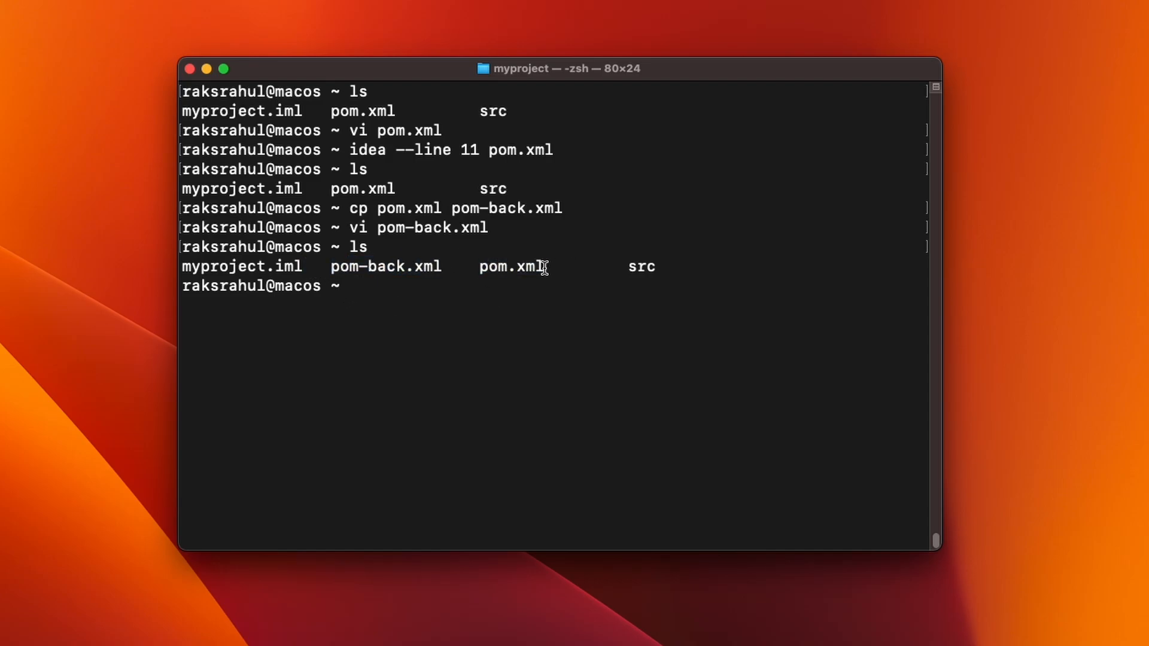
mouse_move(544, 392)
text(idea di)
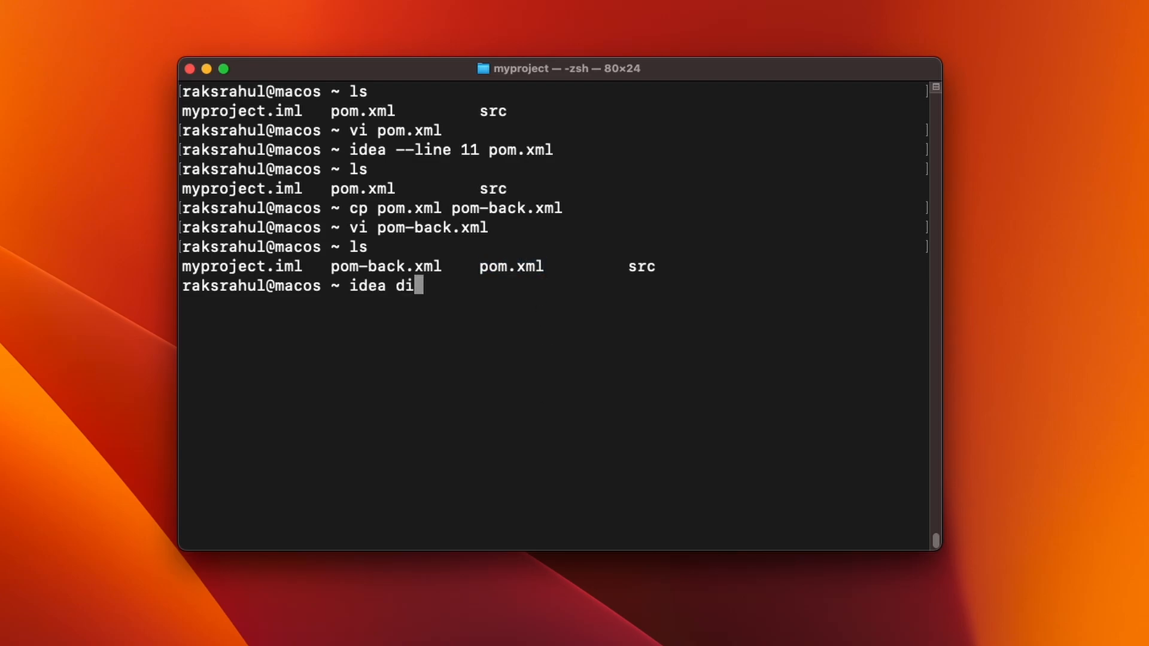
Run 'idea diff pom.xml pom-back.xml' to compare artifactId myproject versus myproject2.
text(ff)
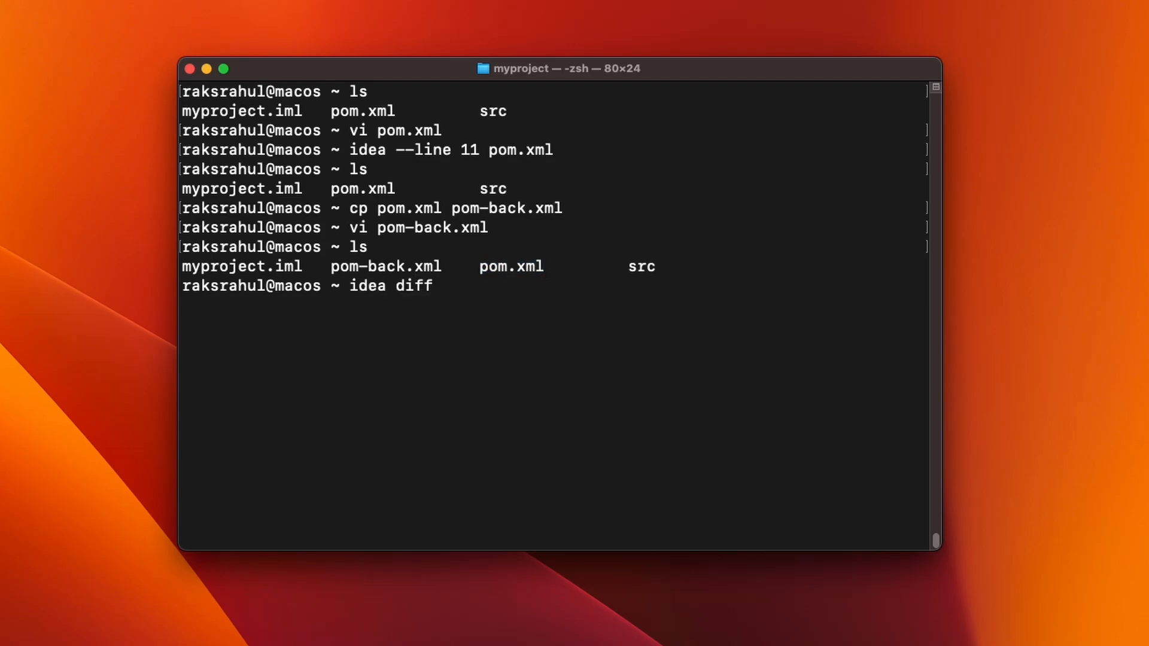
text(pom.xml)
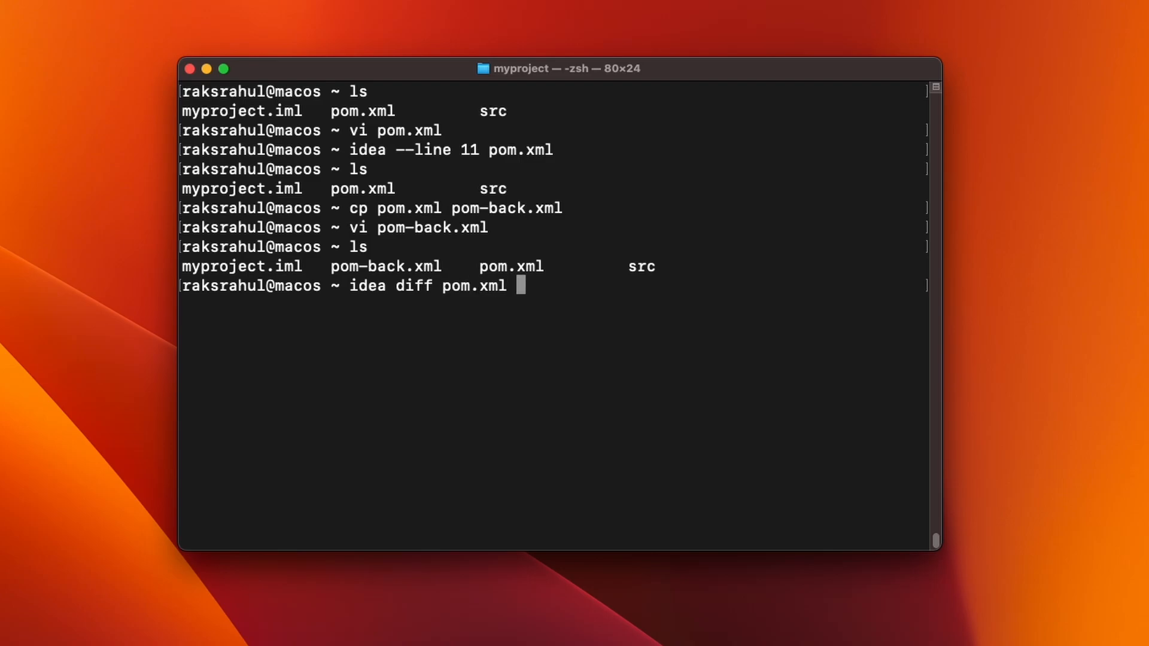
text(pom-back.xml)
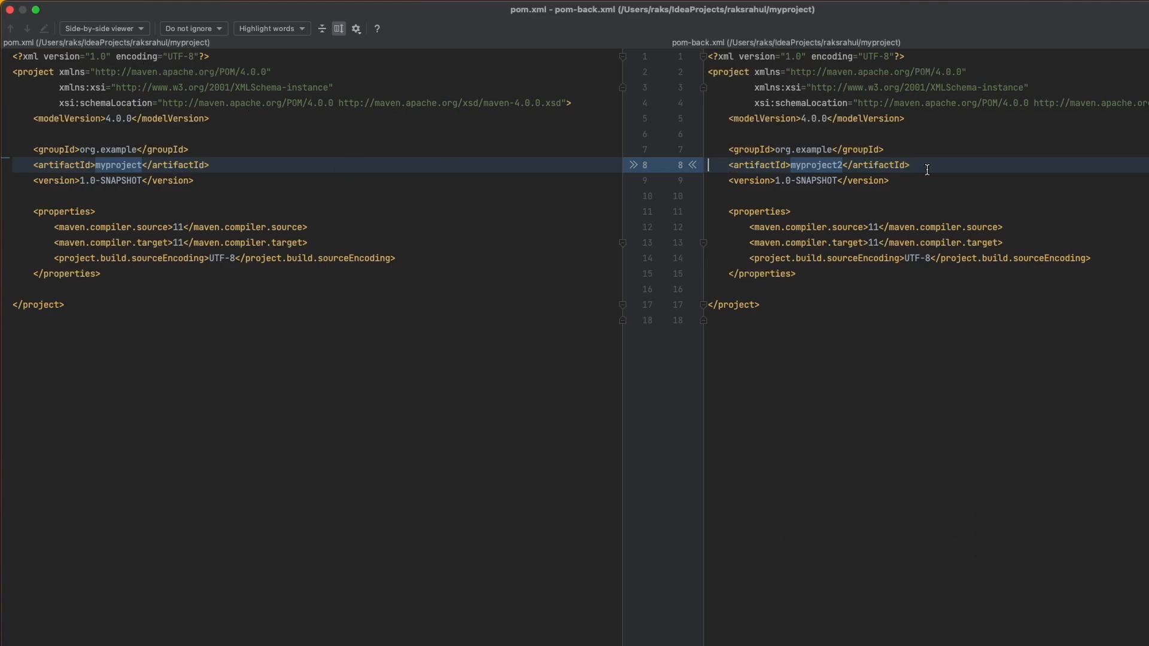
mouse_move(953, 169)
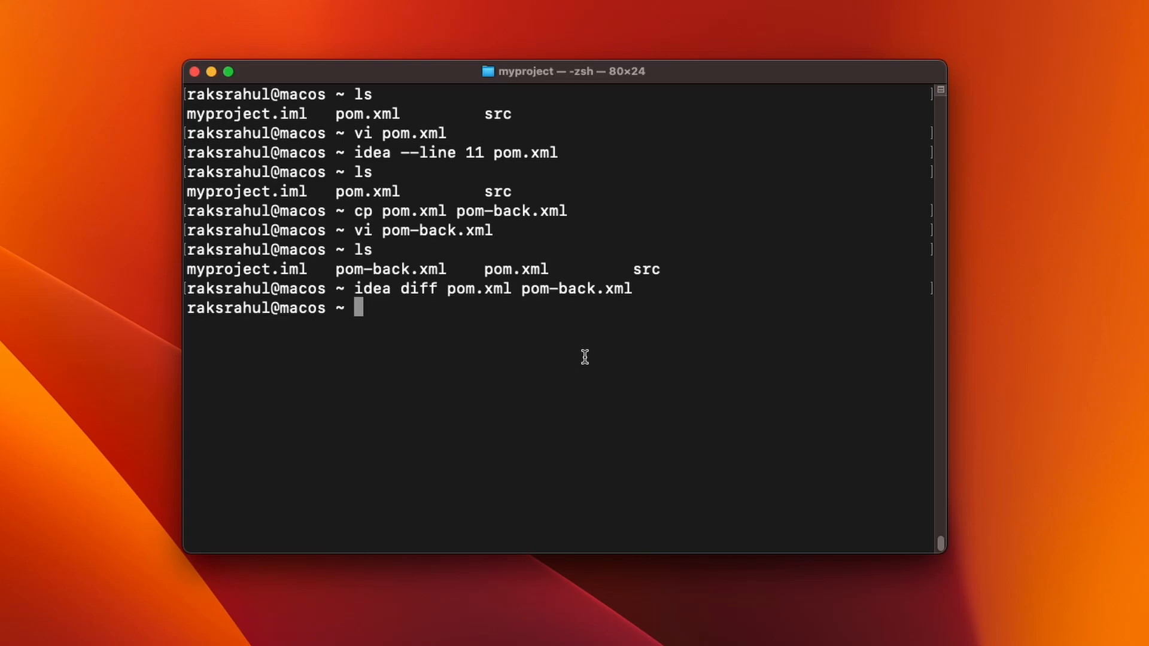
mouse_move(460, 363)
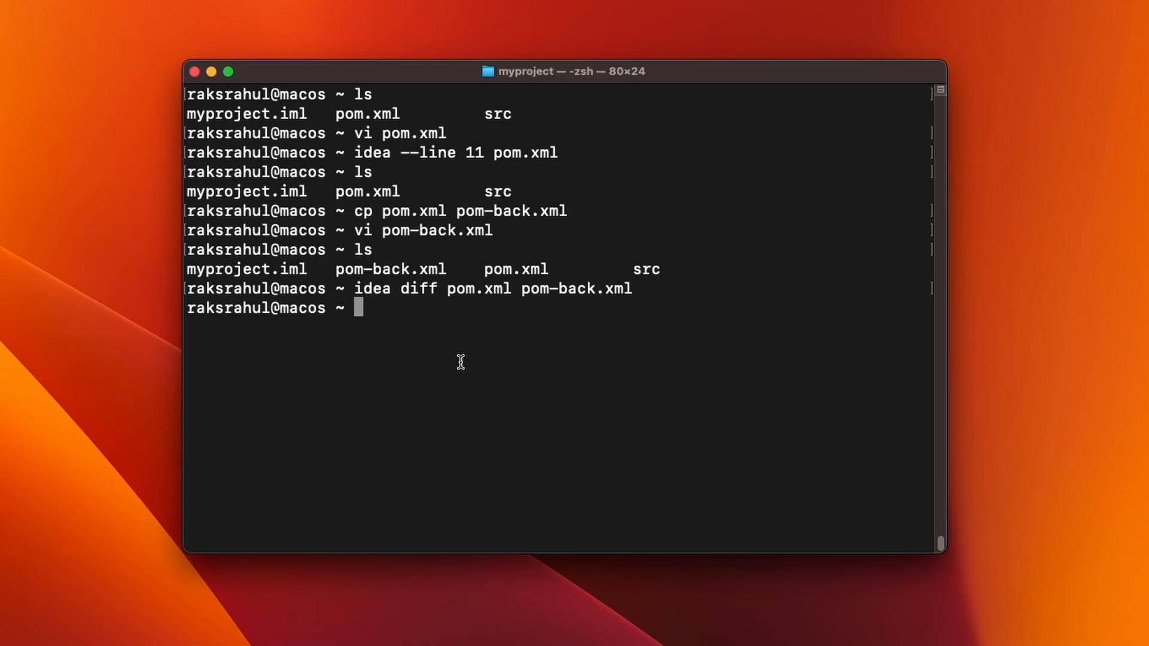
mouse_move(590, 452)
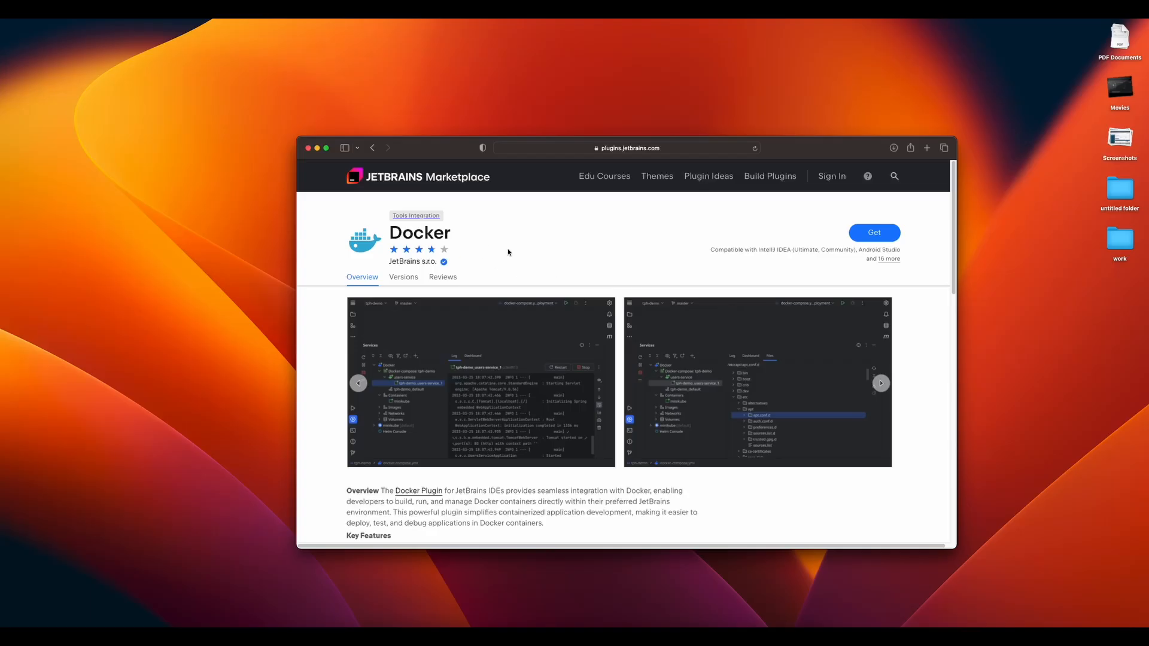
mouse_move(454, 245)
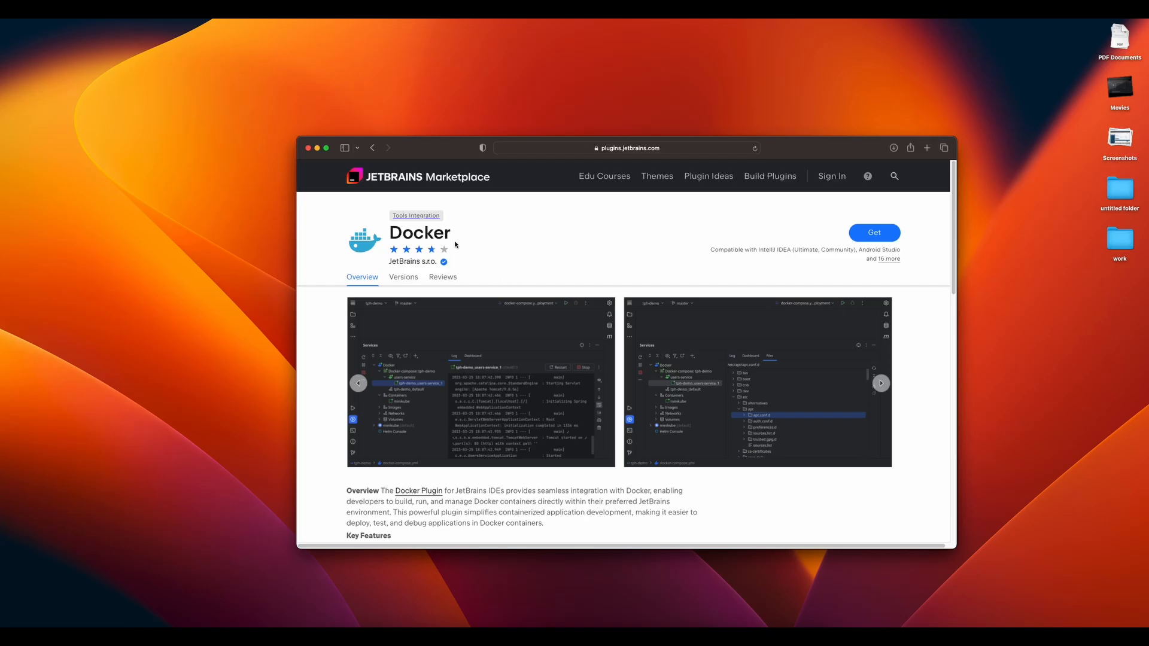
mouse_move(498, 244)
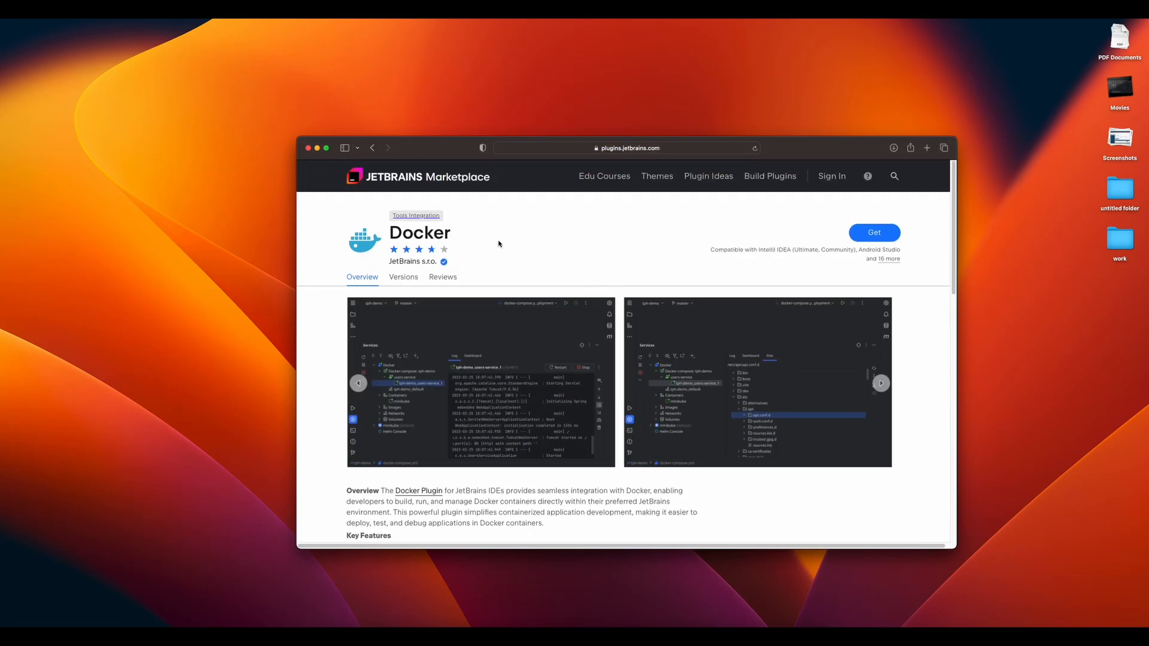
mouse_move(585, 249)
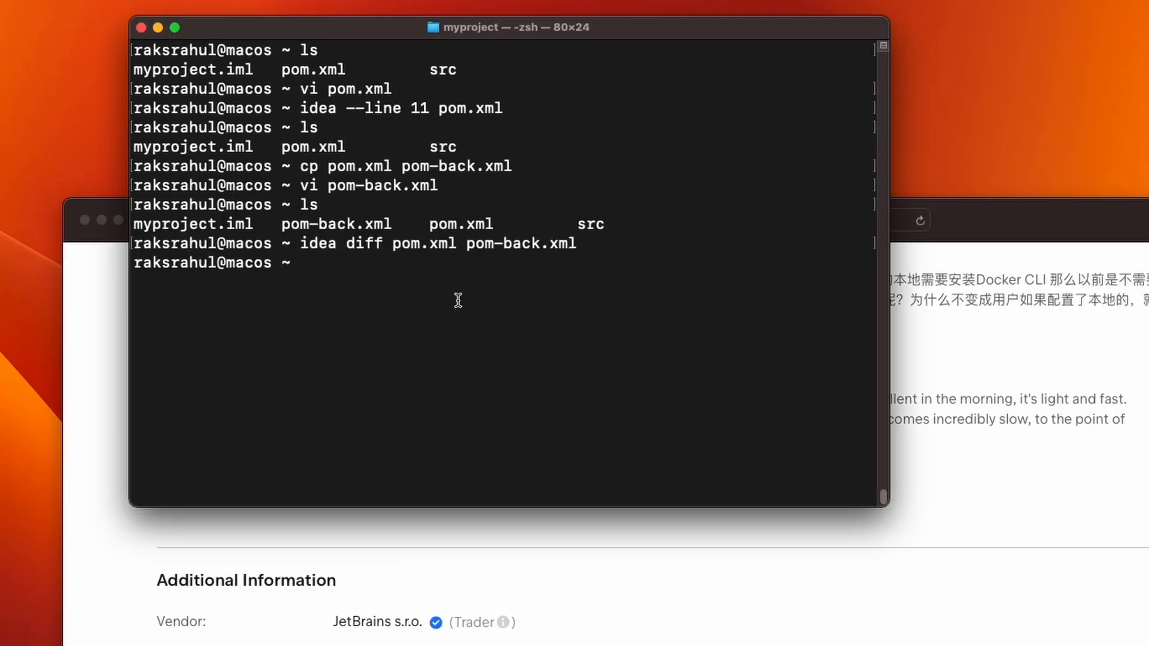
Run 'idea installPlugins Docker' after the mistyped installPlugin, then 'idea .'.
text(idea installPlugins Docke)
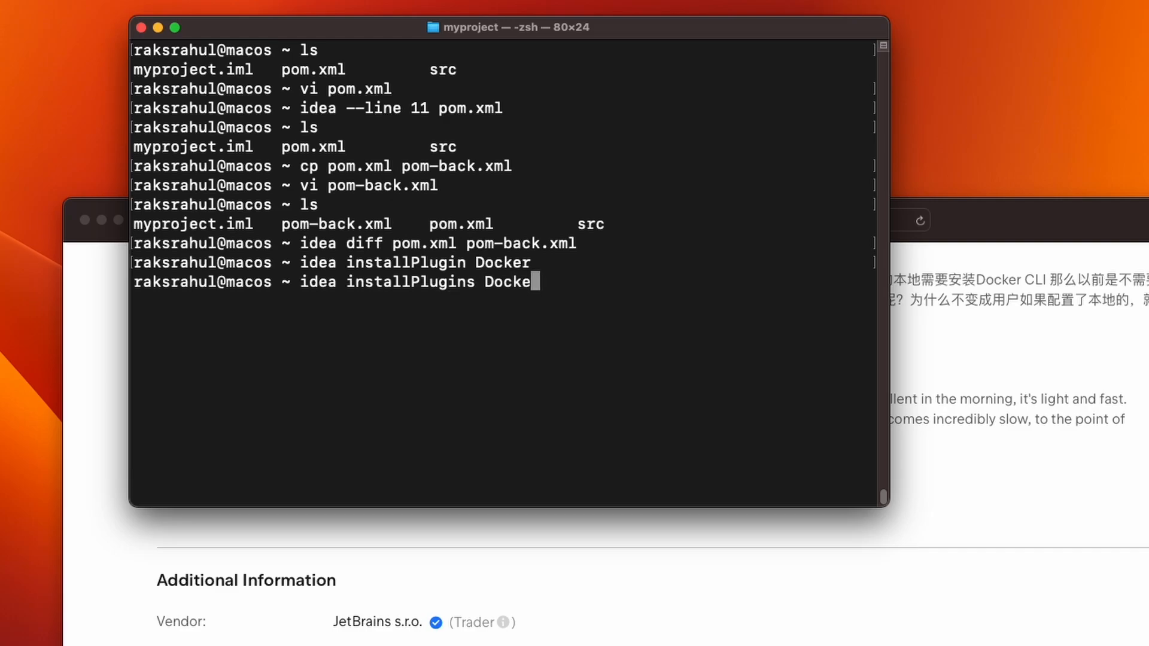
text(r)
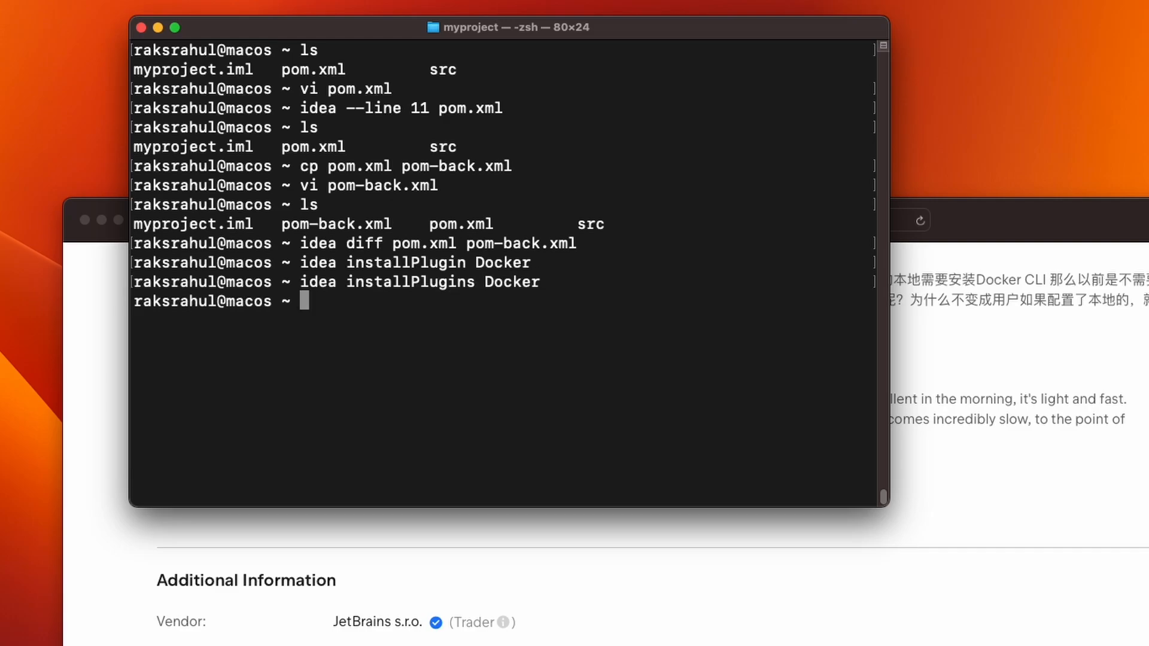
mouse_move(685, 352)
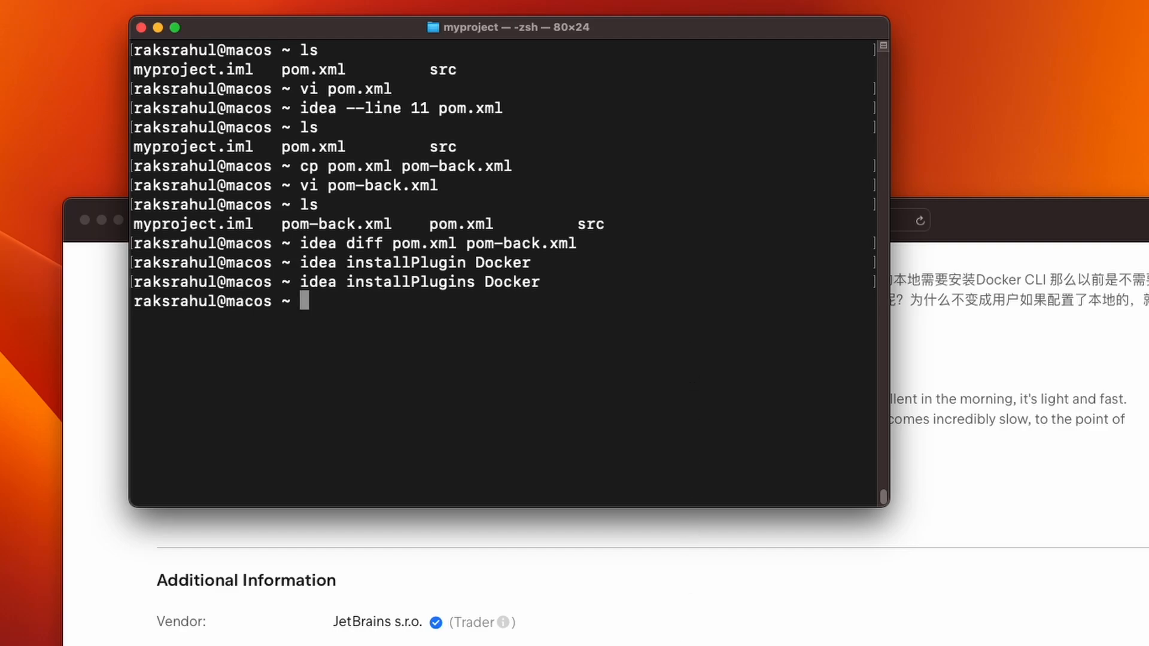
text(idea .)
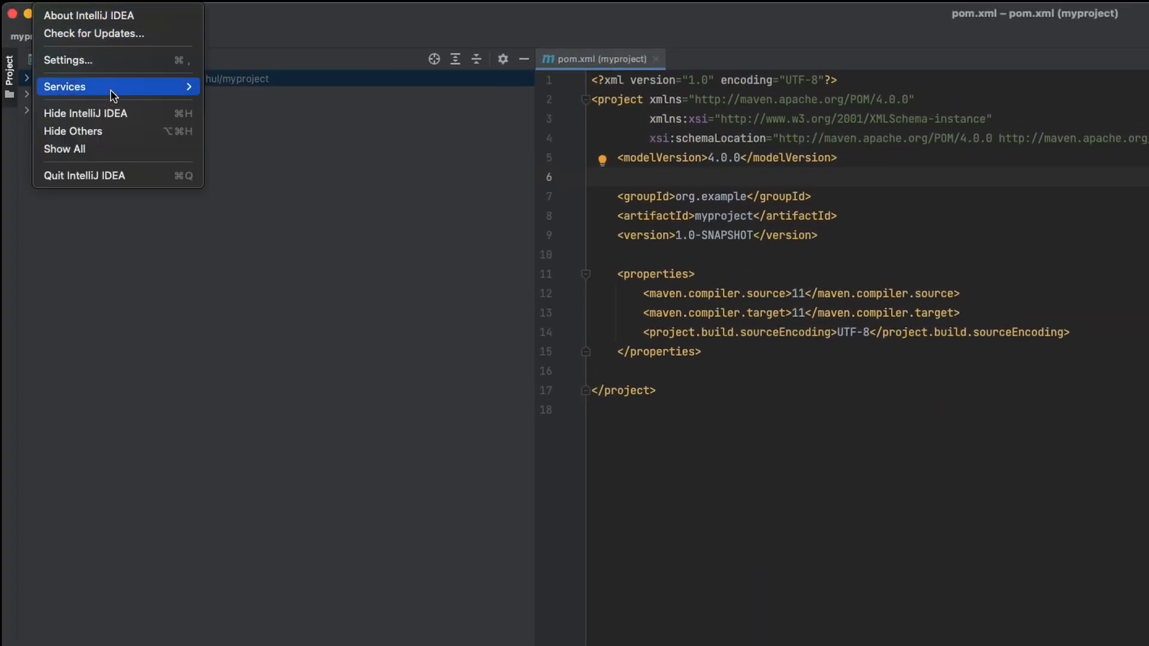
Show the Installed plugins list in Settings confirming Docker 222.3345.144 is enabled.
click(67, 60)
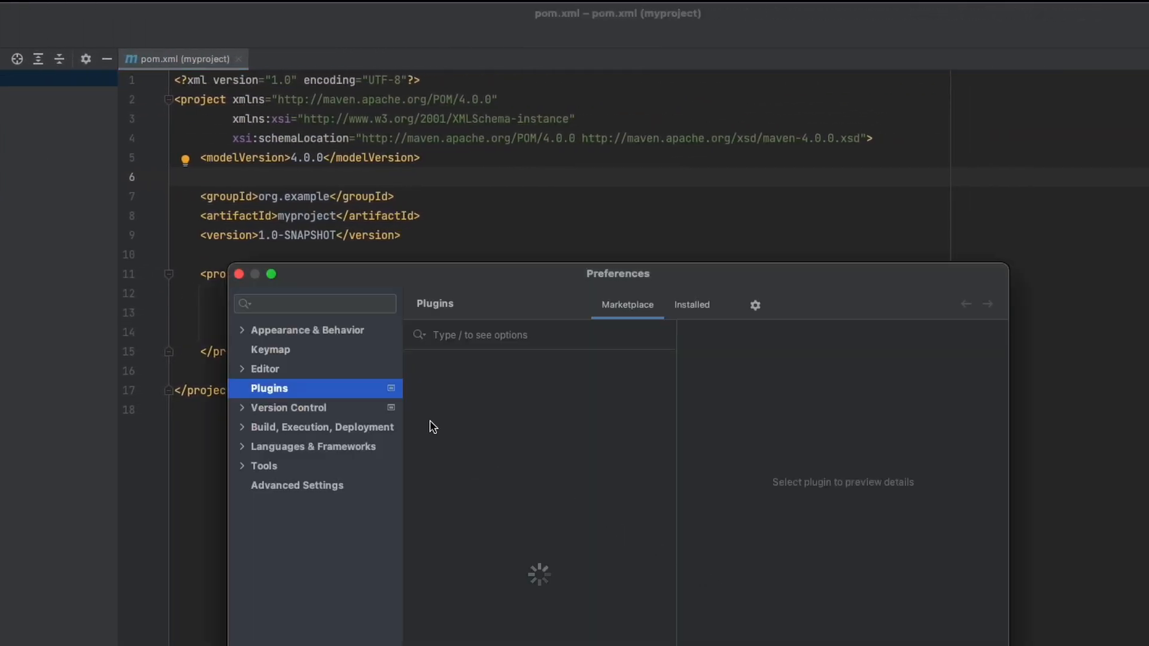
click(691, 305)
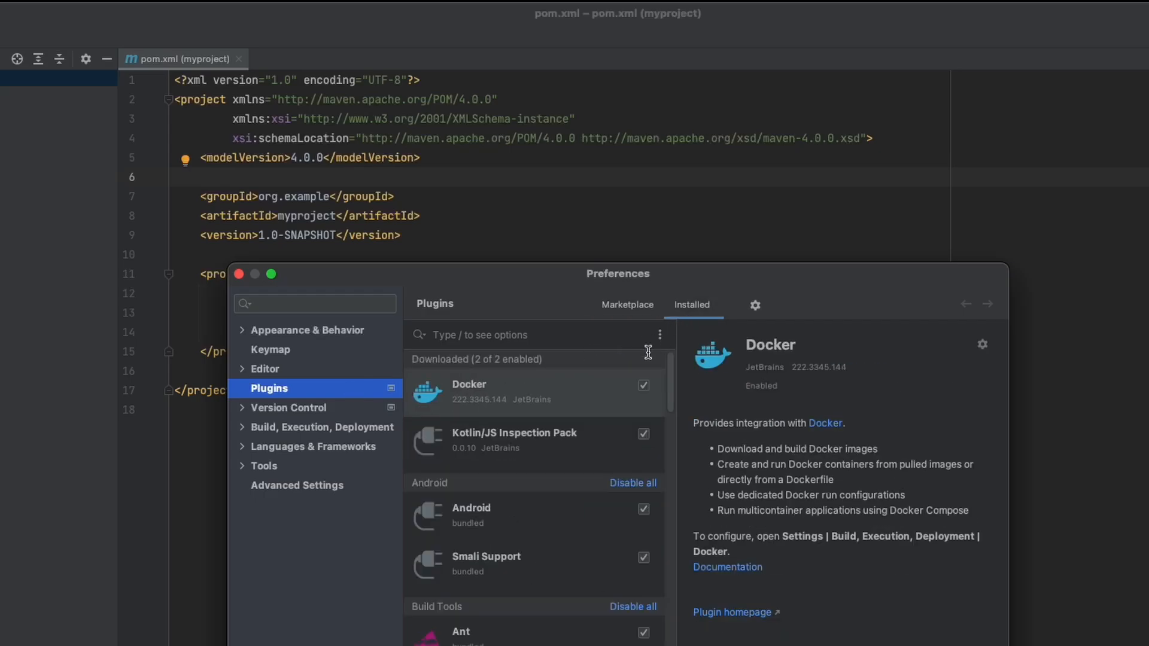
mouse_move(534, 407)
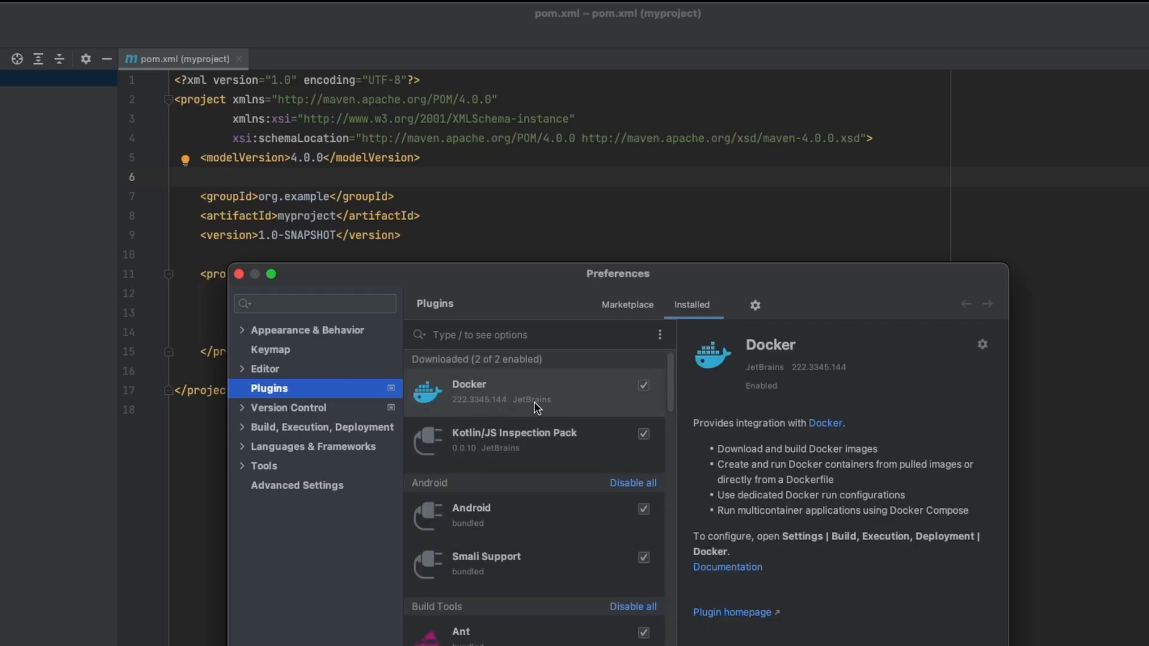
mouse_move(779, 482)
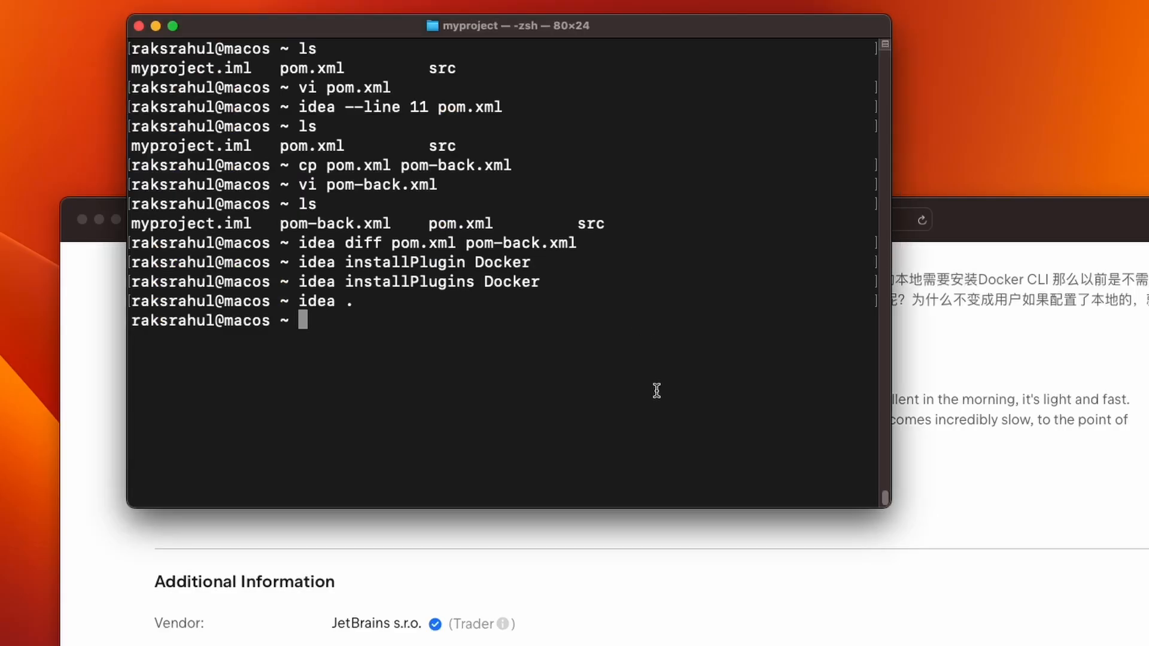
mouse_move(559, 334)
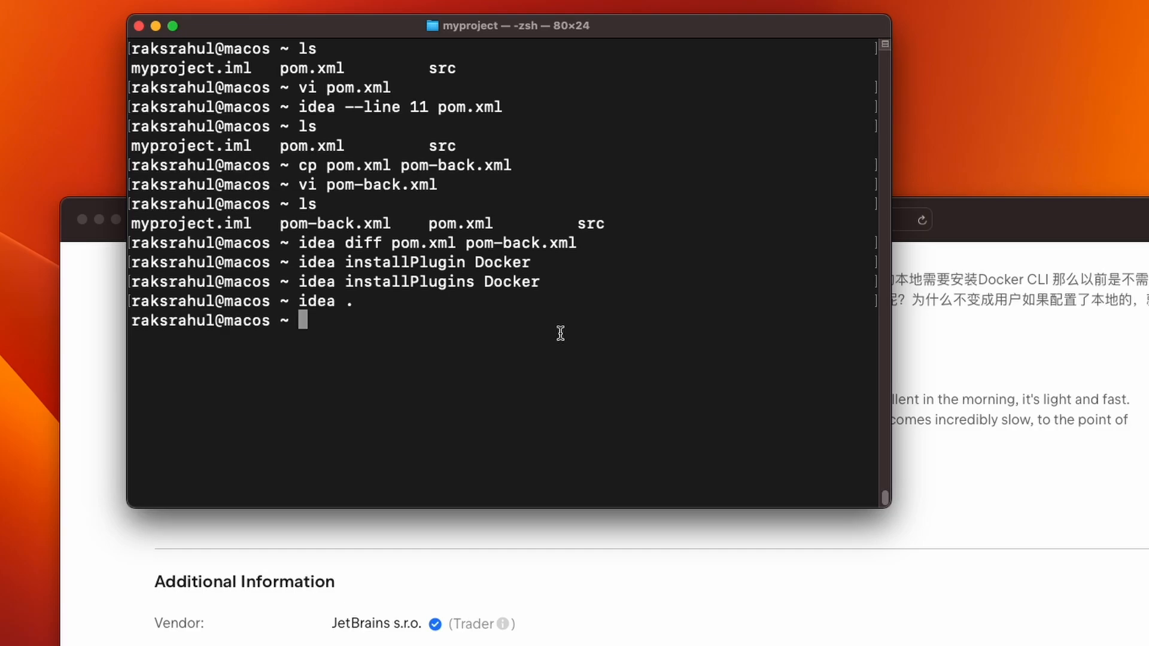
mouse_move(559, 334)
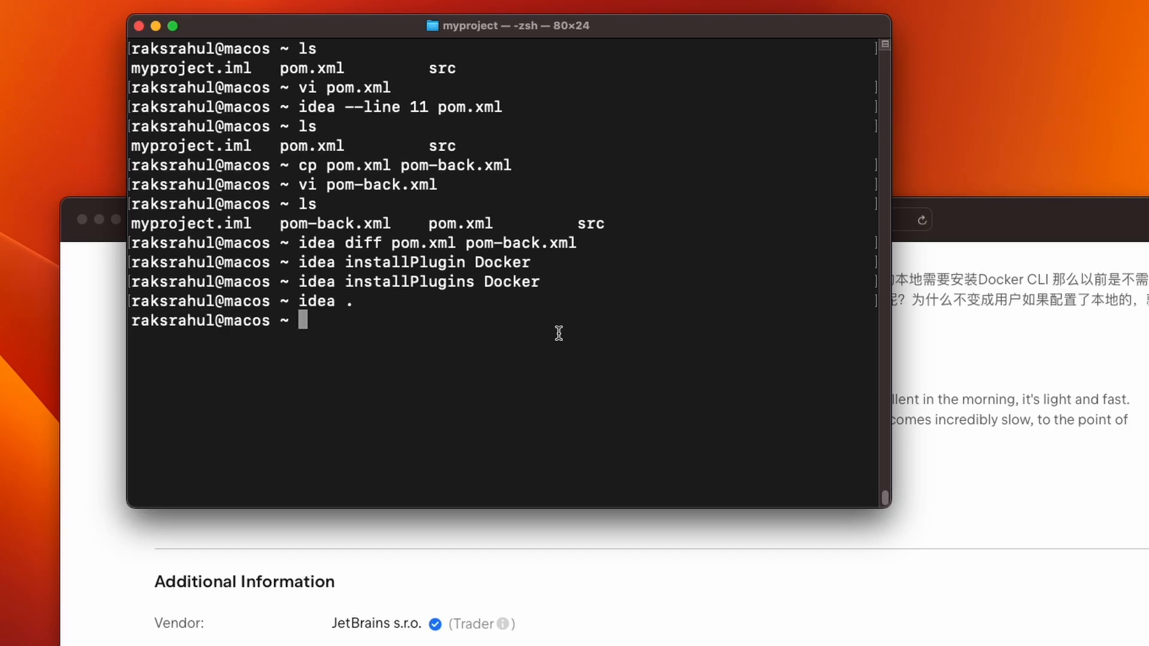